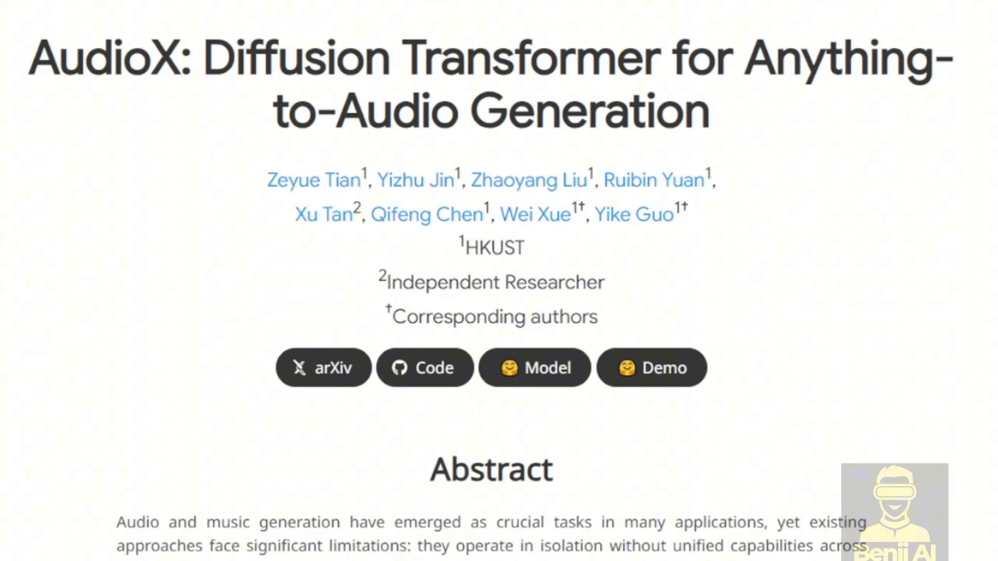
# Step: Scroll past the title and Abstract down to the Text-to-Audio Generation samples
pyautogui.scroll(-3)
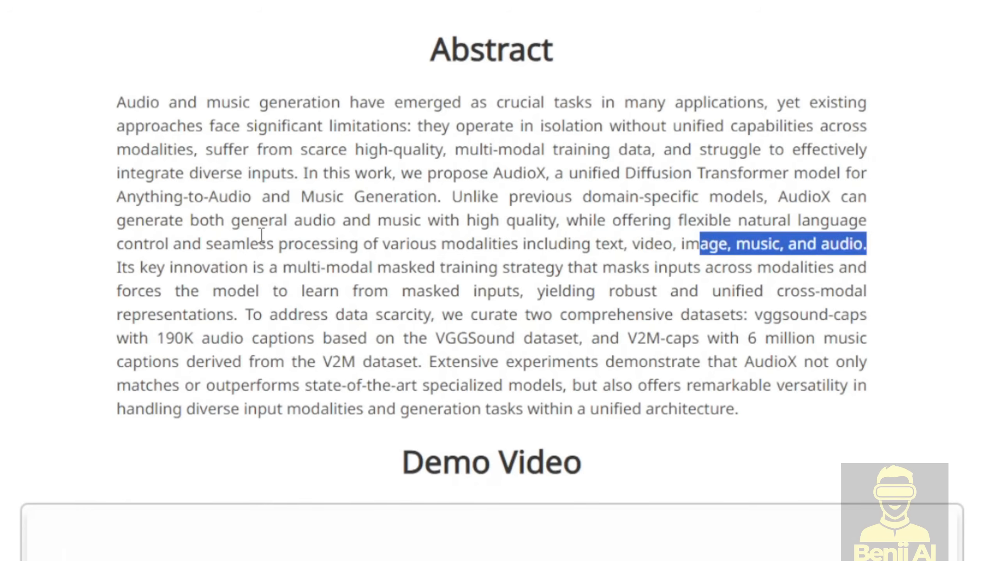
pyautogui.moveTo(29, 213)
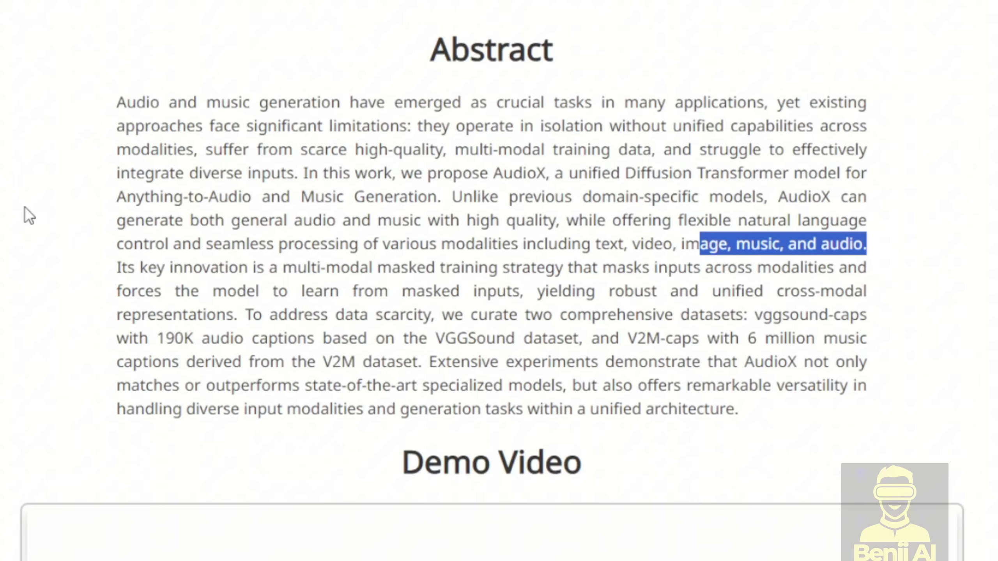
pyautogui.scroll(-3)
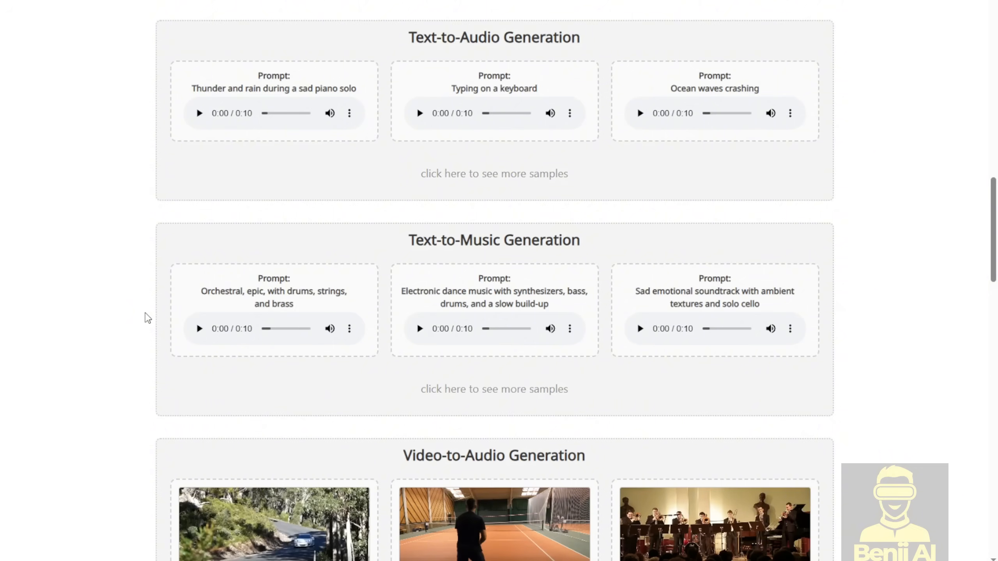
pyautogui.moveTo(221, 92)
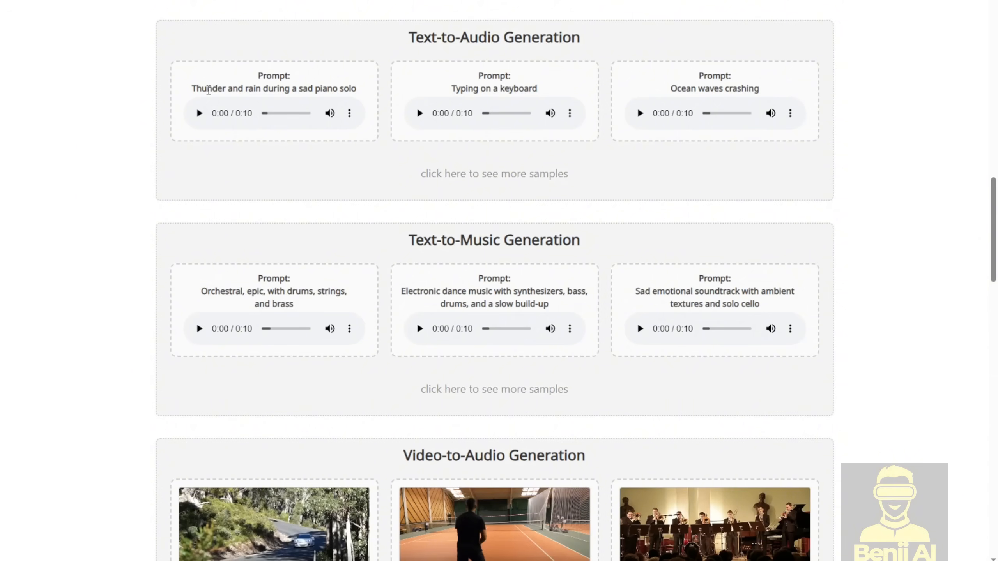
# Step: Play the thunder and rain, keyboard typing, and ocean waves crashing samples
pyautogui.tripleClick(274, 88)
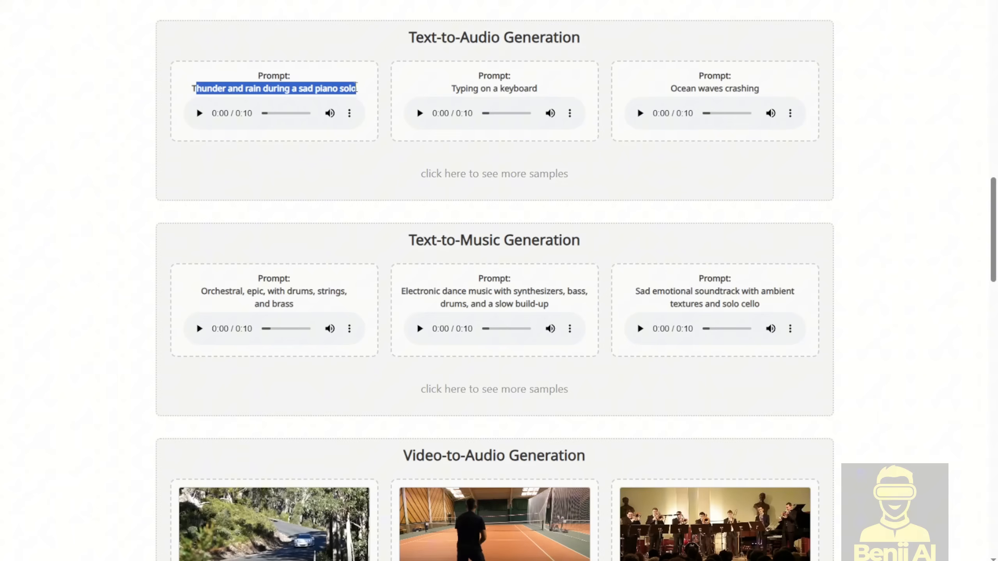
pyautogui.click(200, 112)
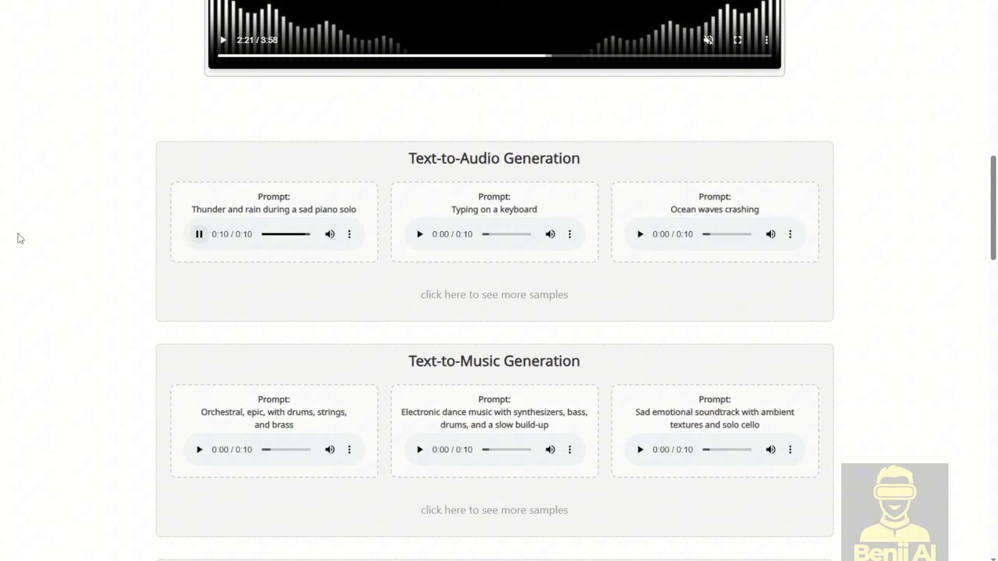
pyautogui.click(418, 234)
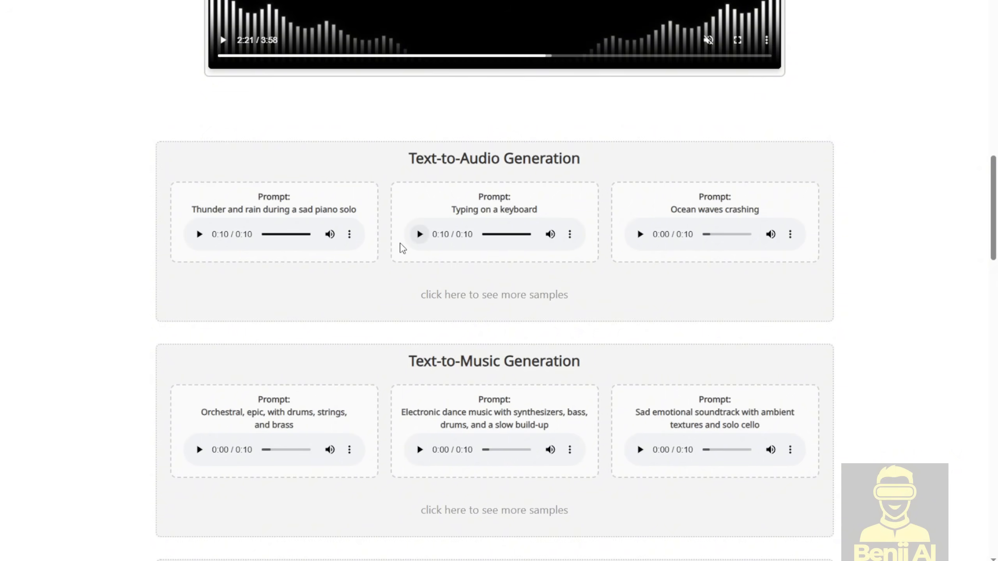
pyautogui.moveTo(639, 234)
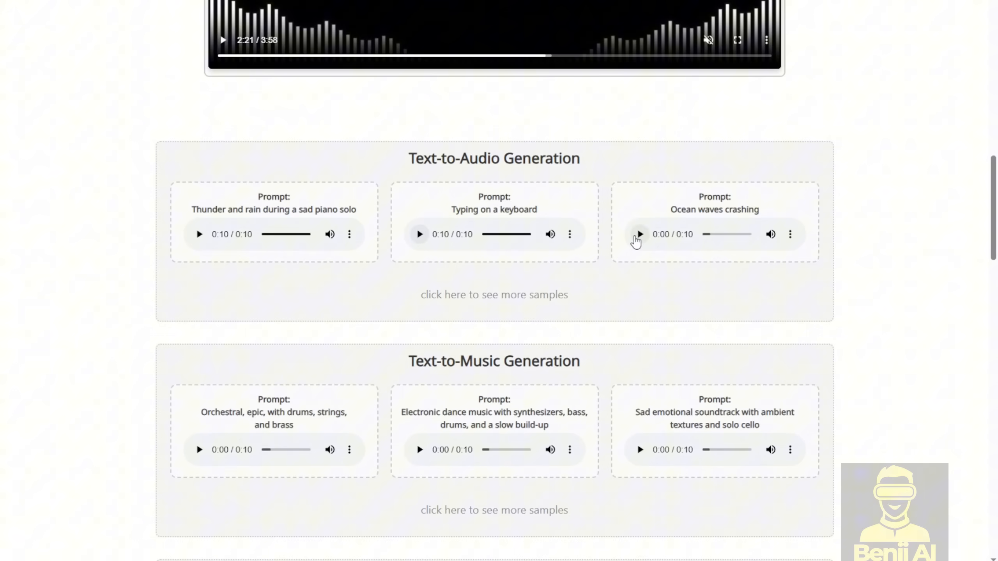
pyautogui.click(639, 234)
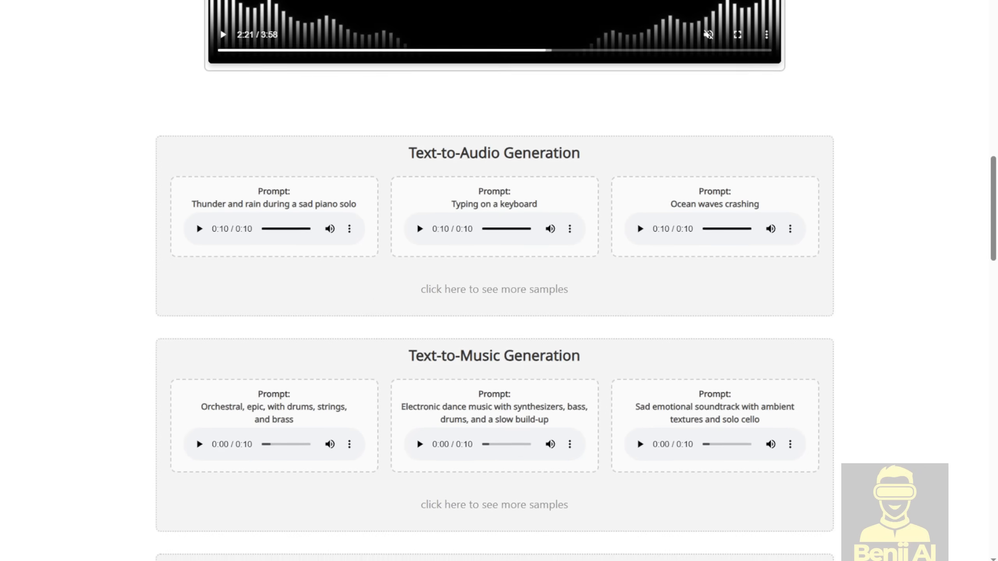
# Step: Play the orchestral epic, electronic dance build-up, and sad cello soundtrack samples
pyautogui.scroll(-3)
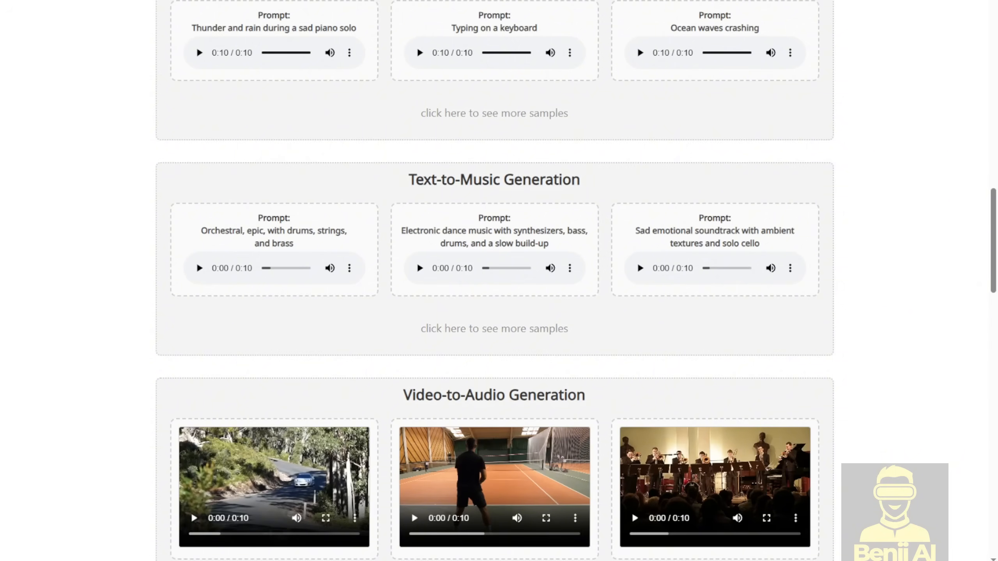
pyautogui.click(199, 268)
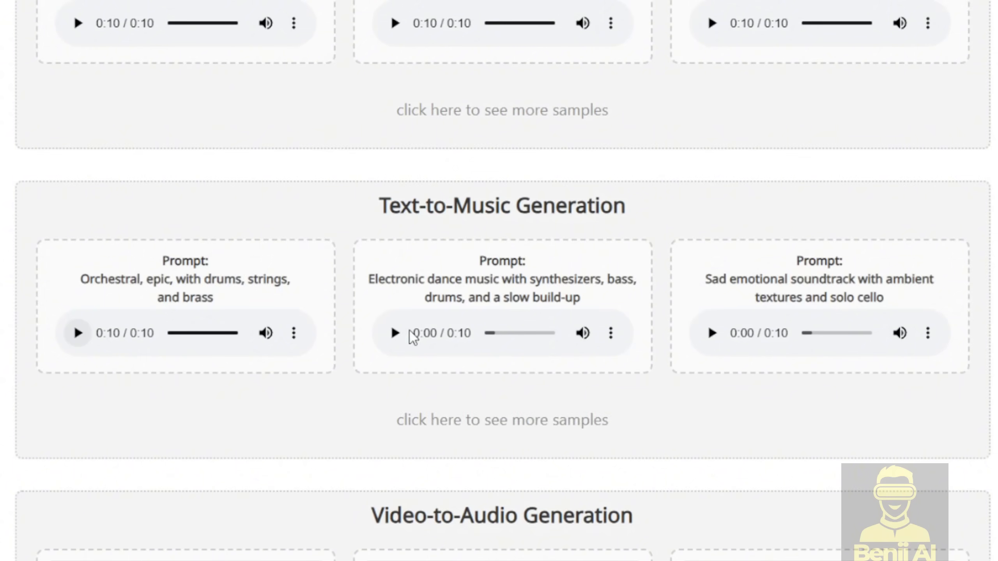
pyautogui.click(394, 333)
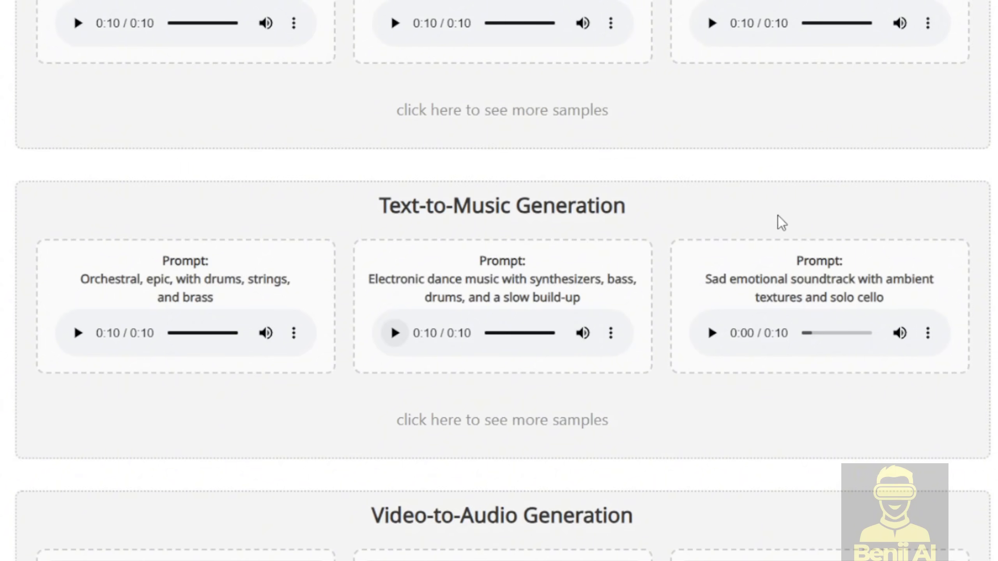
pyautogui.click(711, 332)
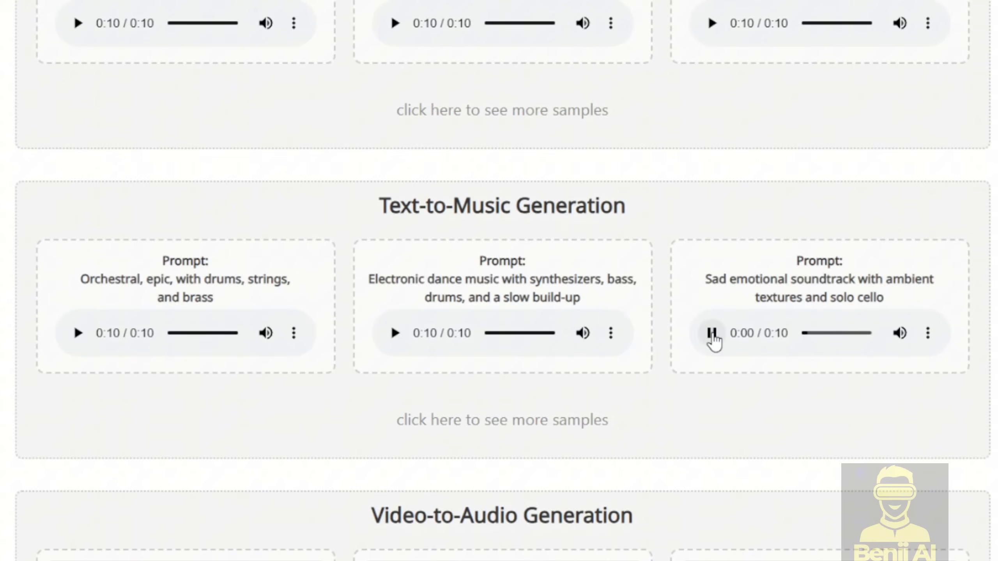
pyautogui.click(711, 332)
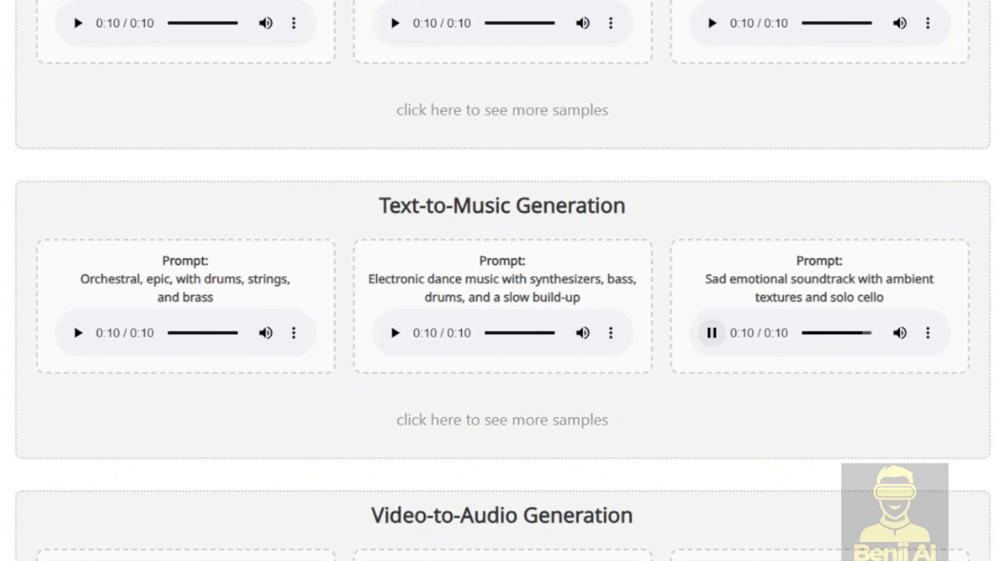
pyautogui.scroll(-3)
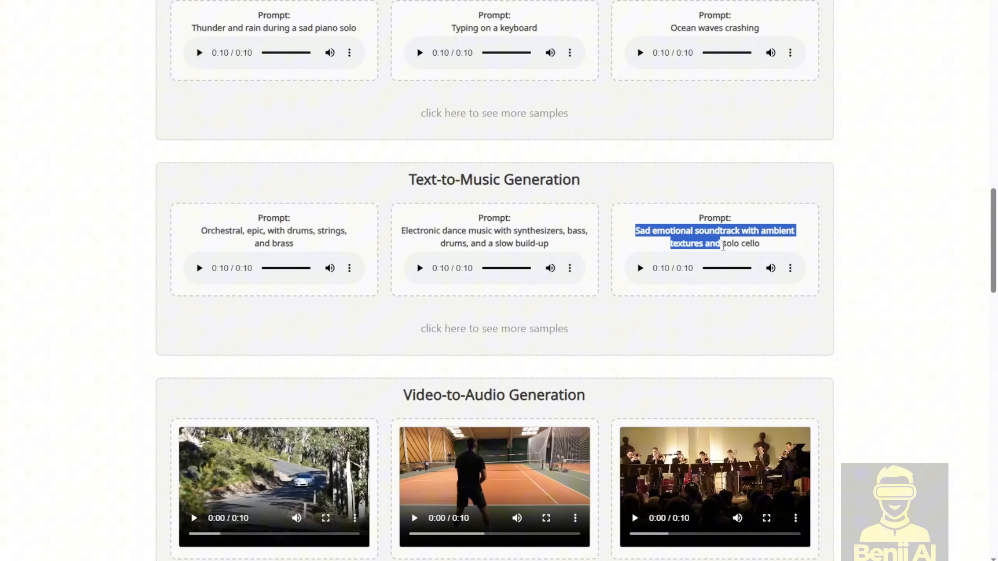
# Step: Scroll through the Video-to-Audio and Video-to-Music sample videos toward the Teaser heading
pyautogui.scroll(-3)
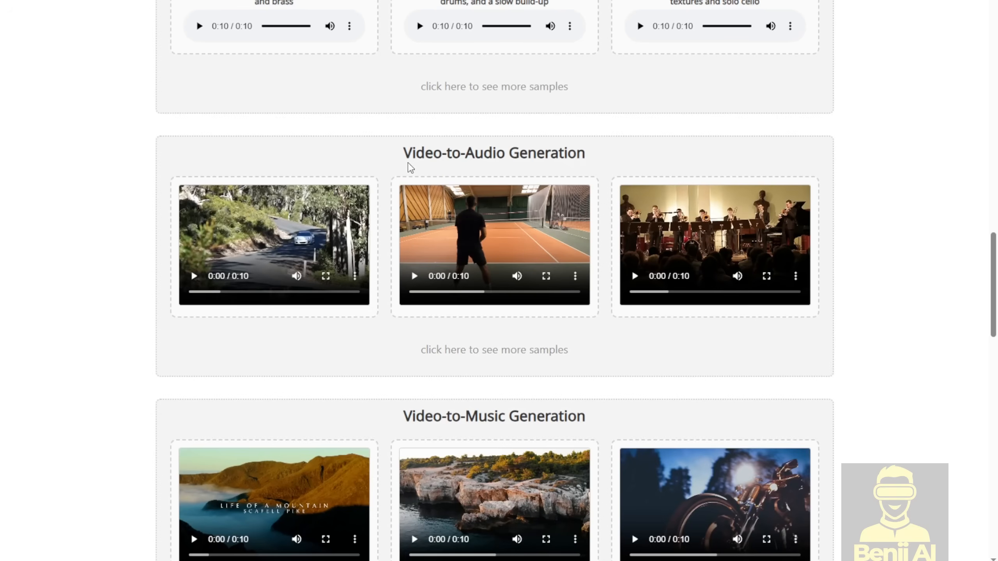
pyautogui.moveTo(552, 147)
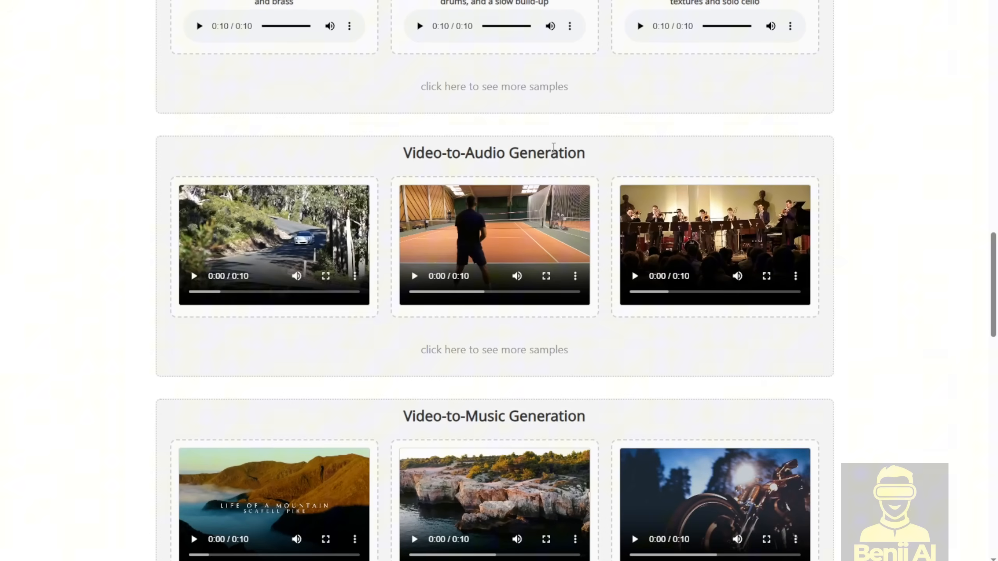
pyautogui.scroll(-3)
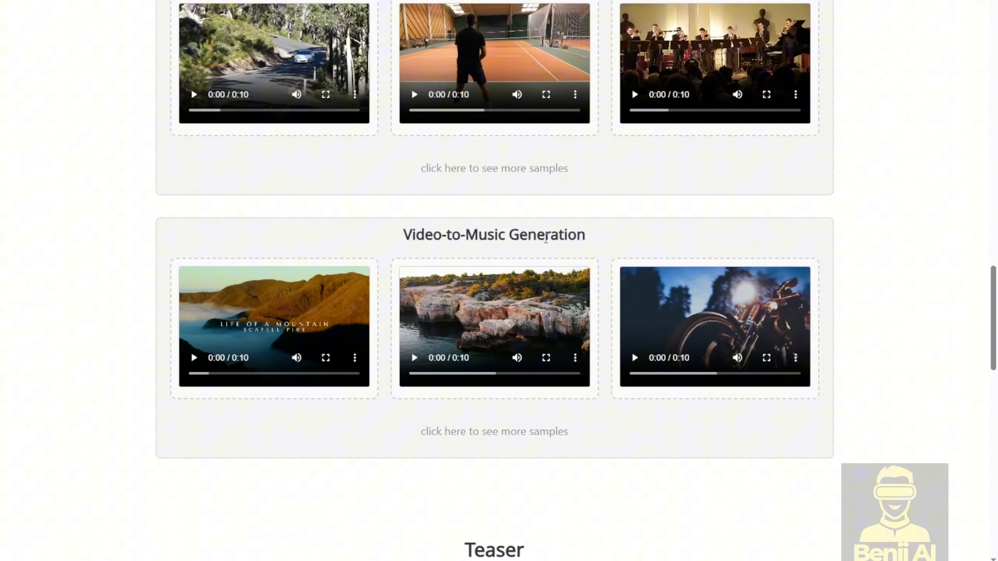
pyautogui.scroll(3)
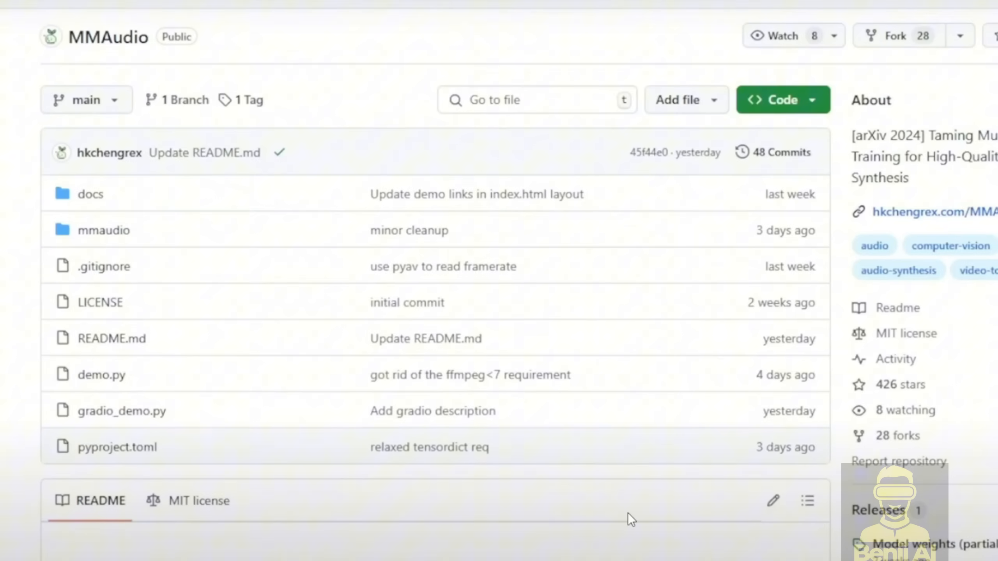
pyautogui.moveTo(88, 439)
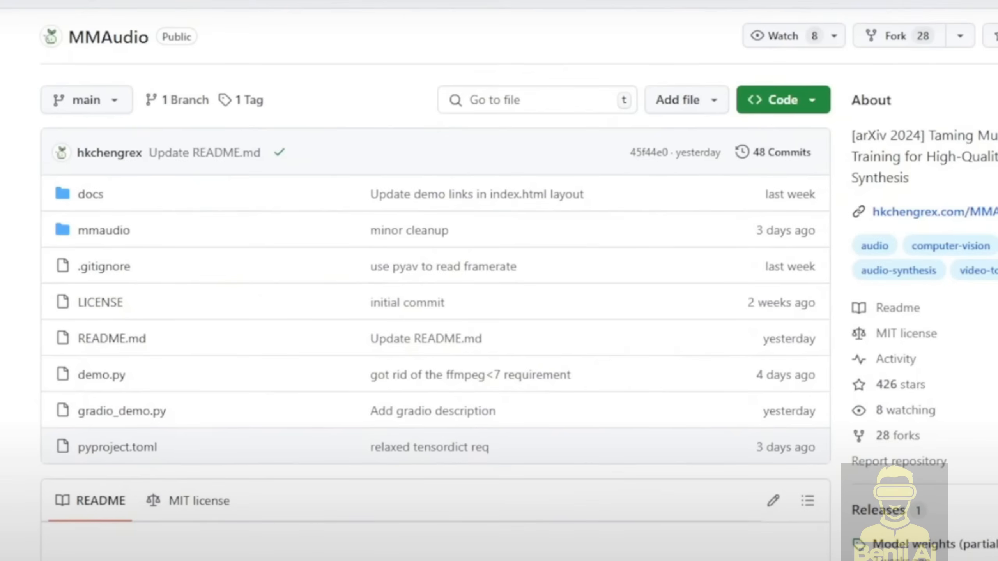
# Step: Scroll the AudioX README between its badges, Demo Video and Abstract
pyautogui.scroll(-3)
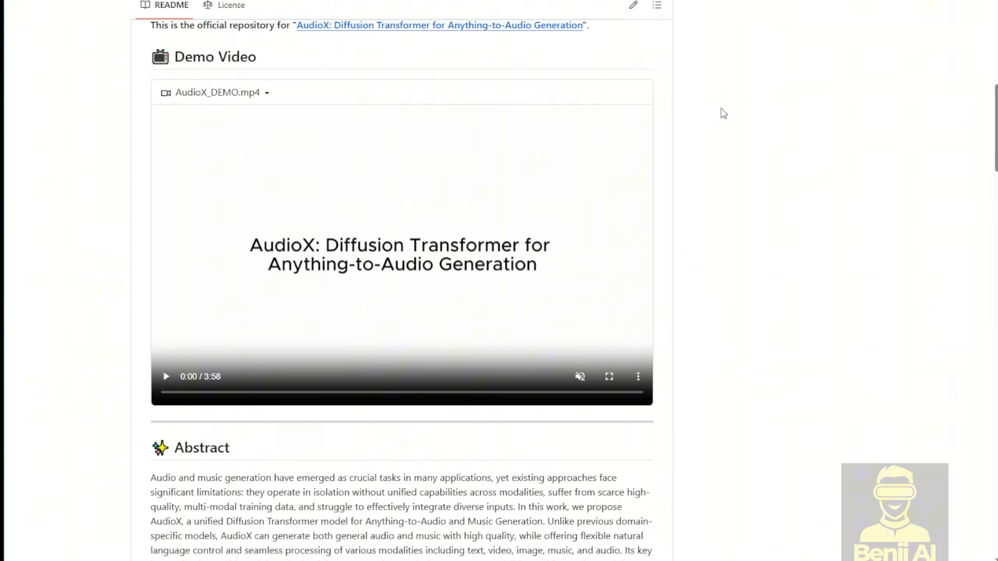
pyautogui.scroll(3)
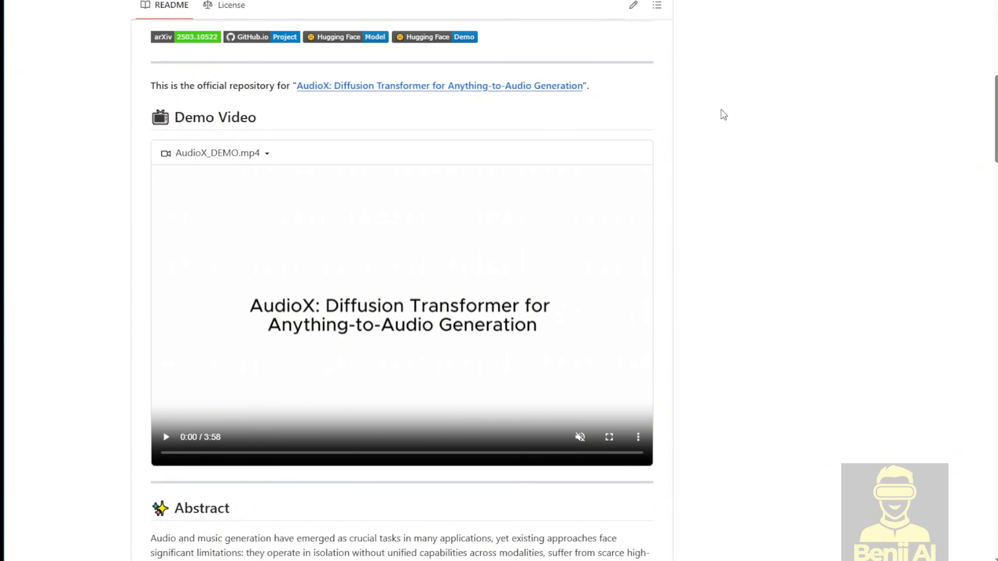
pyautogui.scroll(3)
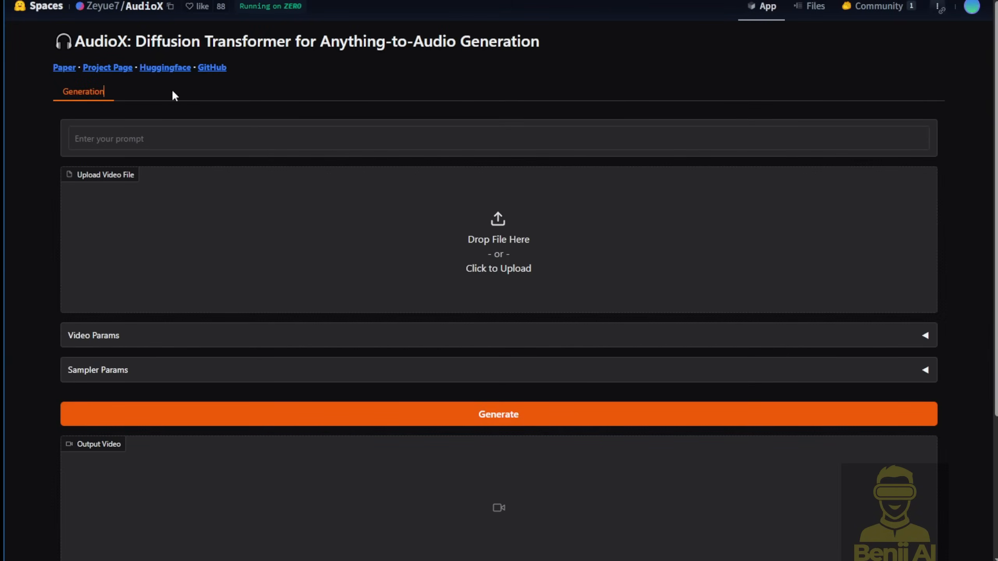
pyautogui.moveTo(980, 478)
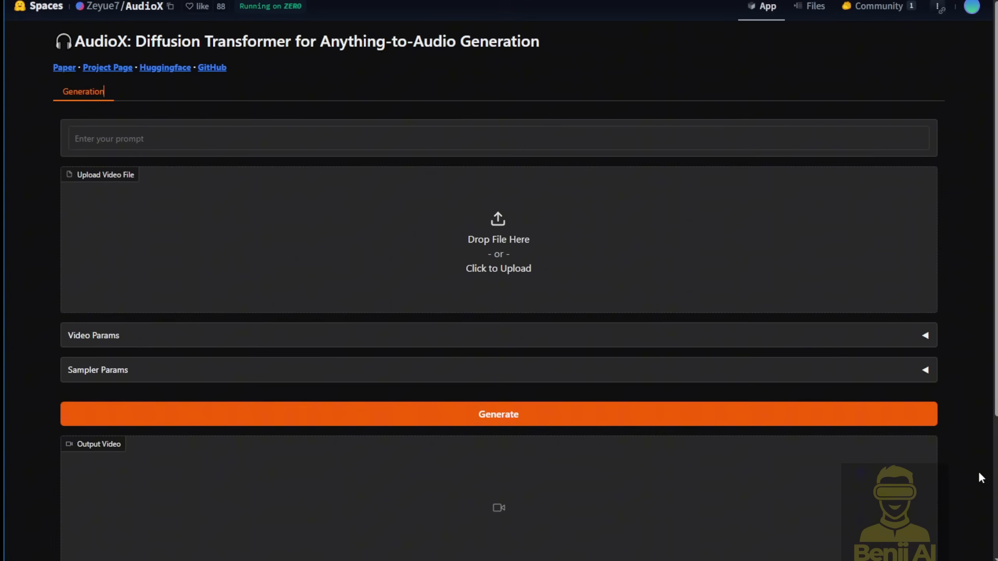
# Step: Look over the Generation tab: prompt box, Upload Video File, params, Generate and outputs
pyautogui.scroll(-3)
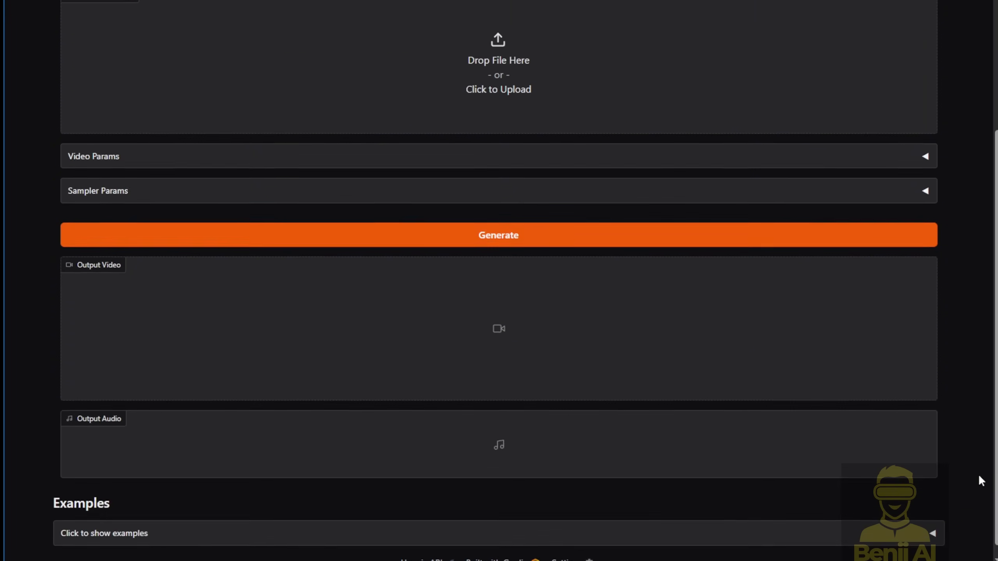
pyautogui.scroll(3)
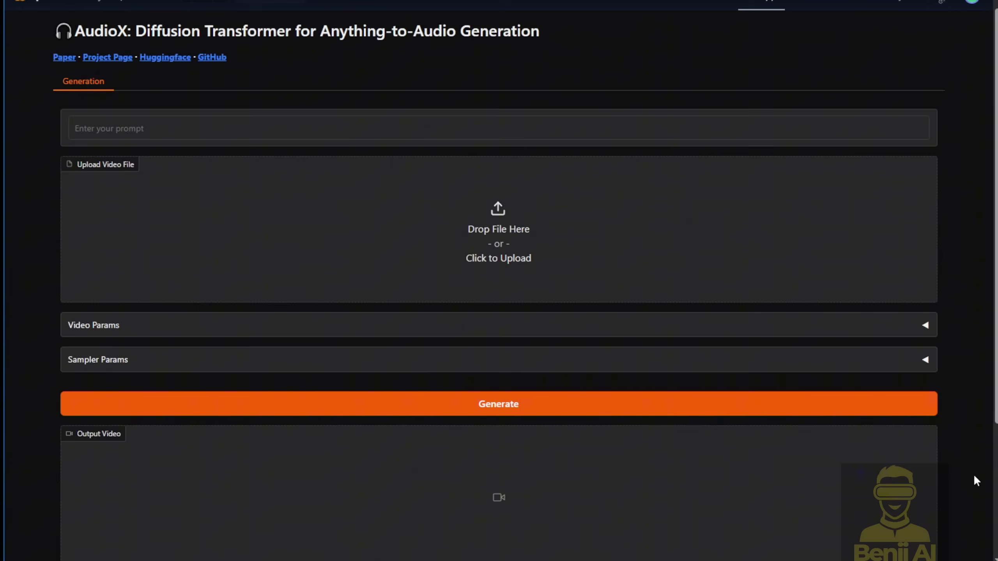
pyautogui.moveTo(296, 179)
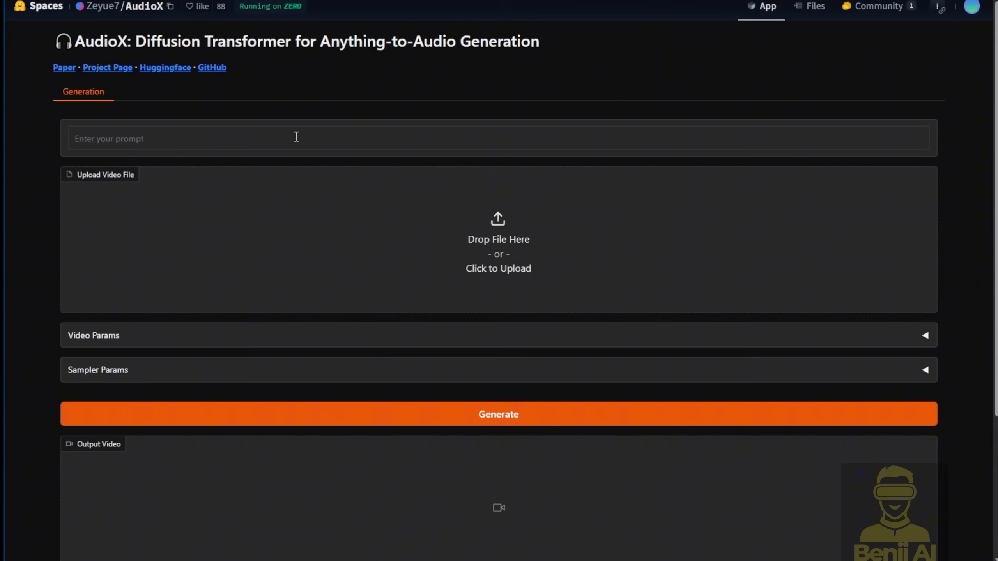
pyautogui.moveTo(808, 371)
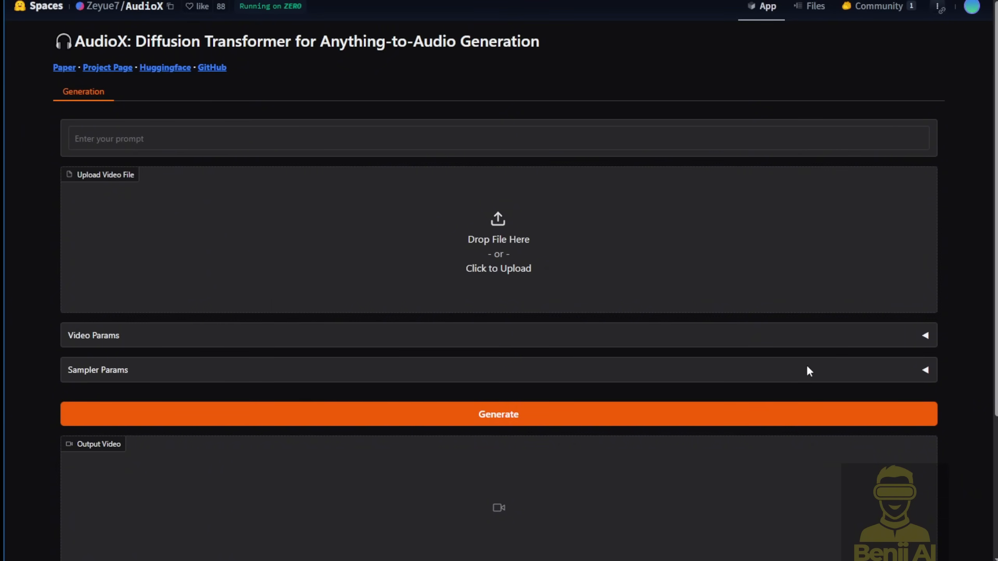
pyautogui.scroll(-3)
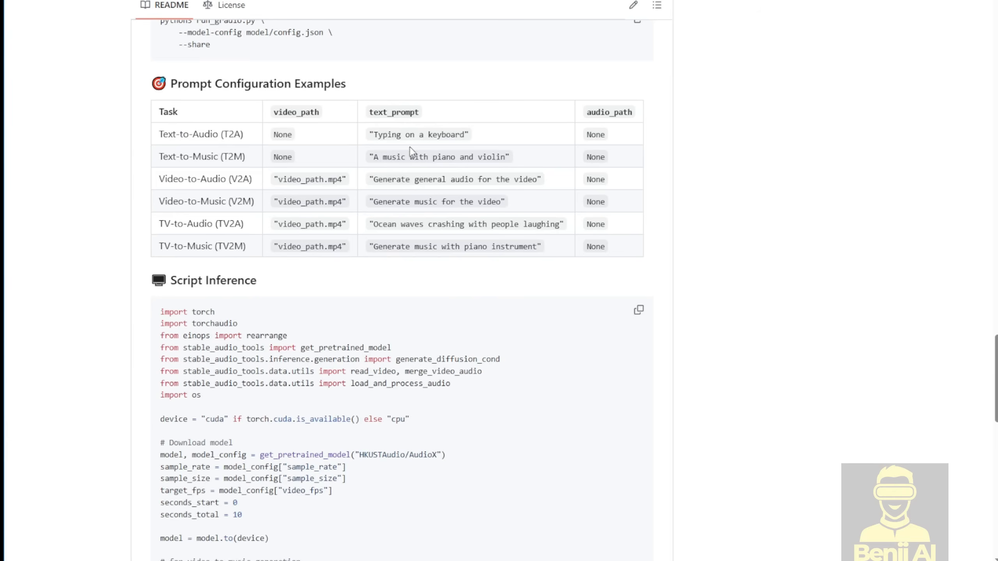
pyautogui.moveTo(309, 205)
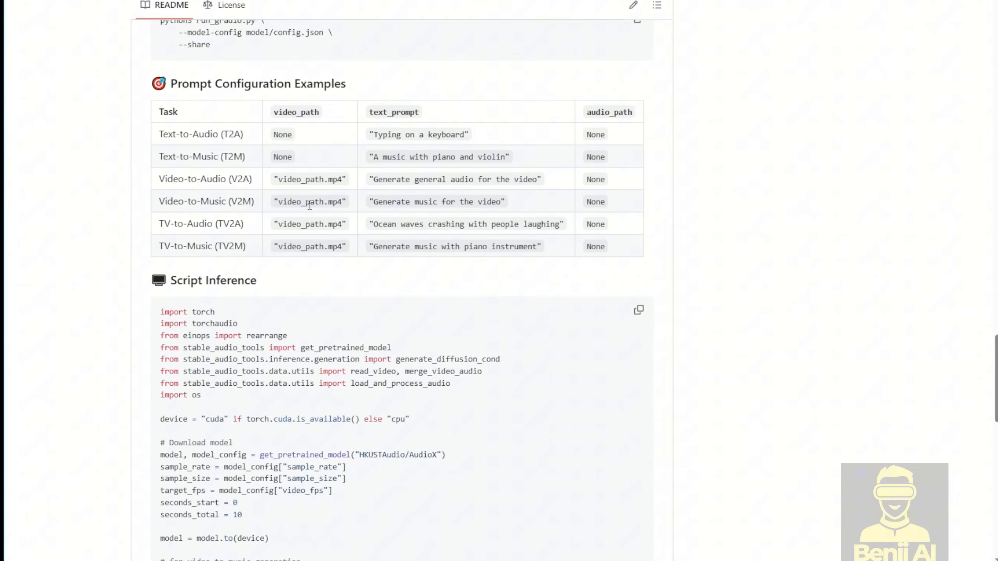
pyautogui.moveTo(373, 188)
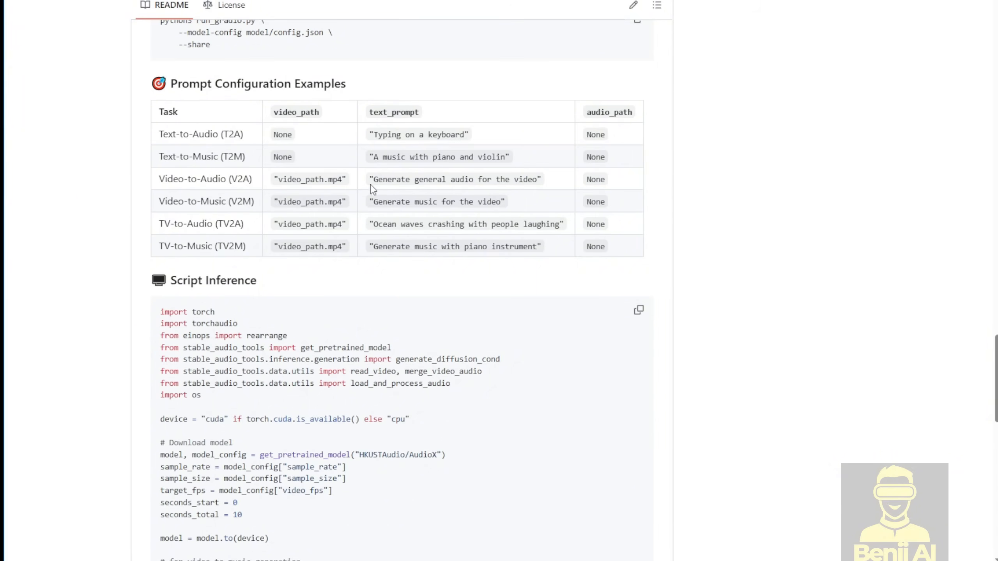
# Step: Select the Video-to-Audio text_prompt 'Generate general audio for the video' in the examples table
pyautogui.doubleClick(454, 178)
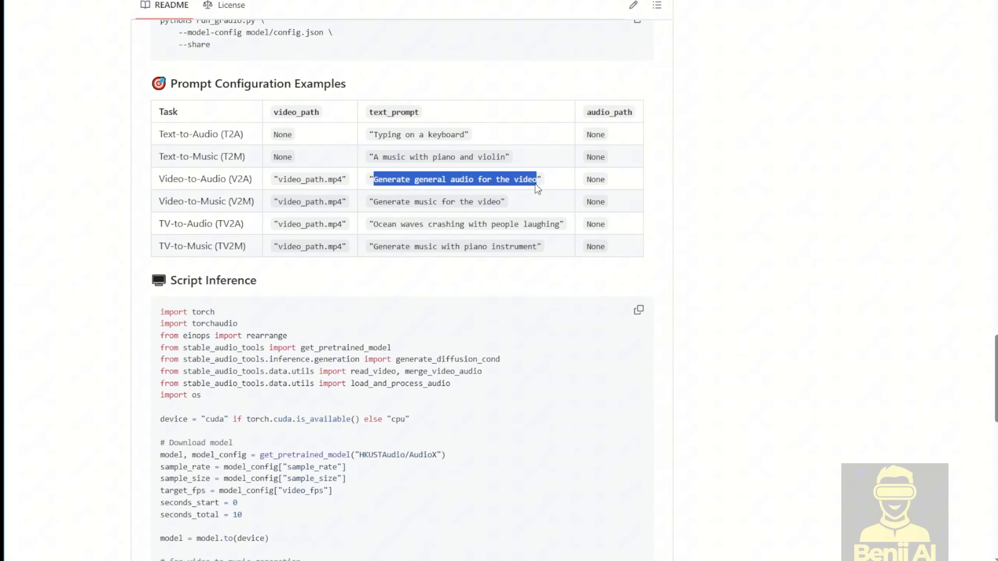
pyautogui.moveTo(397, 190)
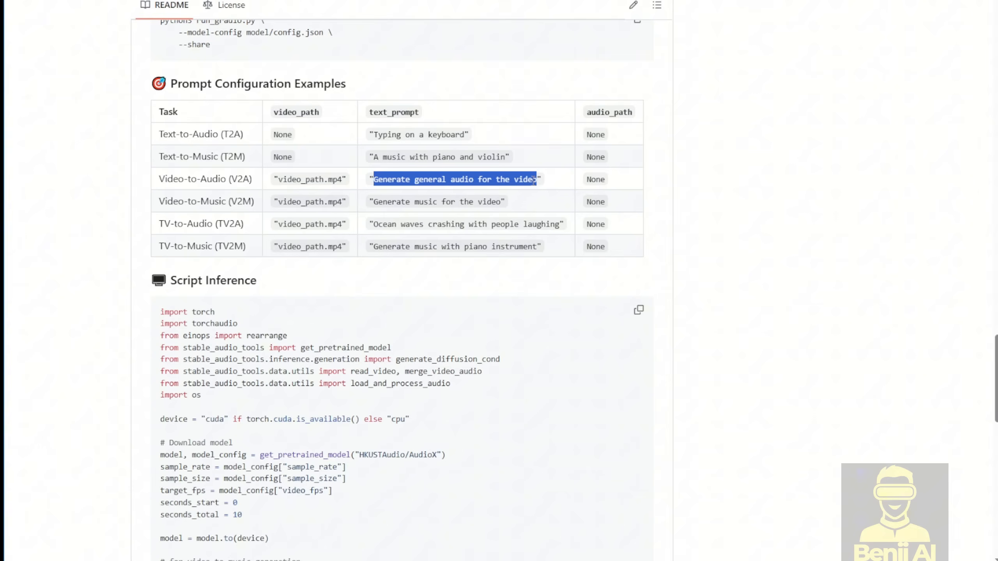
pyautogui.moveTo(491, 175)
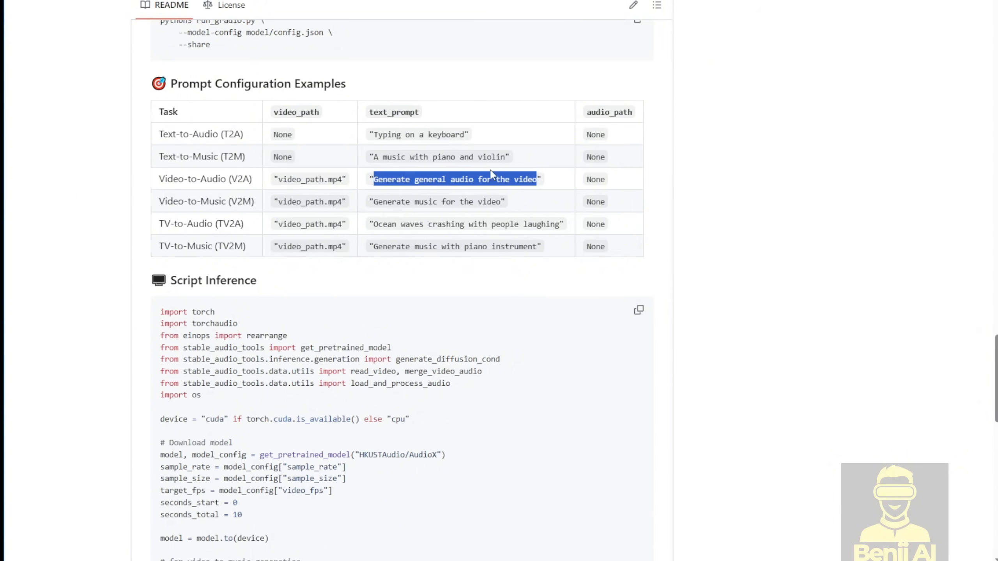
pyautogui.moveTo(390, 132)
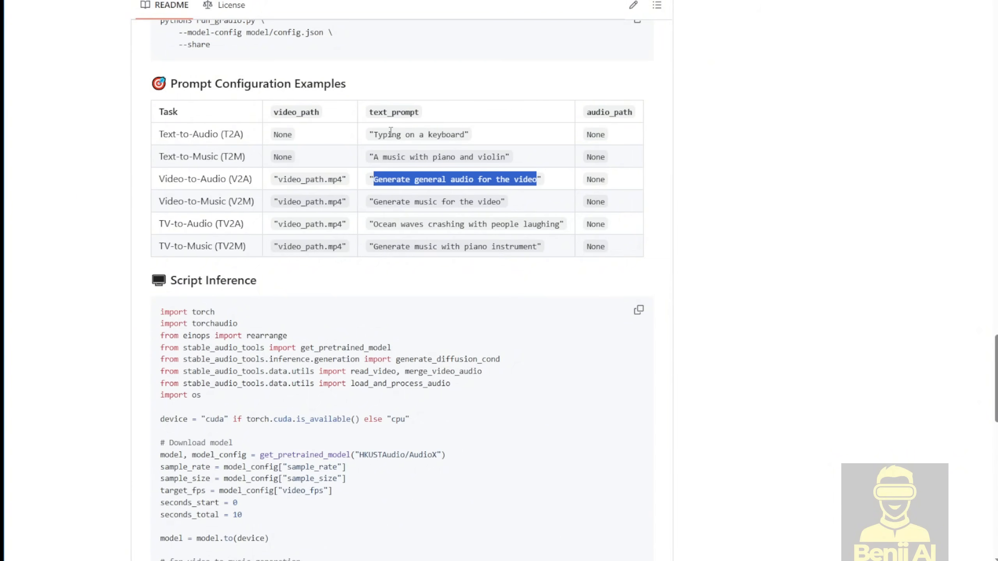
pyautogui.moveTo(204, 180)
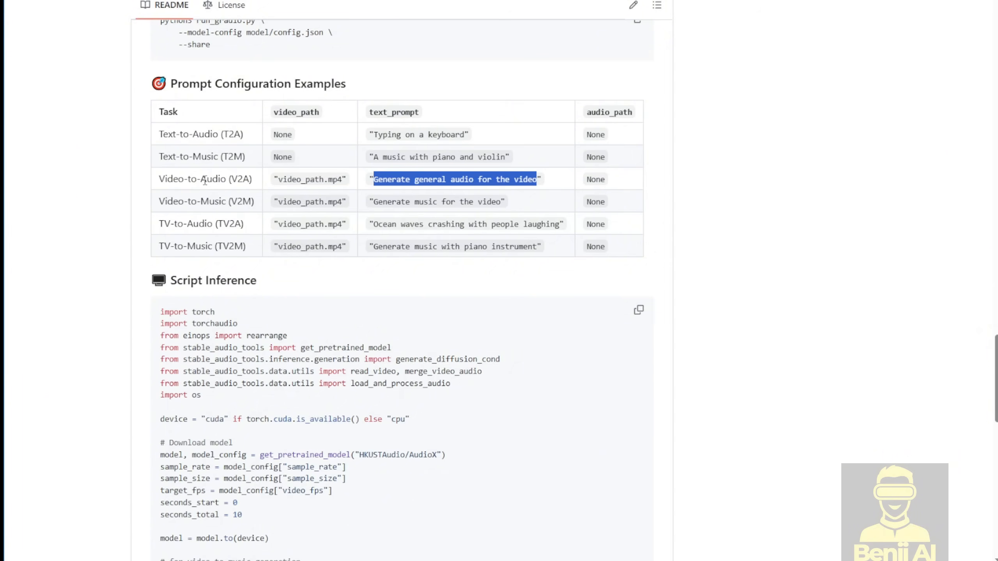
pyautogui.moveTo(402, 182)
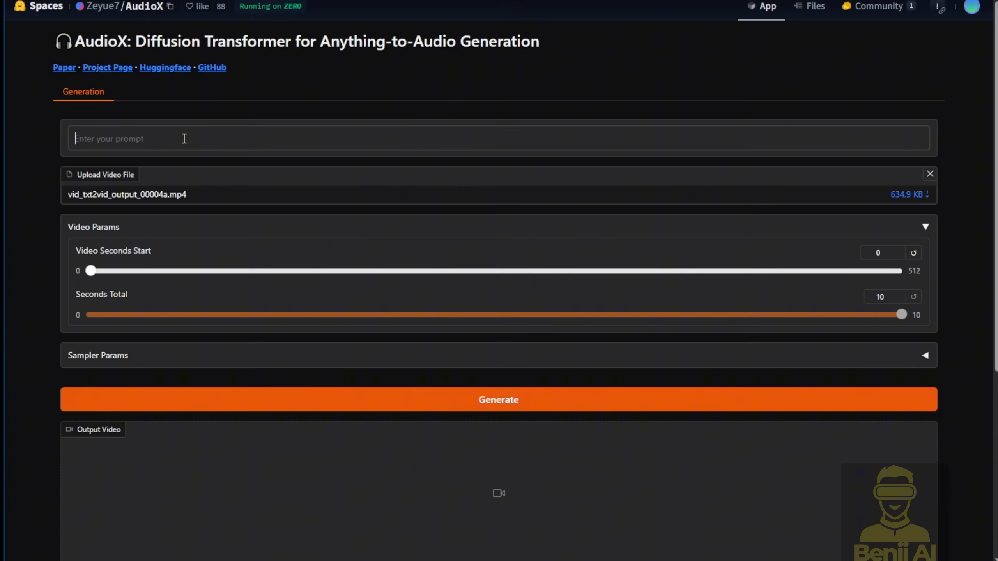
# Step: Enter 'Generate general audio for the video', upload the motorbike clip and review the Sampler Params
pyautogui.write('Generate general audio for the video')
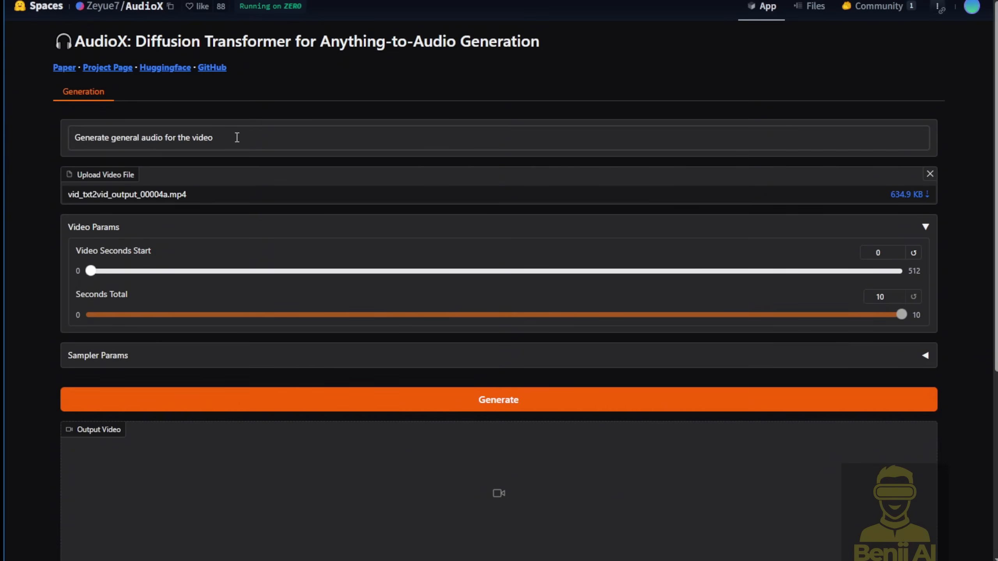
pyautogui.click(498, 400)
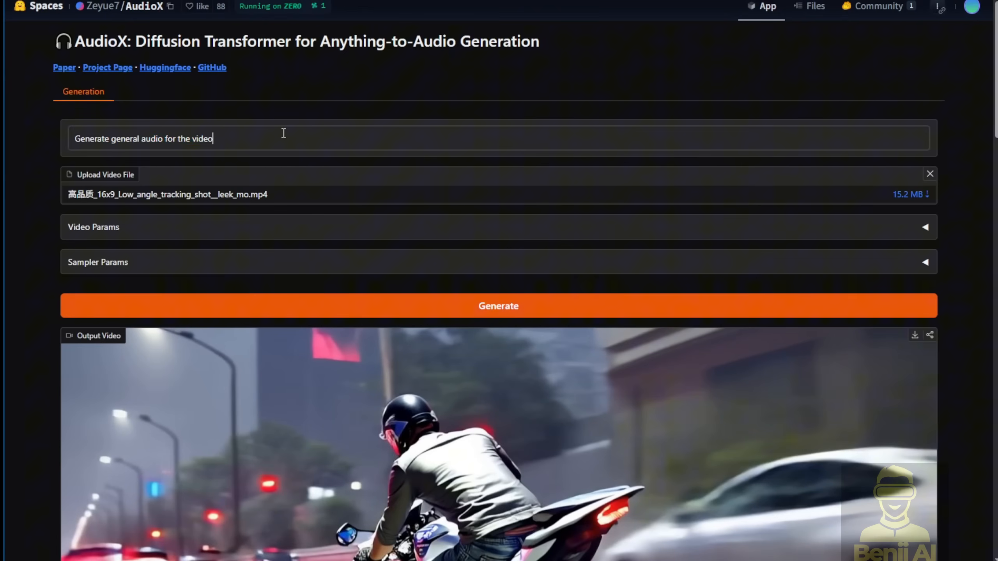
pyautogui.tripleClick(143, 139)
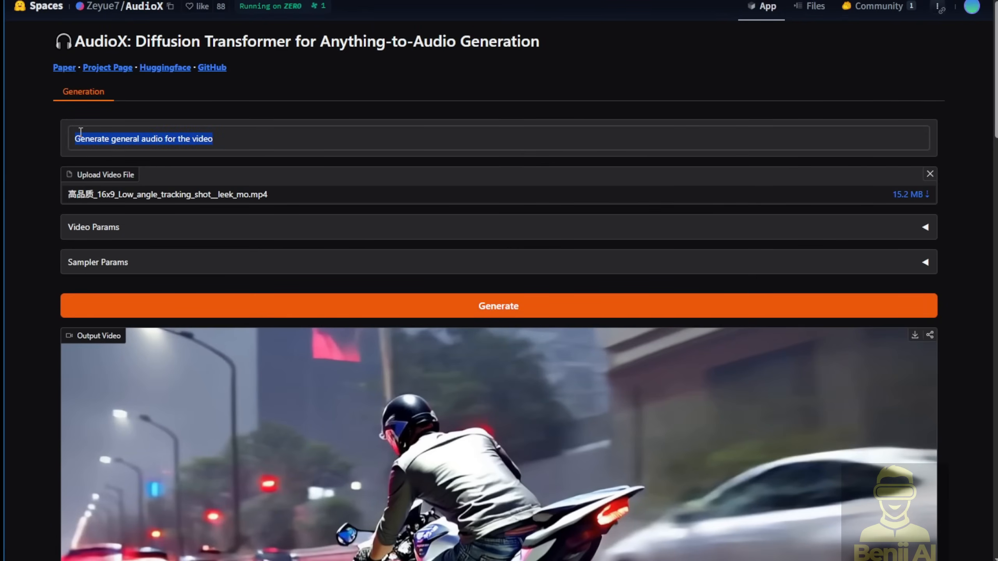
pyautogui.moveTo(7, 275)
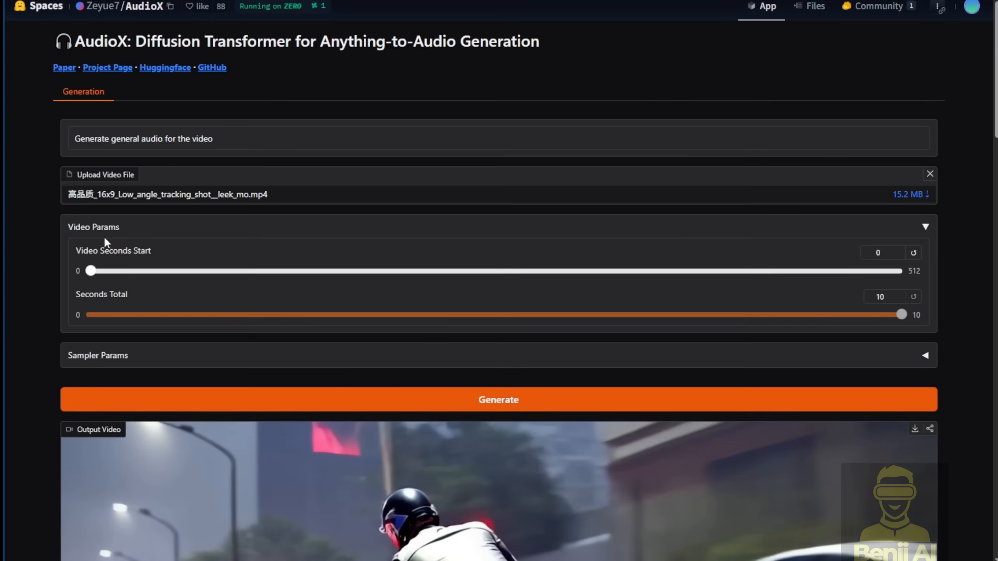
pyautogui.moveTo(946, 283)
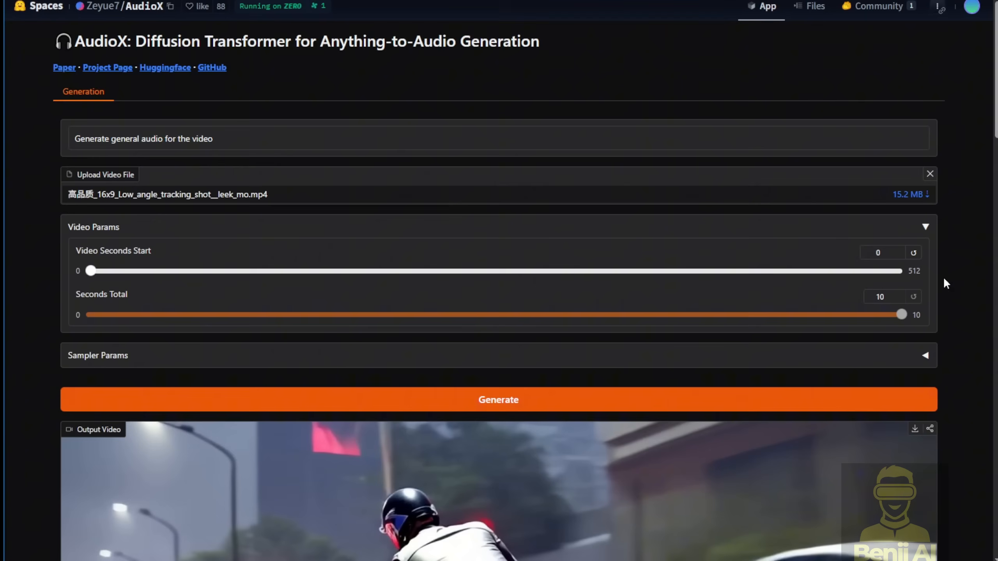
pyautogui.moveTo(254, 365)
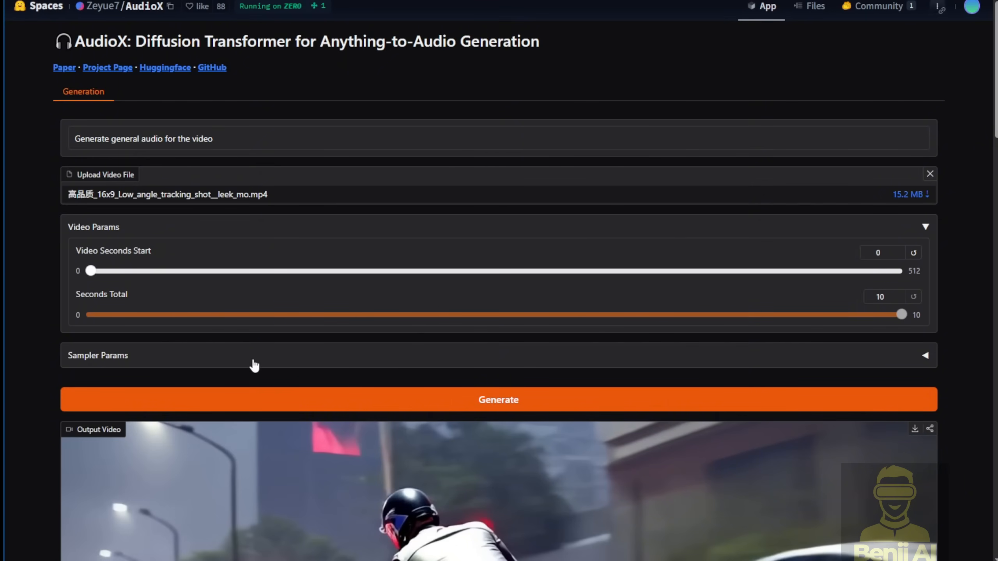
pyautogui.click(924, 356)
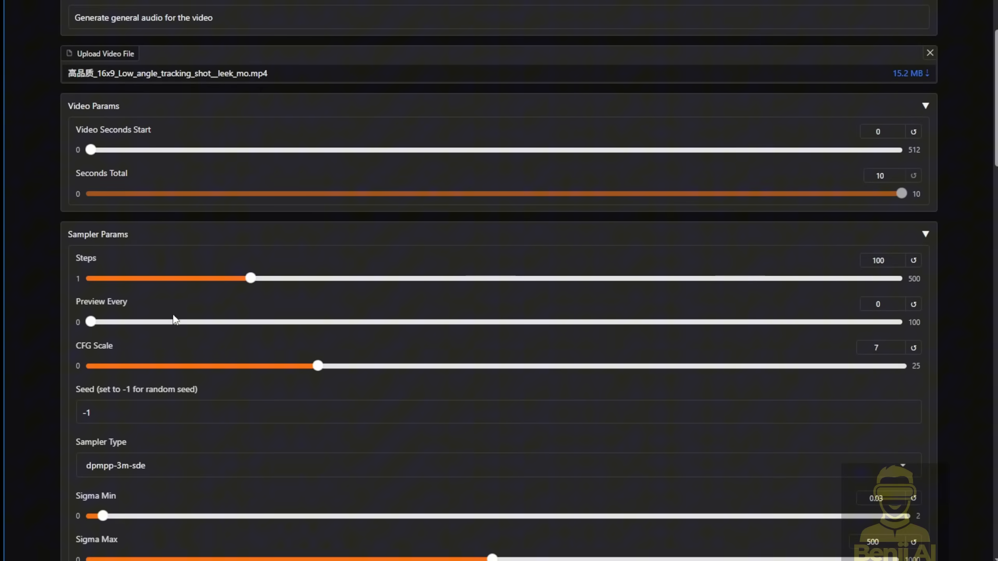
pyautogui.scroll(-3)
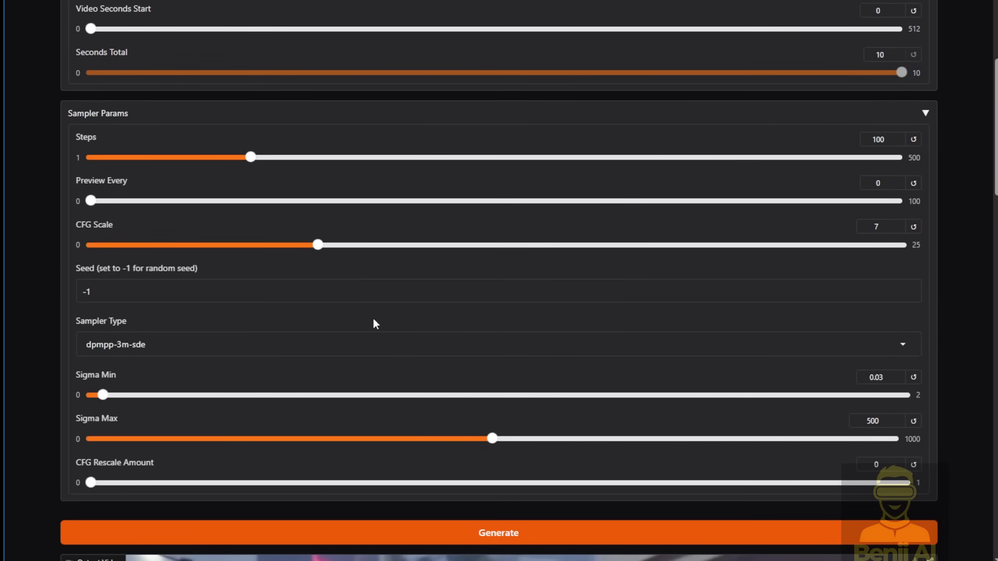
pyautogui.moveTo(670, 116)
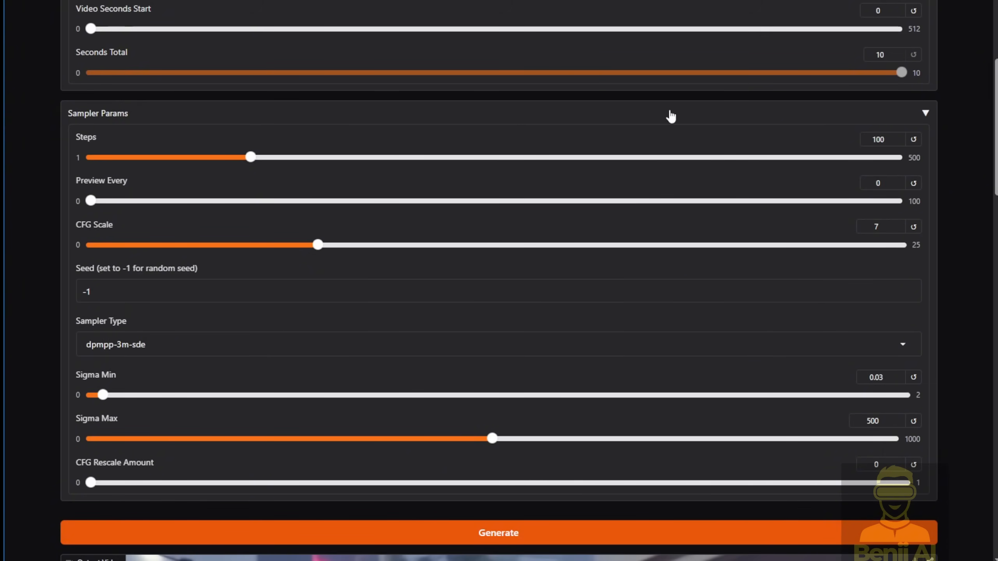
pyautogui.click(924, 113)
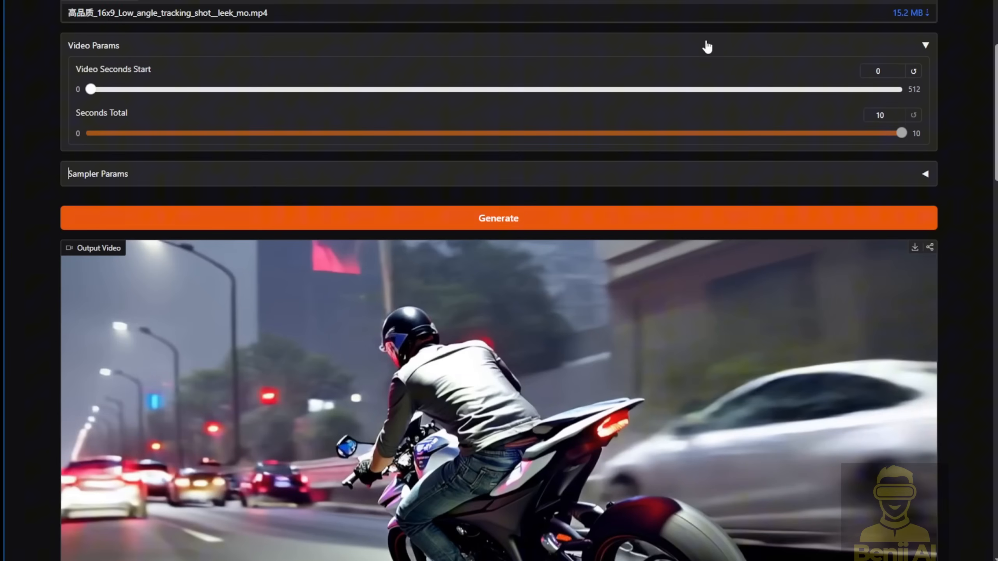
# Step: Generate the output and play the motorbike video with its new audio
pyautogui.scroll(-3)
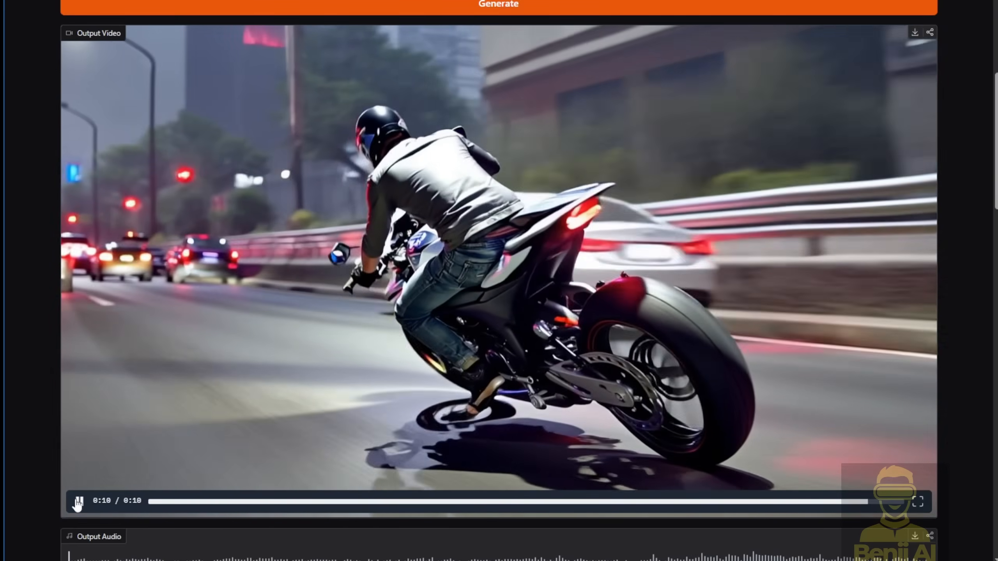
pyautogui.click(79, 500)
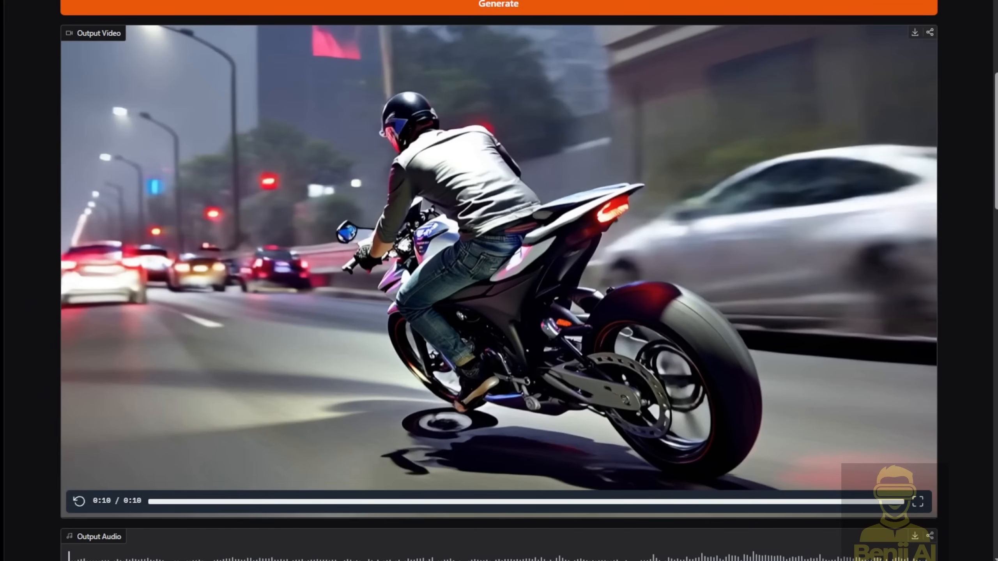
pyautogui.scroll(3)
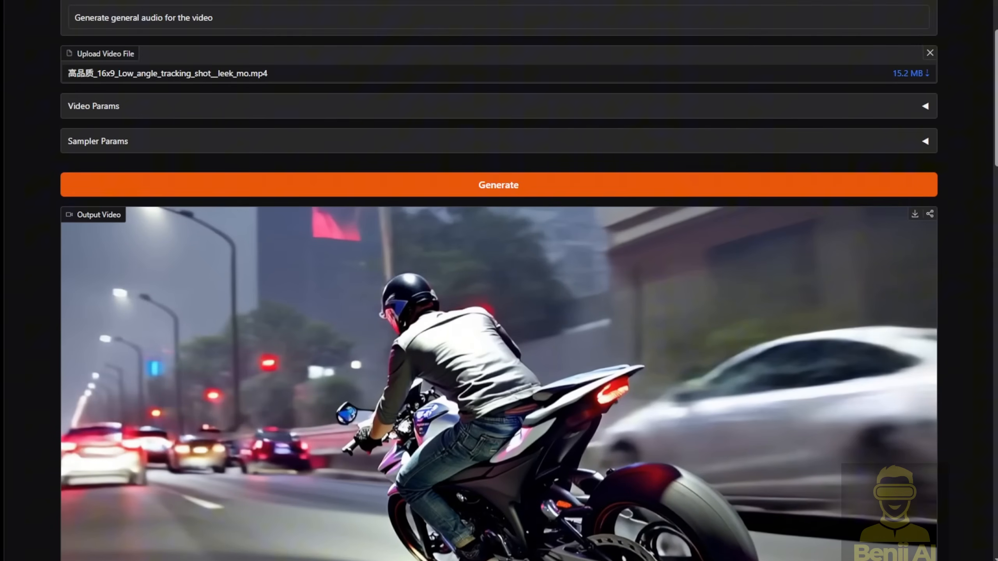
pyautogui.scroll(3)
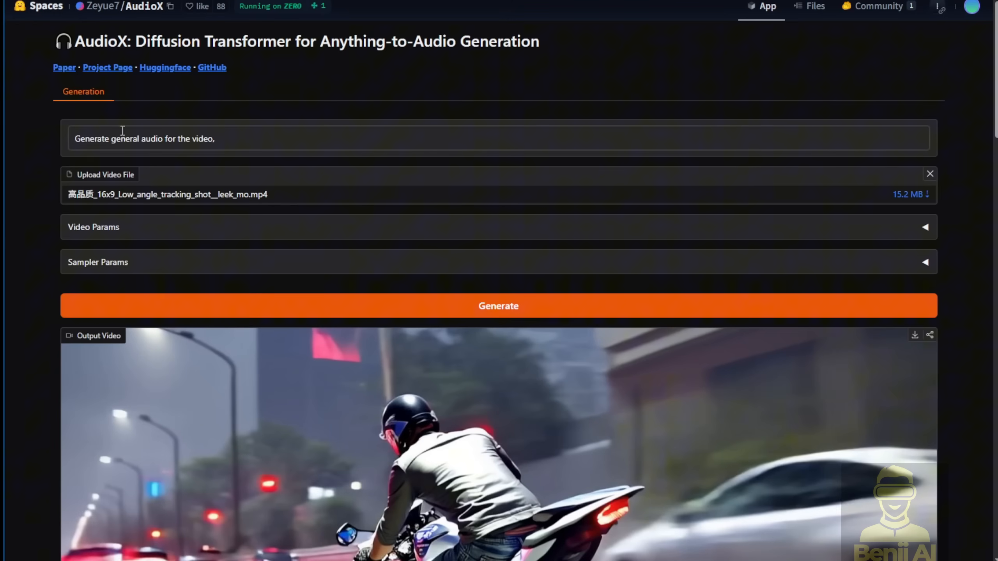
pyautogui.moveTo(170, 138)
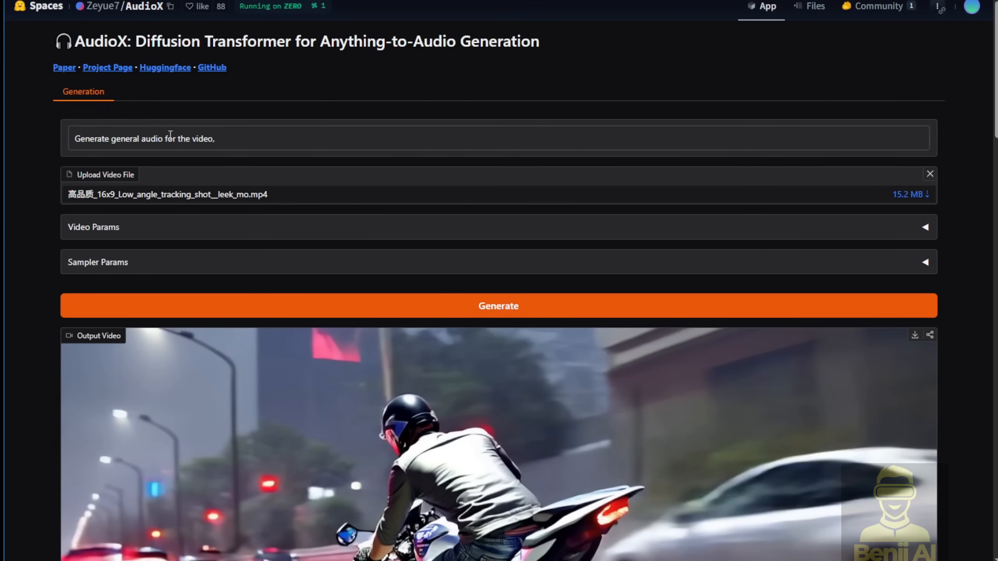
# Step: Rewrite the prompt to 'Generate engine sound for the video, motorbike, car' and regenerate
pyautogui.doubleClick(151, 139)
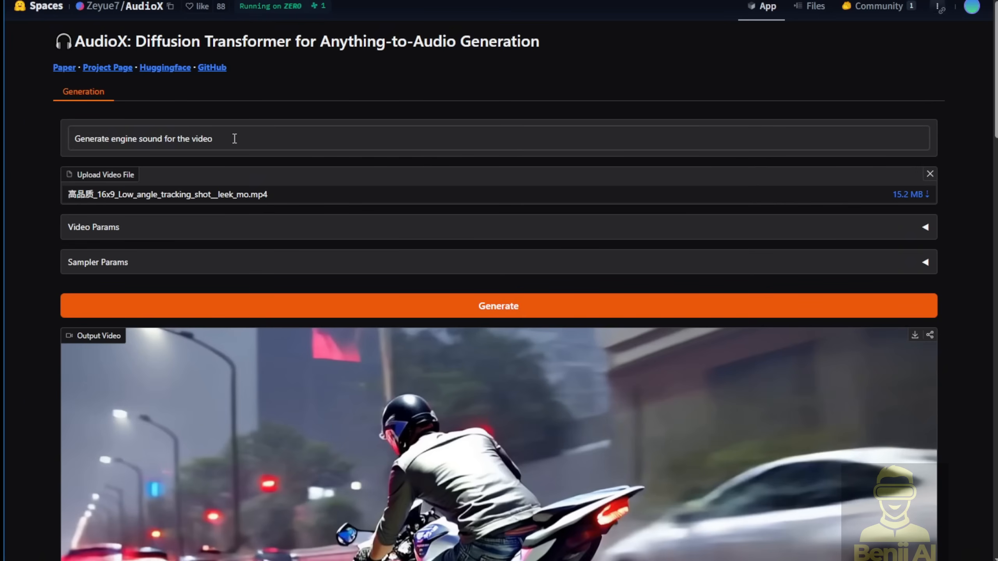
pyautogui.write(', m')
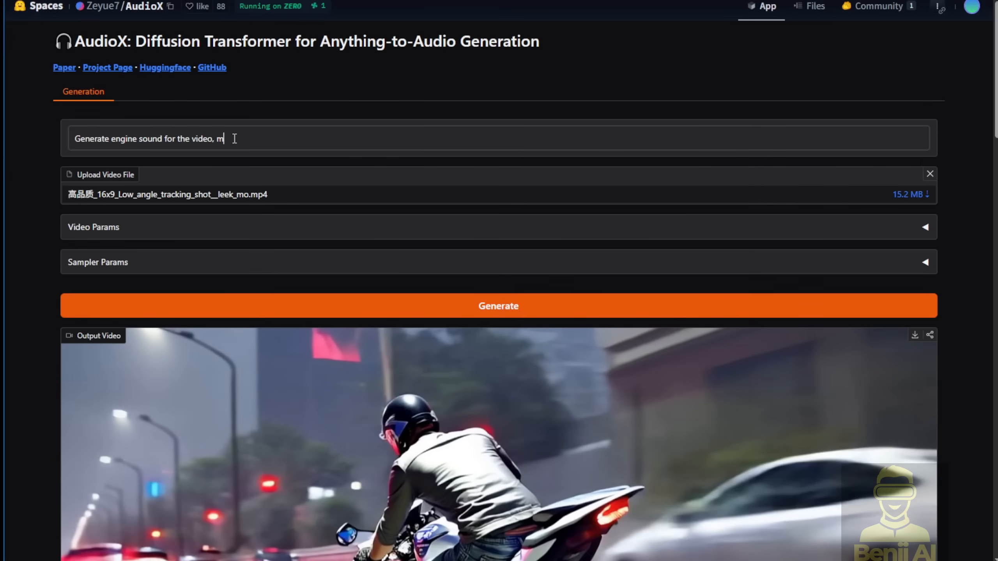
pyautogui.write('otorb')
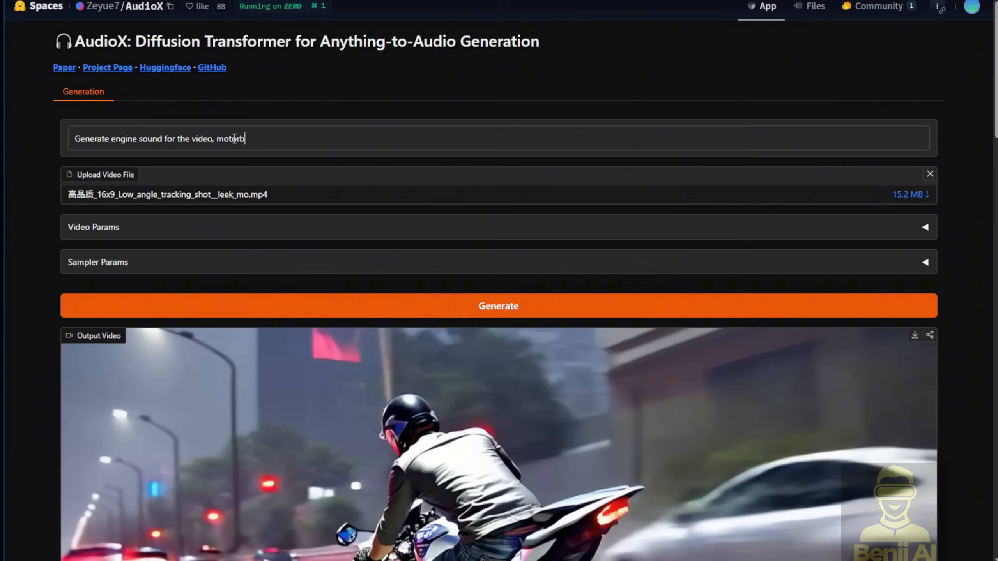
pyautogui.write('ike,')
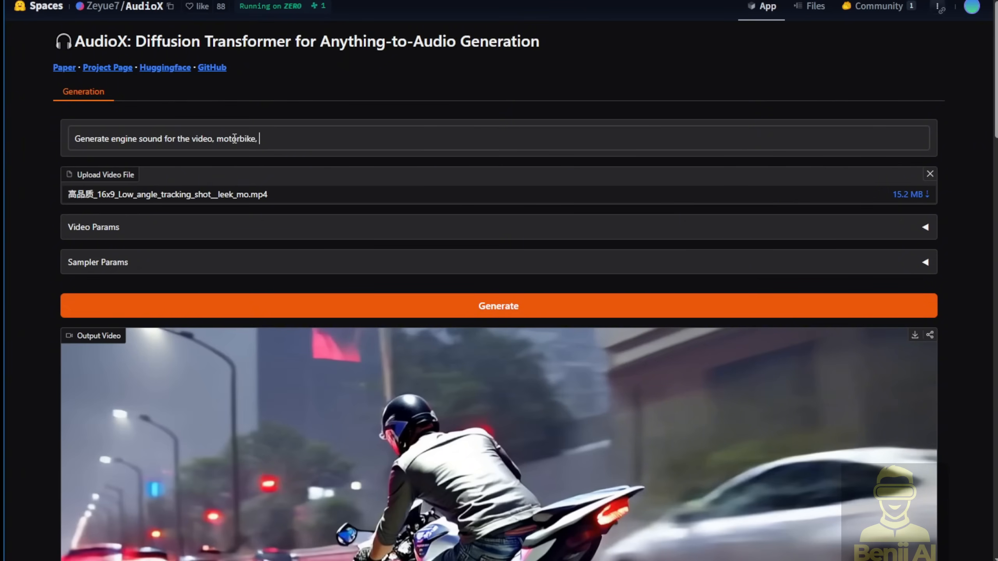
pyautogui.write('car')
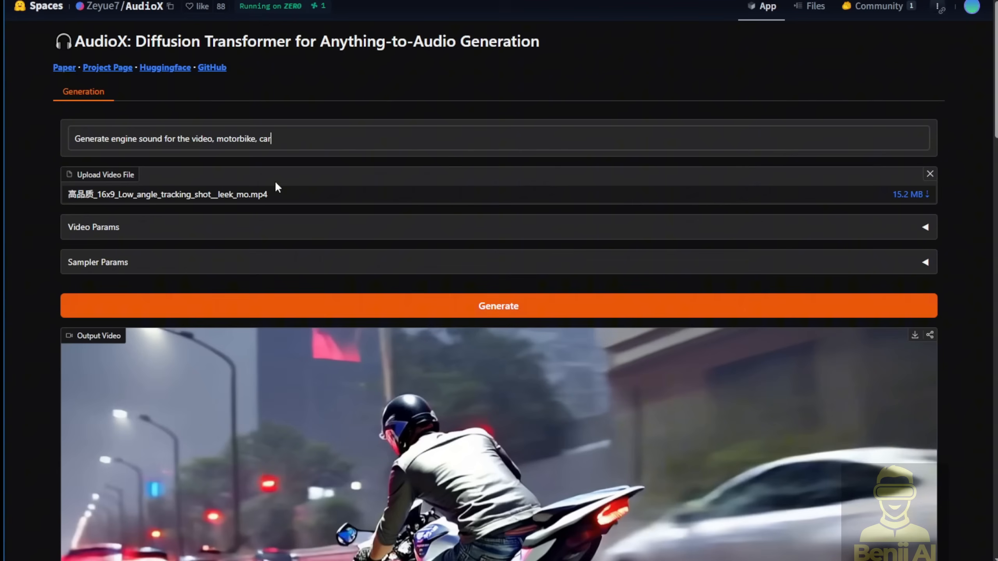
pyautogui.moveTo(463, 327)
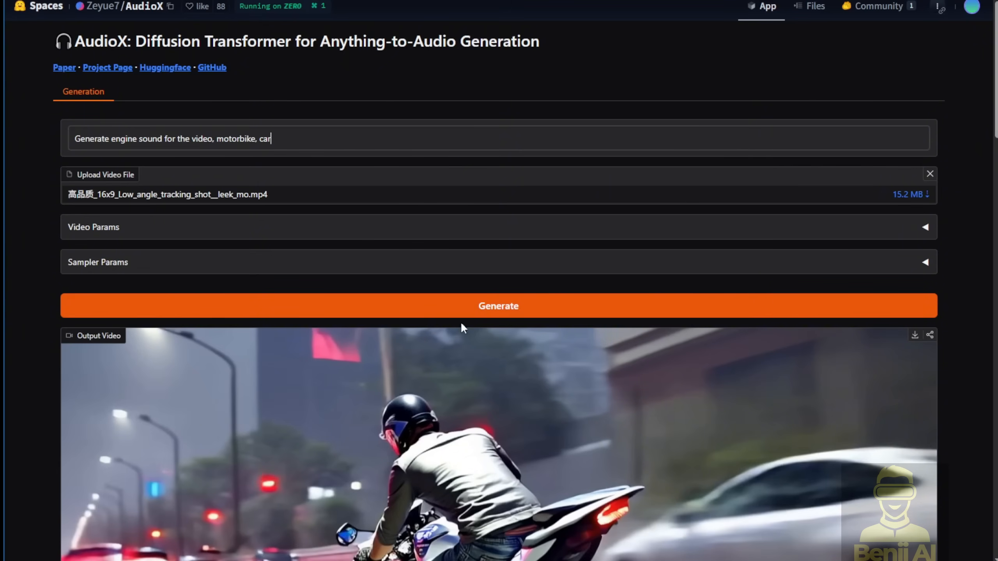
pyautogui.moveTo(197, 353)
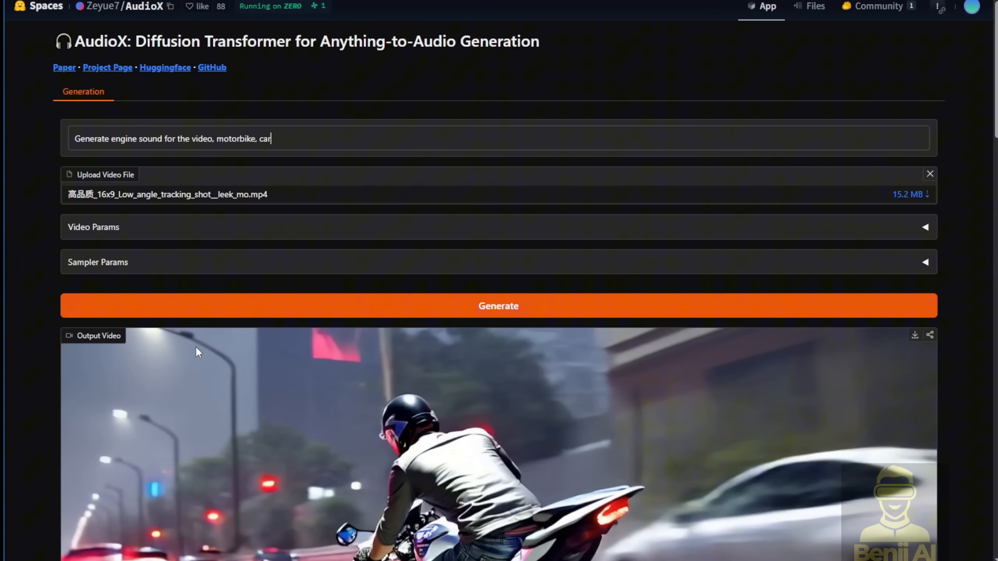
pyautogui.scroll(-3)
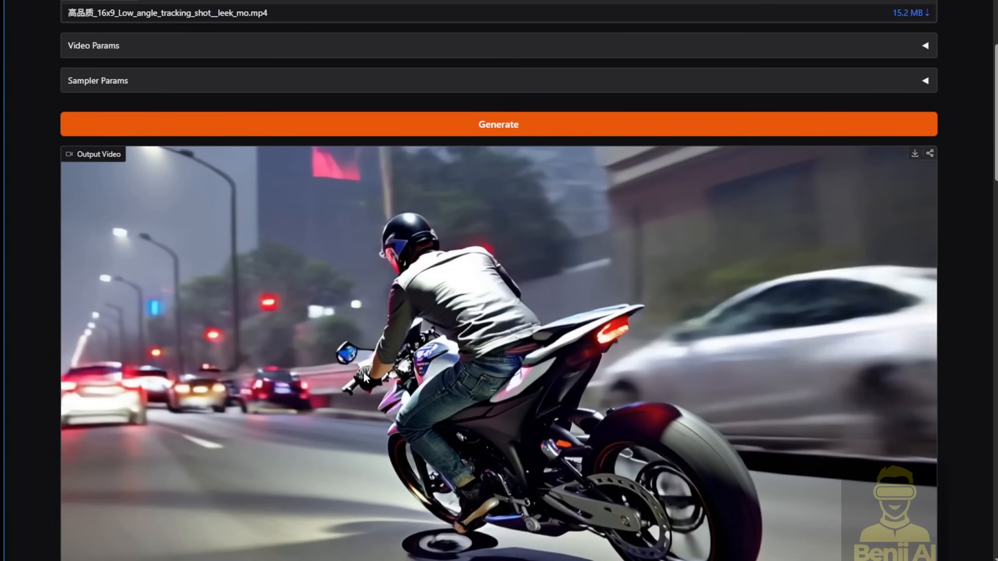
pyautogui.scroll(3)
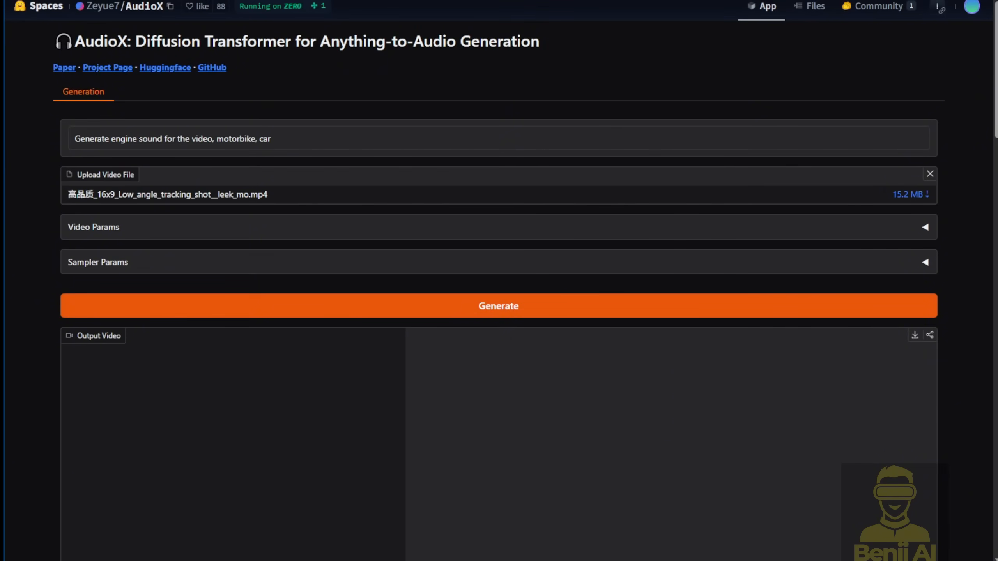
# Step: Play the motorbike video with its engine soundtrack and view the Output Audio waveform
pyautogui.click(498, 306)
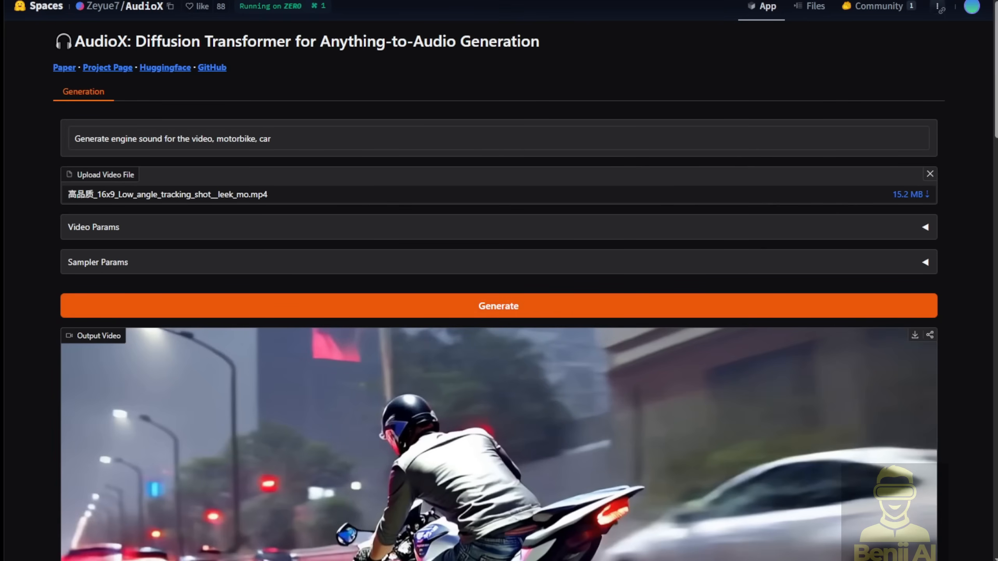
pyautogui.tripleClick(171, 138)
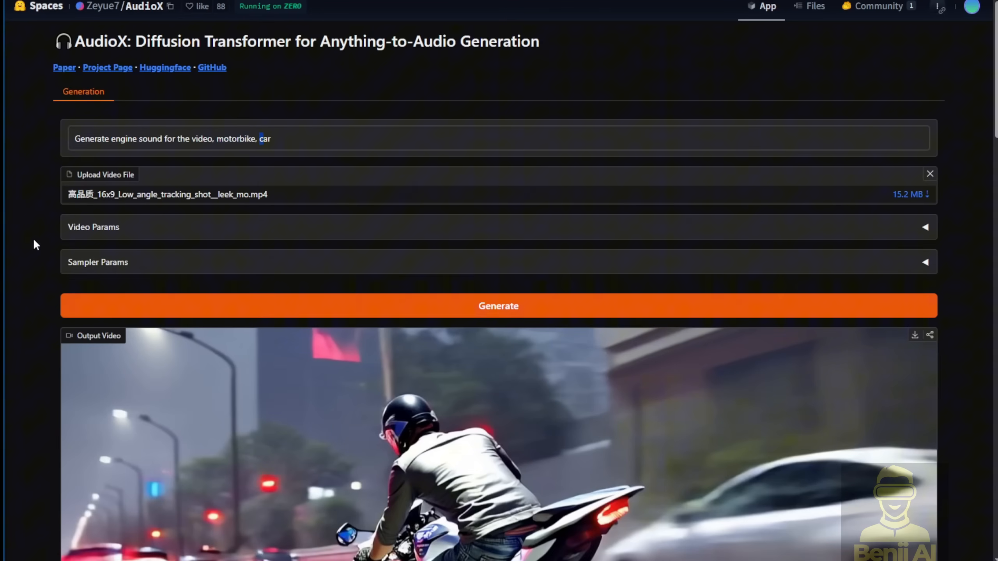
pyautogui.scroll(-3)
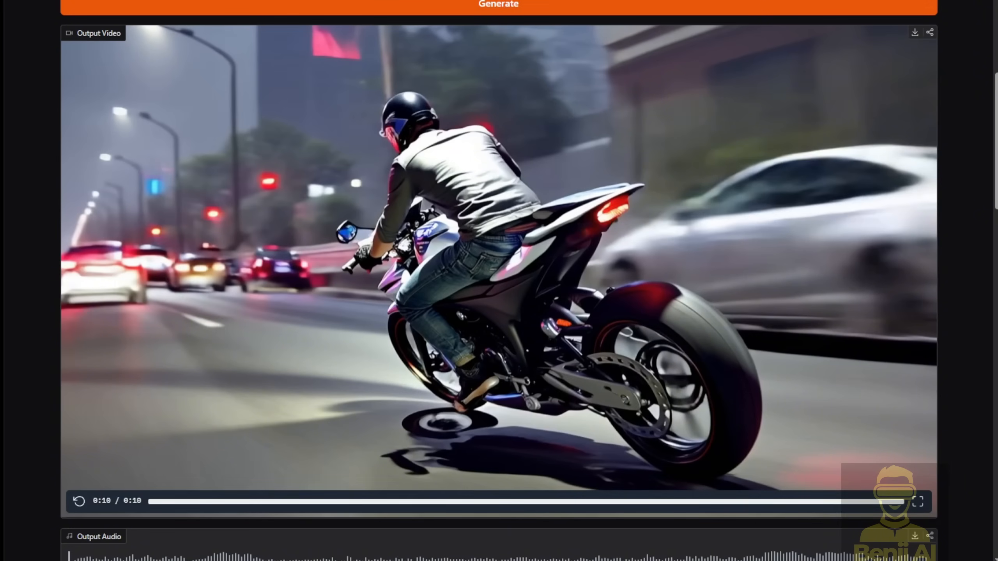
# Step: Play the horse-riding desert video with its generated wind and horse sound, then replay it from the start
pyautogui.scroll(3)
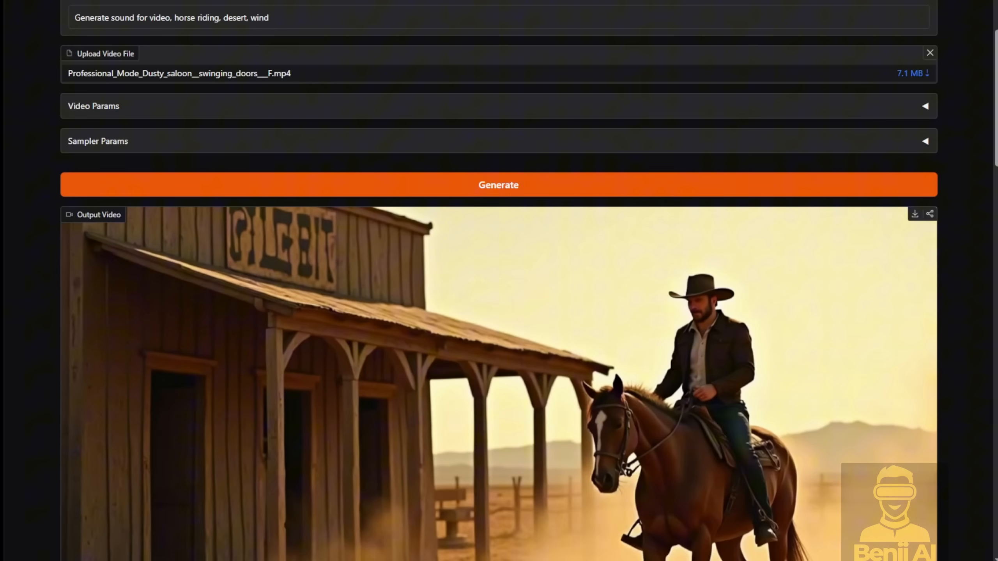
pyautogui.scroll(-3)
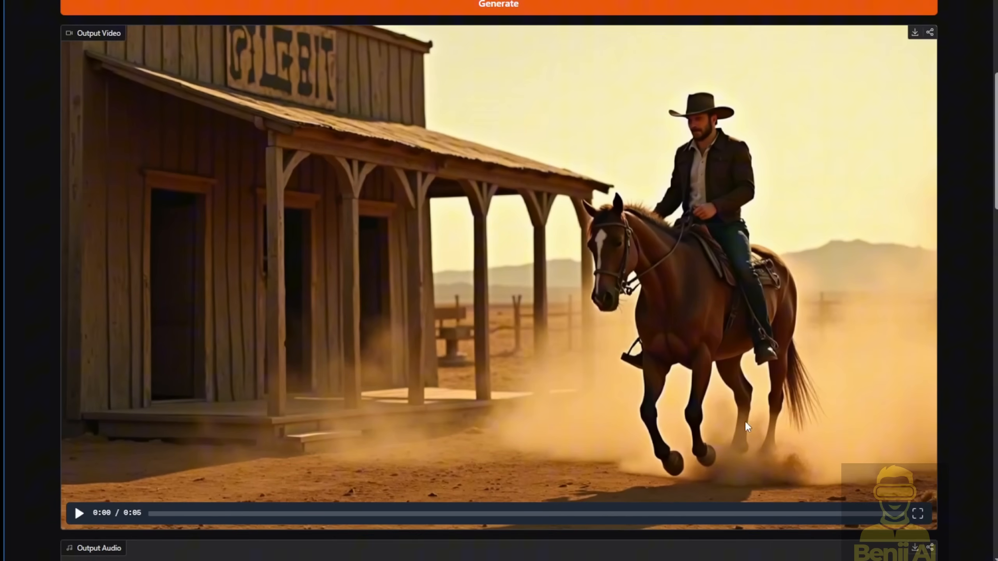
pyautogui.click(79, 513)
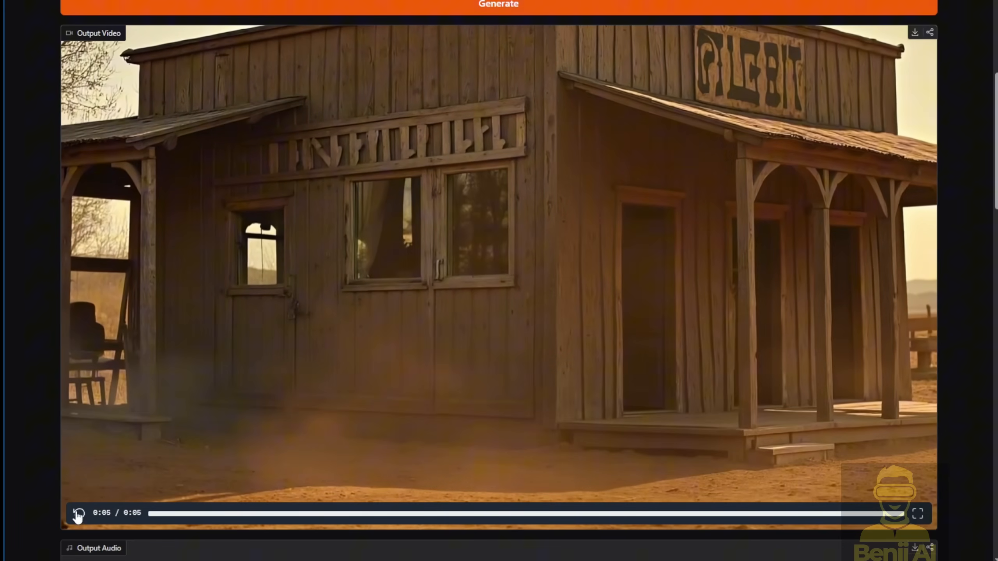
pyautogui.click(78, 514)
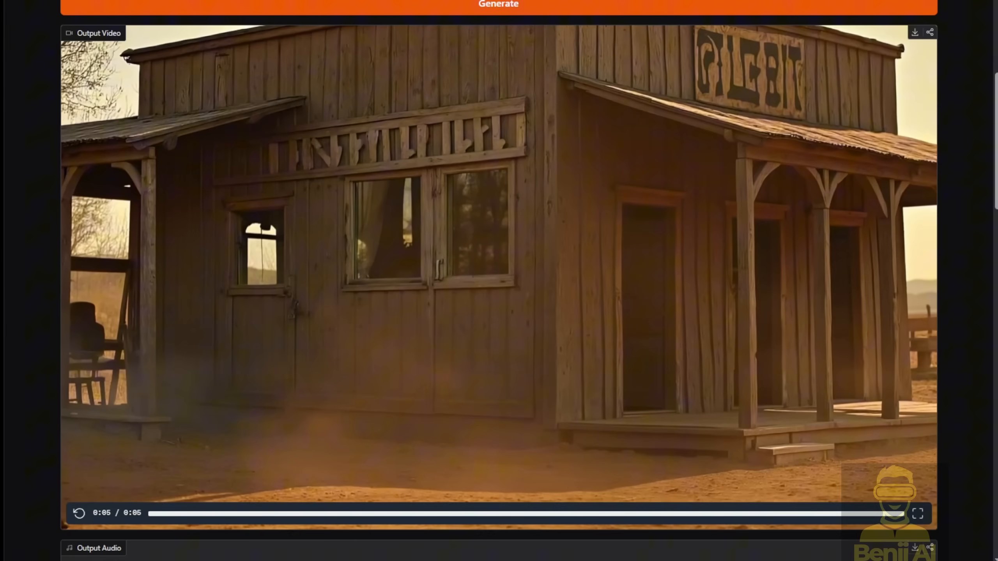
pyautogui.scroll(3)
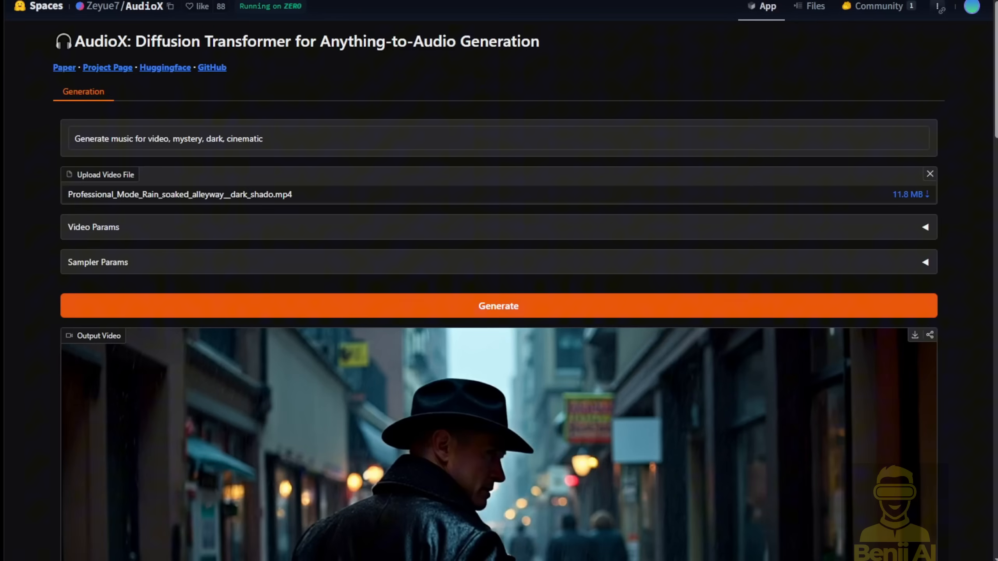
# Step: Review the mystery-music prompt and play the rainy alleyway clip with its generated dark cinematic music
pyautogui.scroll(-3)
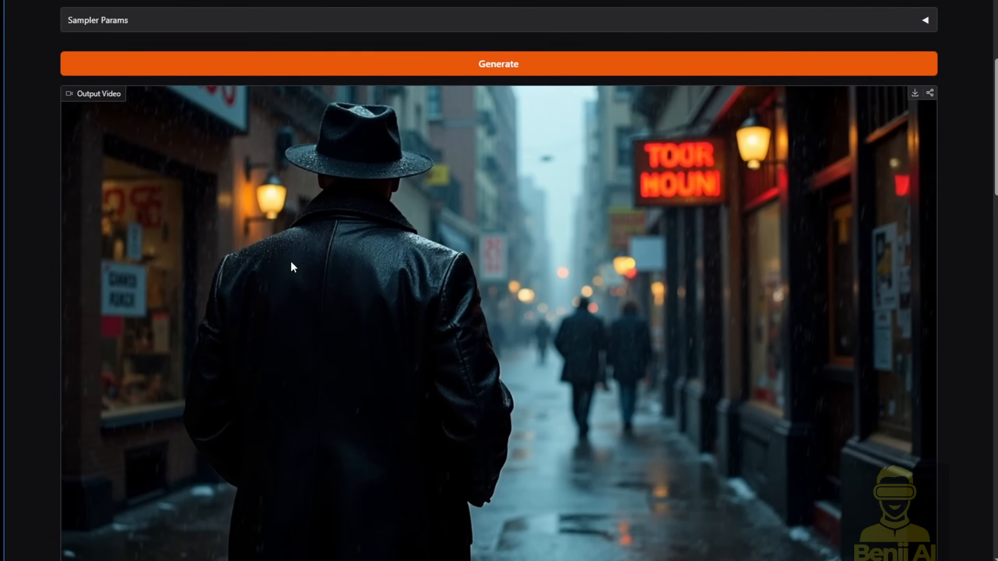
pyautogui.scroll(3)
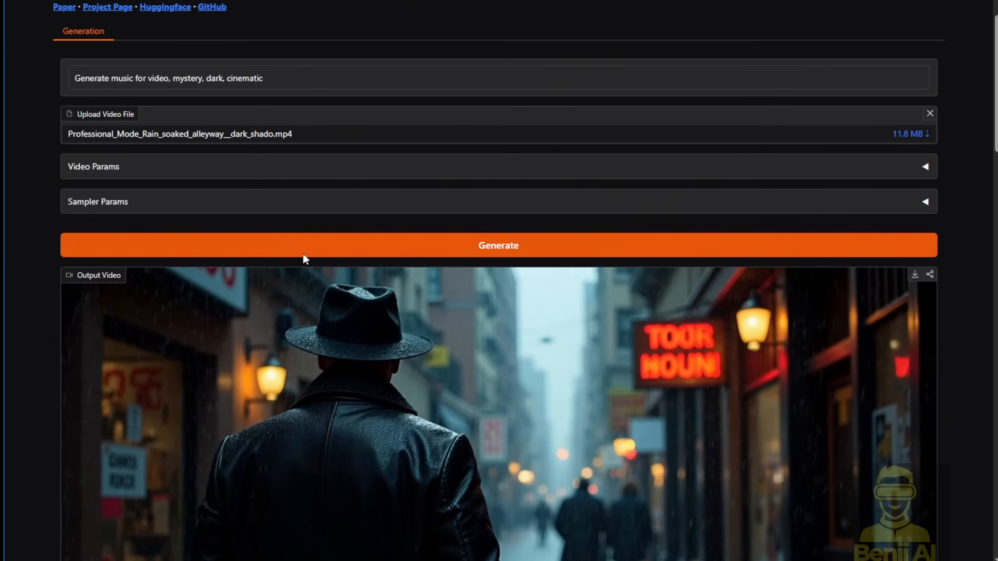
pyautogui.scroll(3)
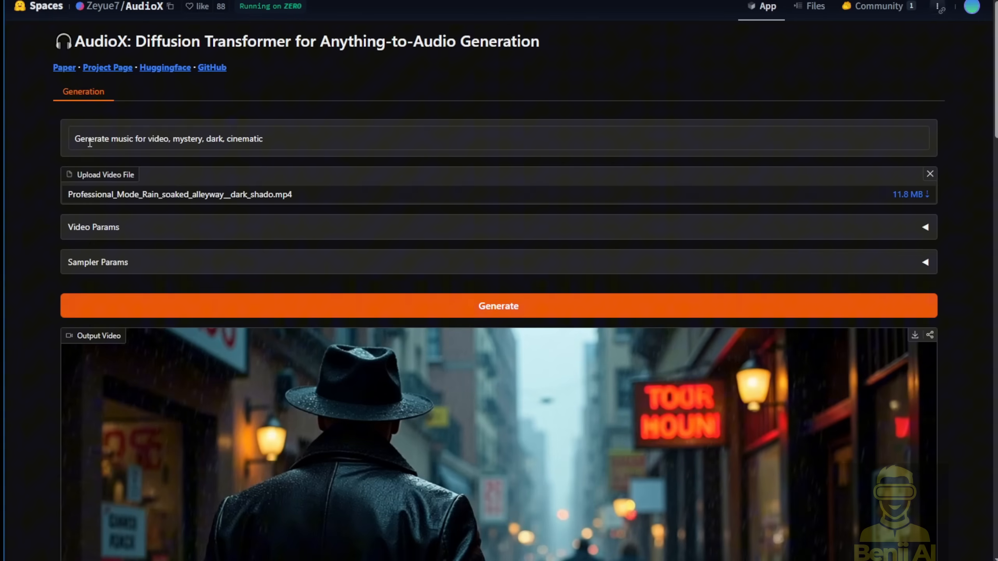
pyautogui.doubleClick(149, 137)
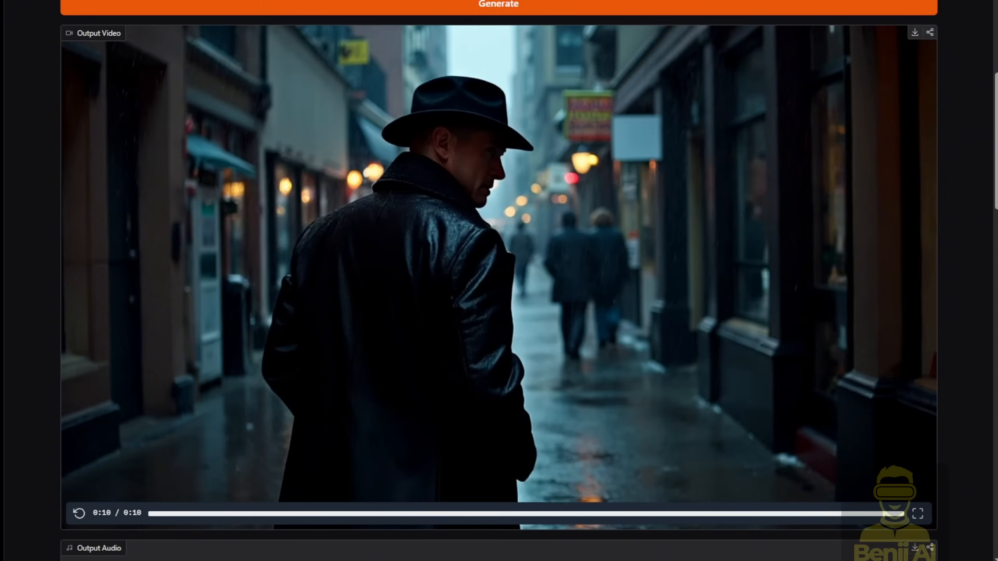
pyautogui.scroll(3)
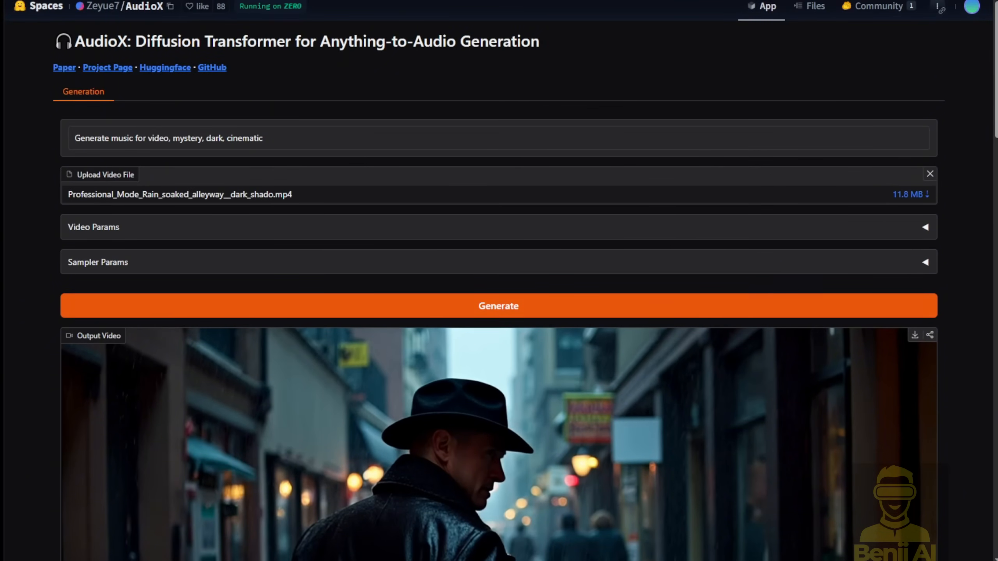
pyautogui.scroll(-3)
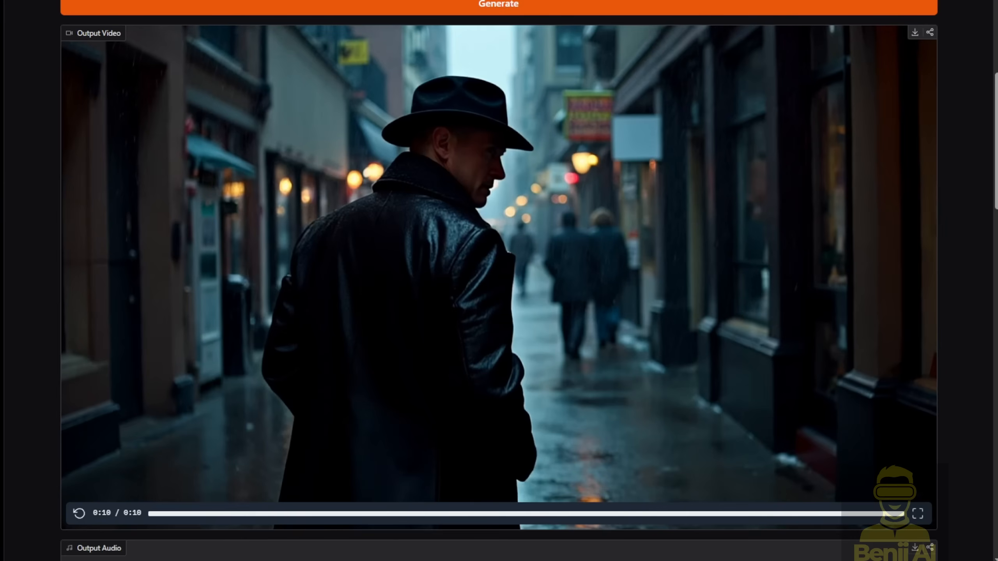
pyautogui.scroll(3)
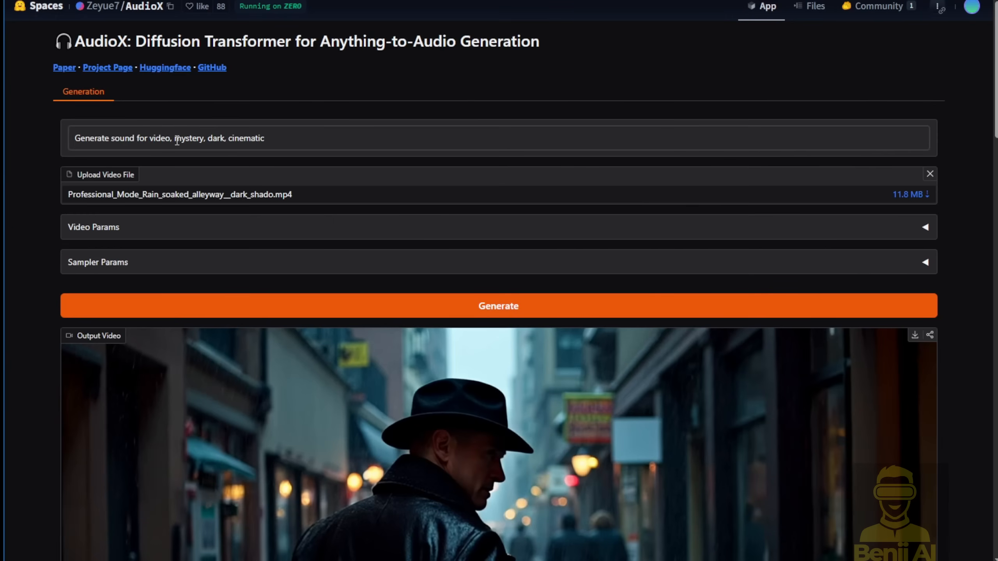
# Step: Replace the prompt's mood keywords with 'foot steps, raining, urban' after 'Generate sound for video,'
pyautogui.press('Backspace')
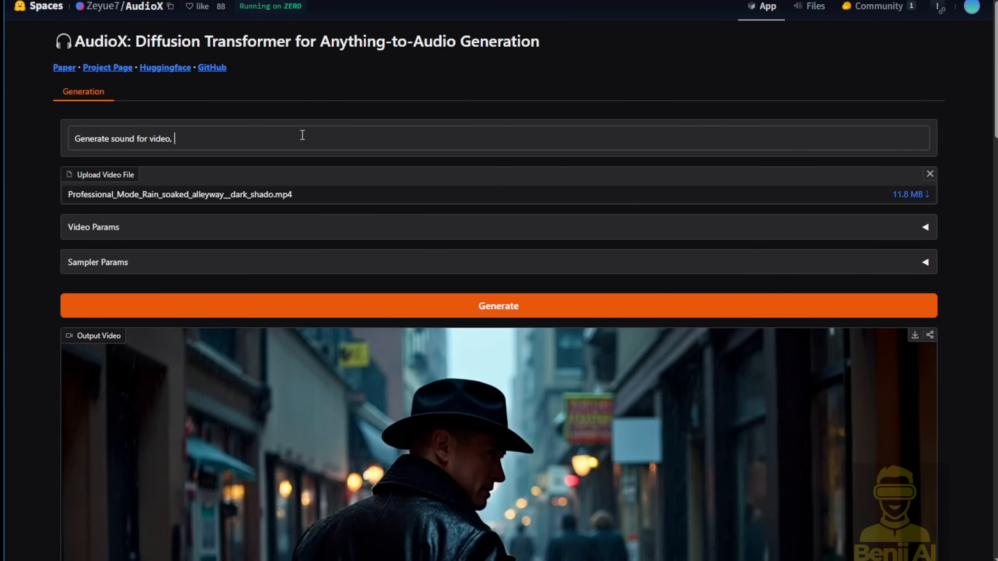
pyautogui.moveTo(141, 183)
pyautogui.write(' foot steps, raining , urban')
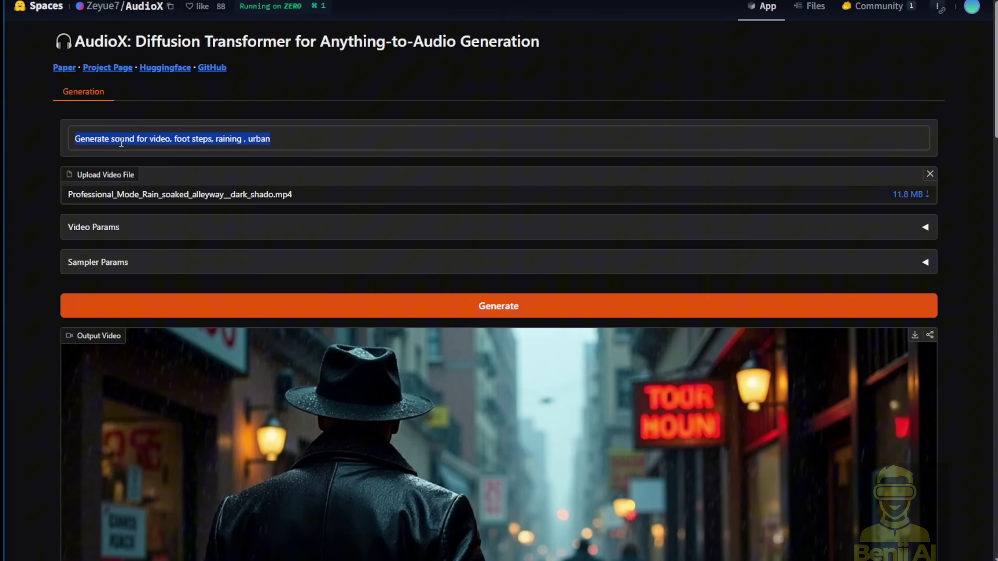
pyautogui.scroll(-3)
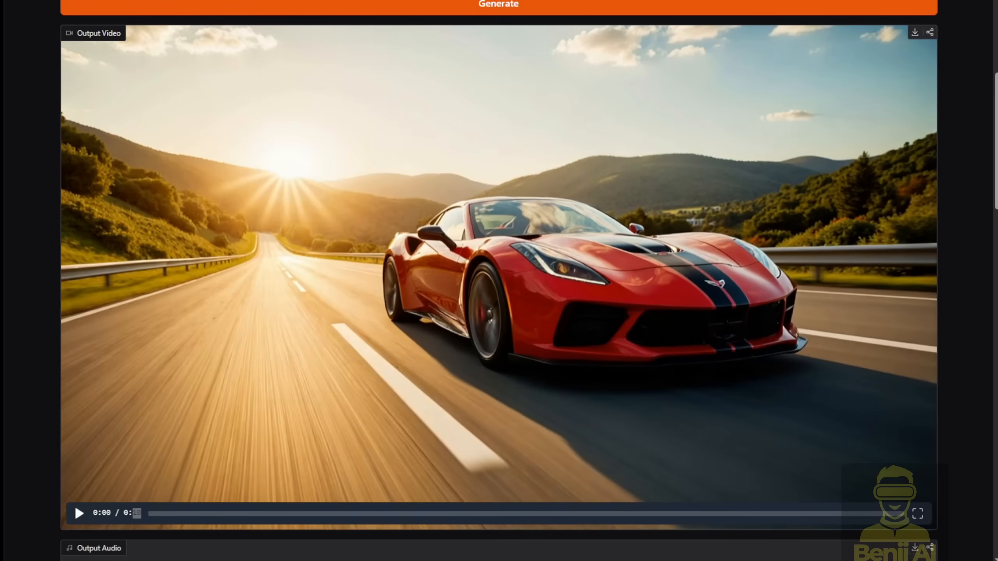
# Step: Generate sound for the red sports car video and play the resulting clip with its audio
pyautogui.scroll(3)
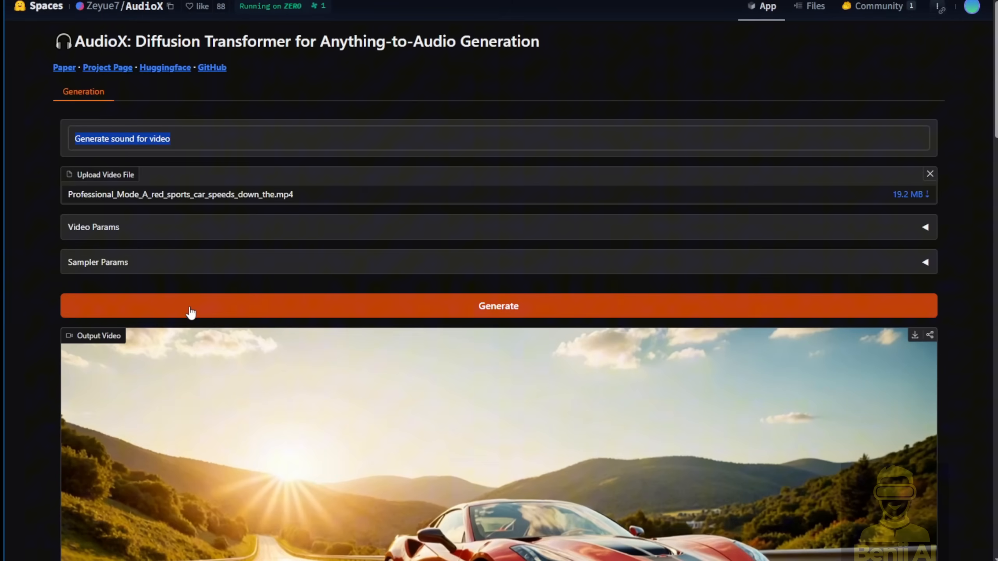
pyautogui.click(498, 306)
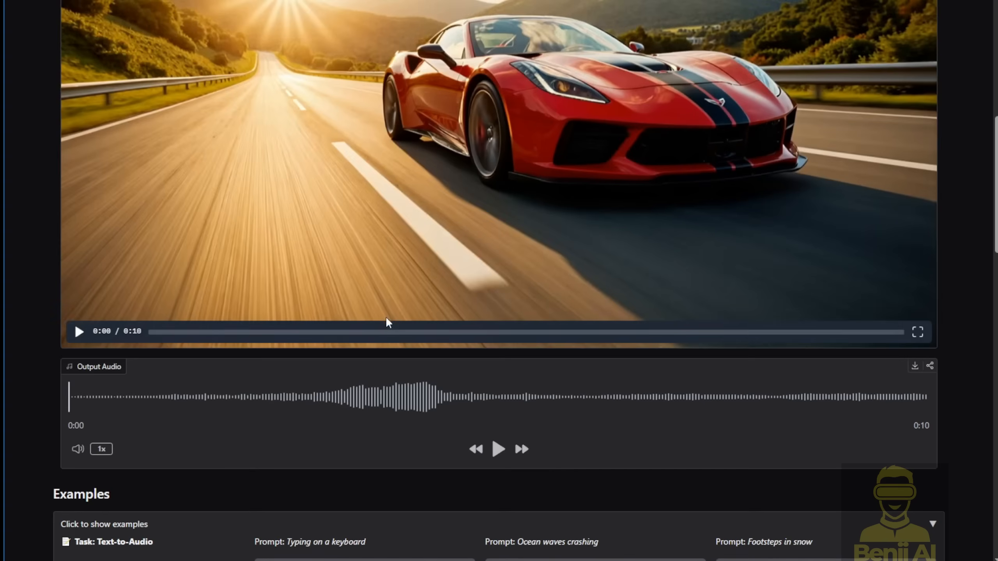
pyautogui.click(78, 331)
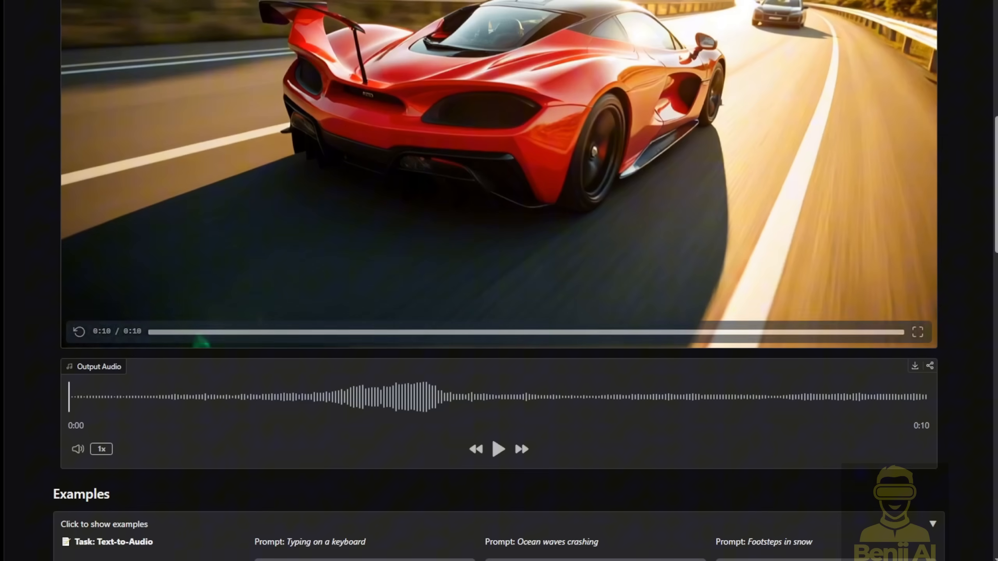
pyautogui.scroll(3)
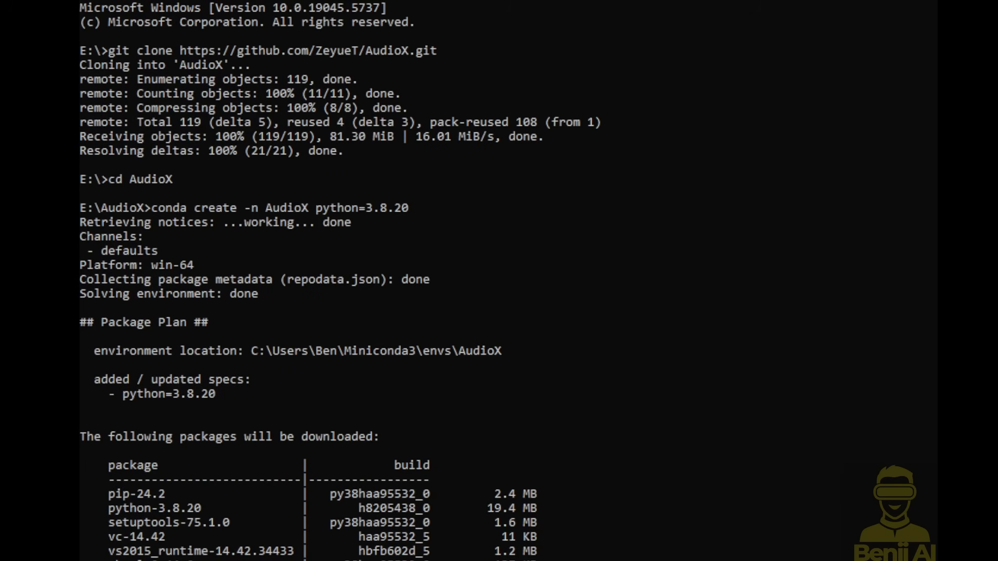
pyautogui.moveTo(108, 85)
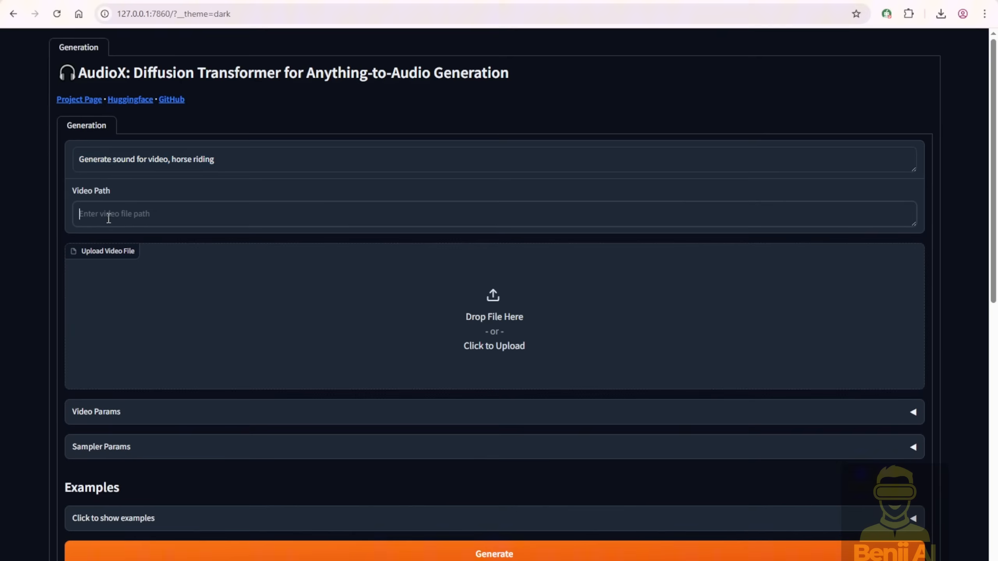
pyautogui.moveTo(112, 197)
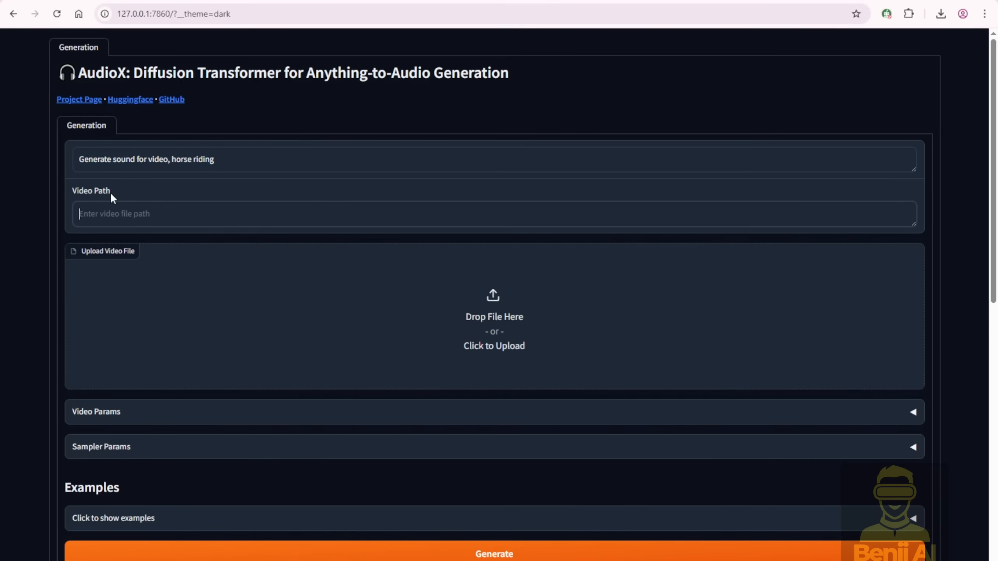
pyautogui.moveTo(13, 163)
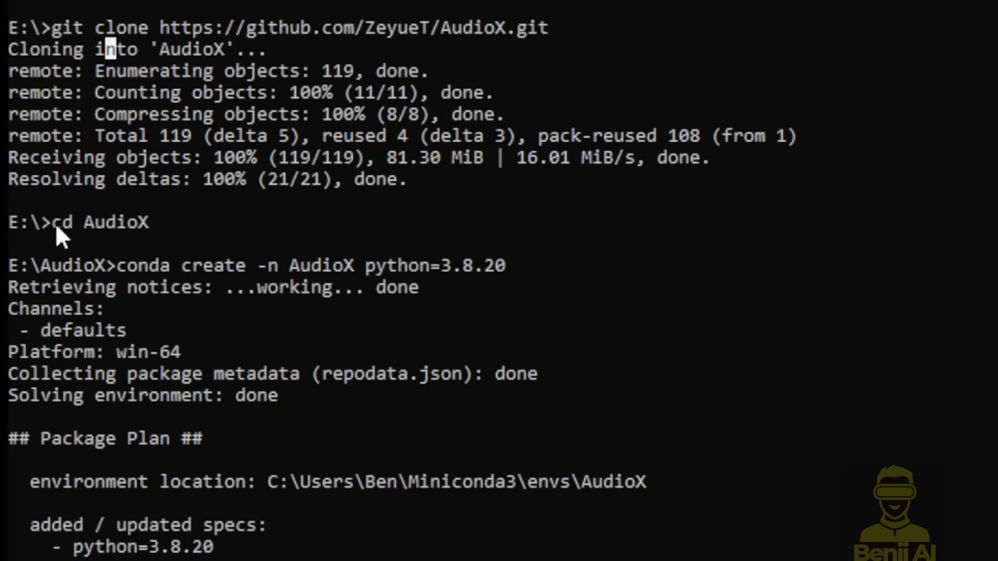
# Step: Enter the AudioX folder, create and activate the Python 3.8.20 AudioX conda env, and force-reinstall torch, torchvision, torchaudio, xformers
pyautogui.doubleClick(99, 222)
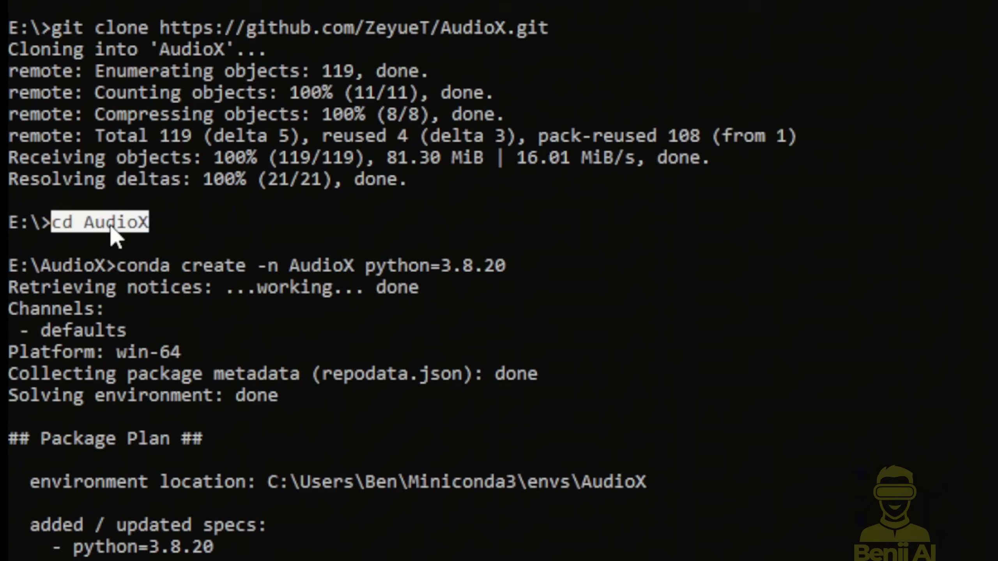
pyautogui.moveTo(121, 251)
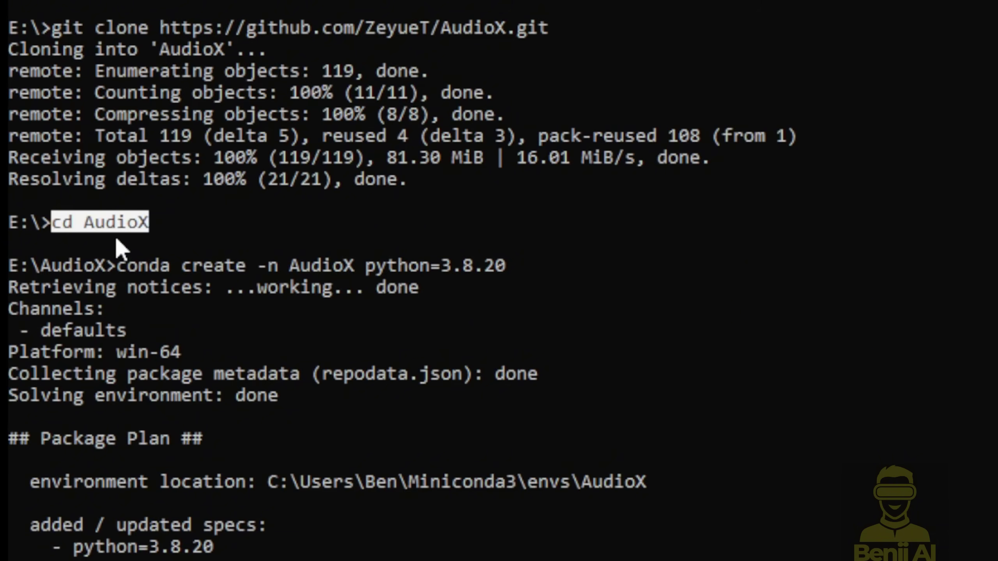
pyautogui.moveTo(224, 185)
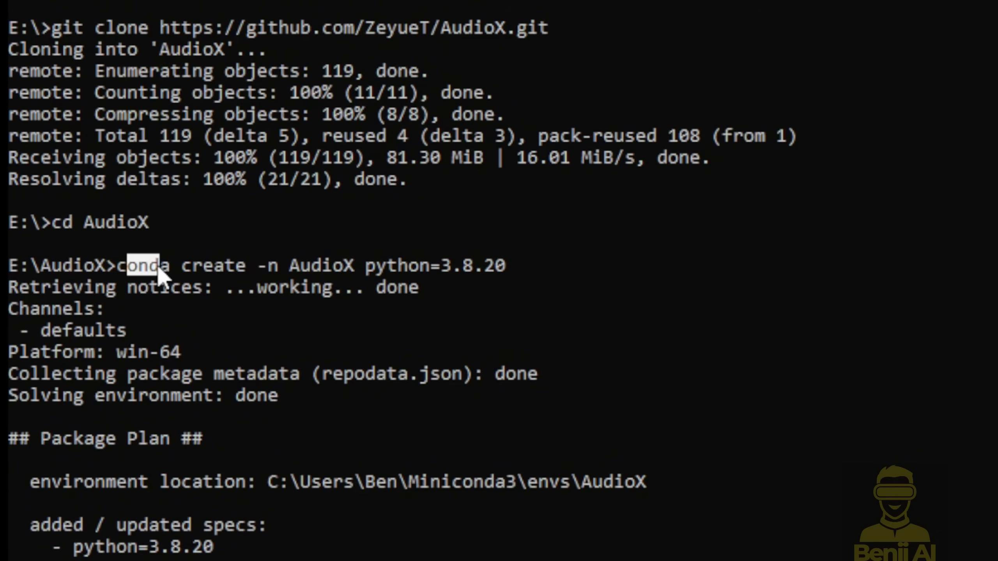
pyautogui.moveTo(331, 287)
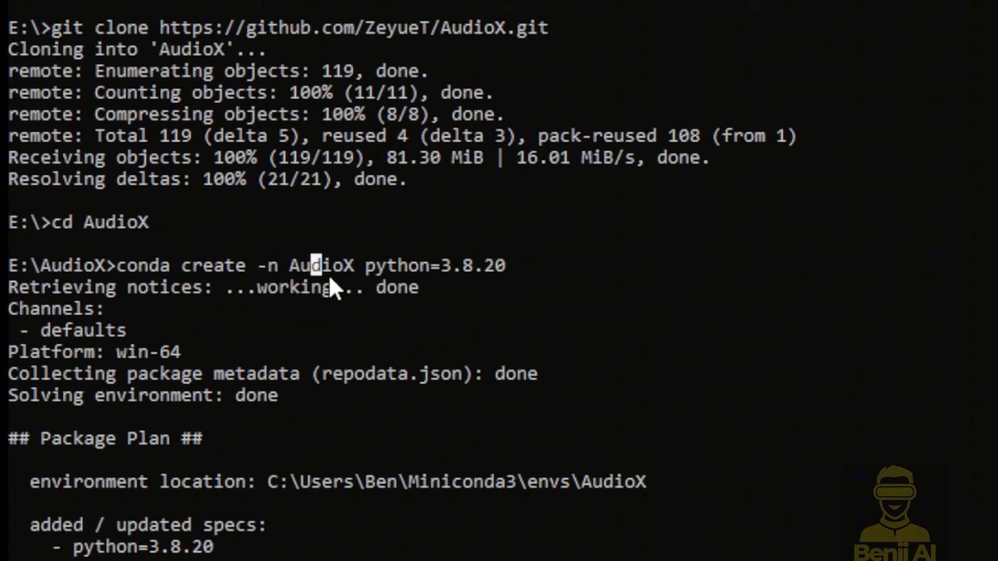
pyautogui.moveTo(294, 280)
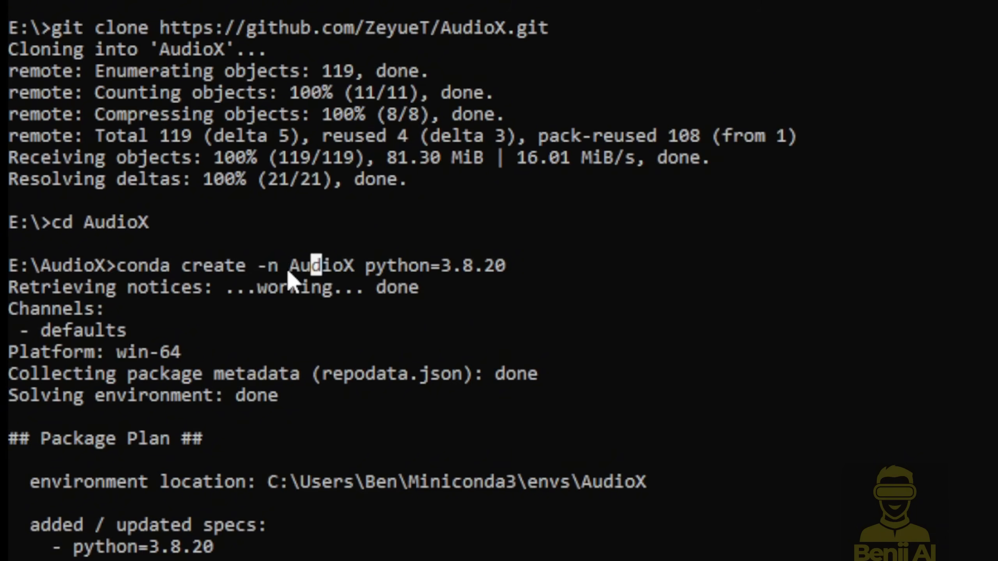
pyautogui.moveTo(462, 283)
pyautogui.write('y')
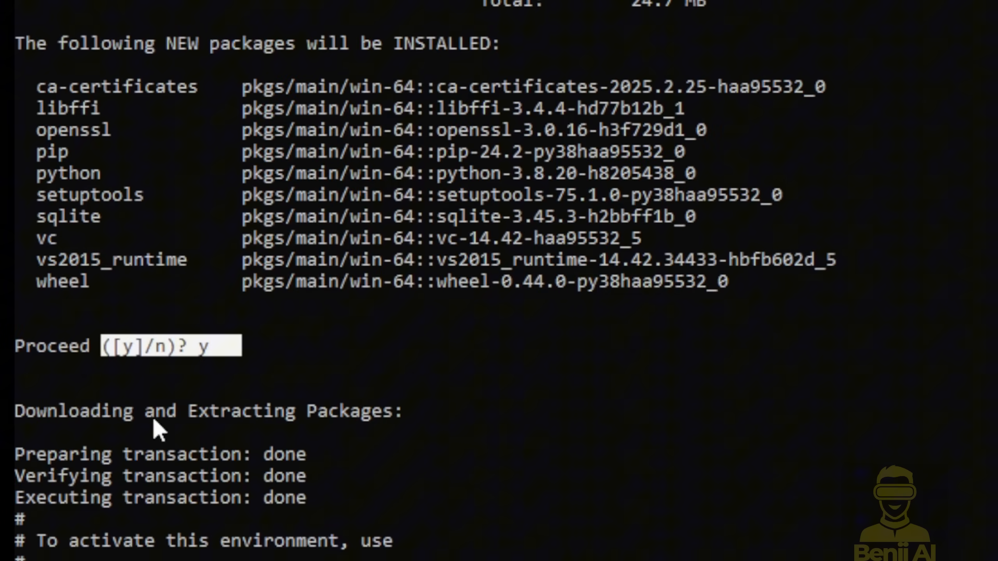
pyautogui.moveTo(171, 504)
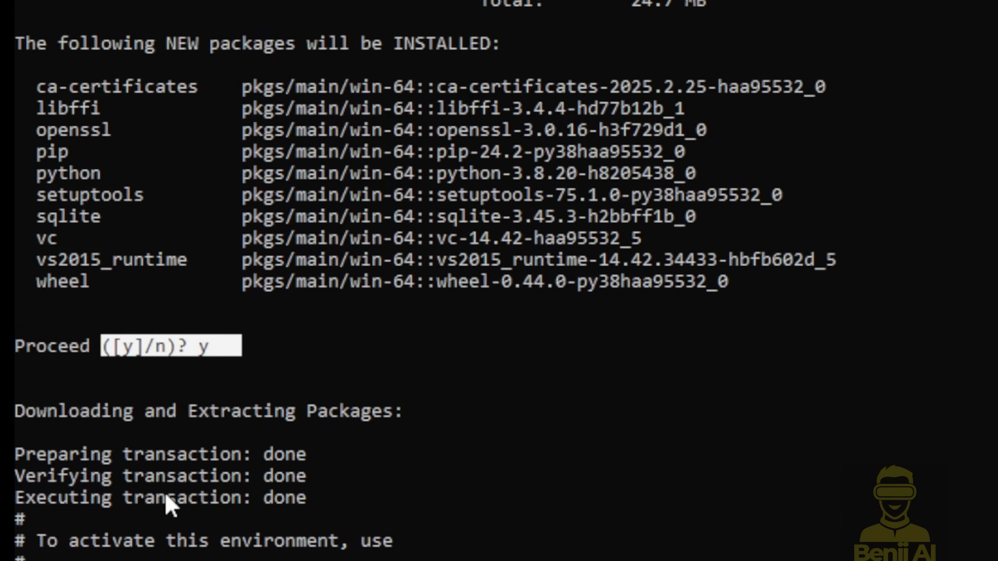
pyautogui.scroll(-3)
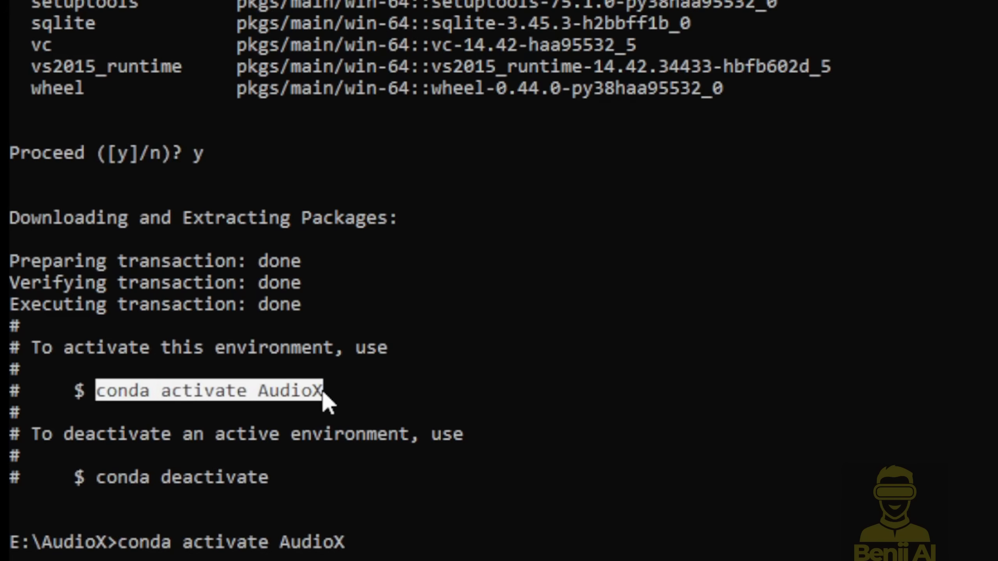
pyautogui.moveTo(286, 395)
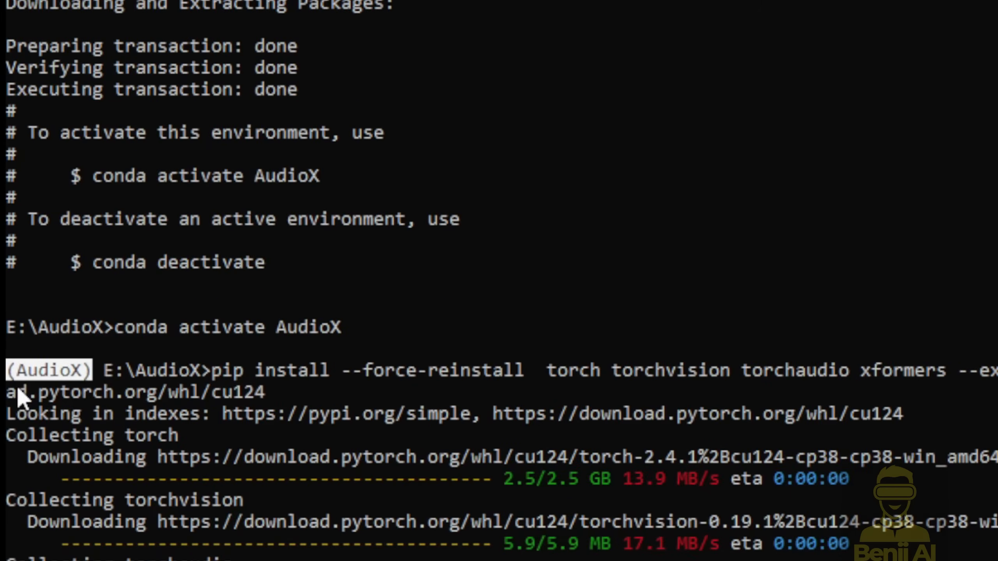
pyautogui.moveTo(36, 382)
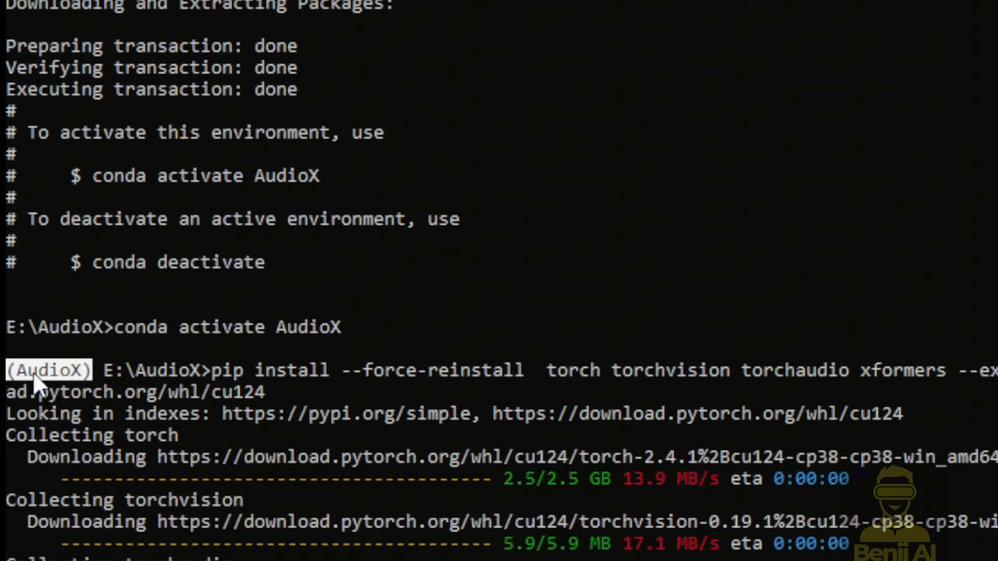
pyautogui.moveTo(50, 351)
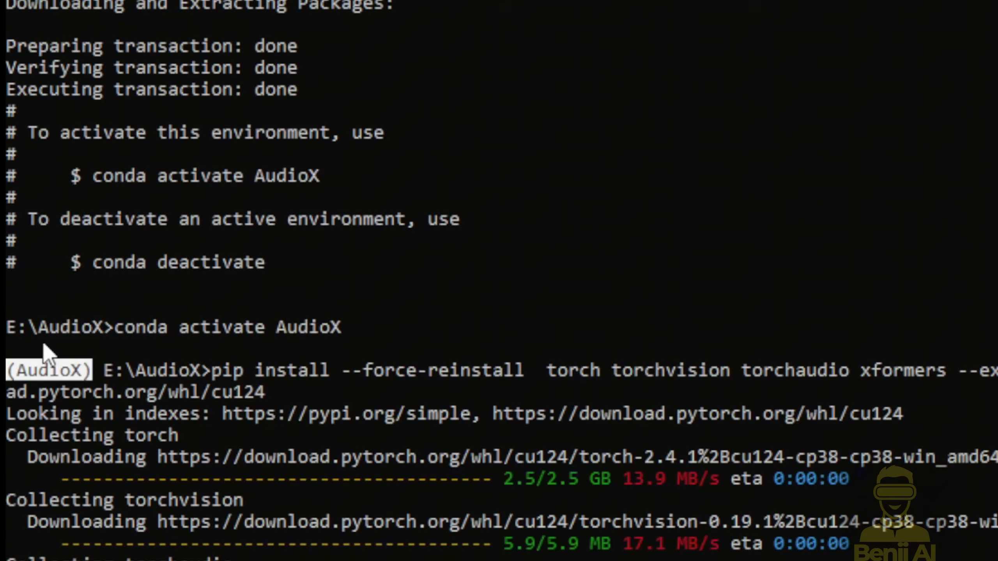
pyautogui.moveTo(62, 344)
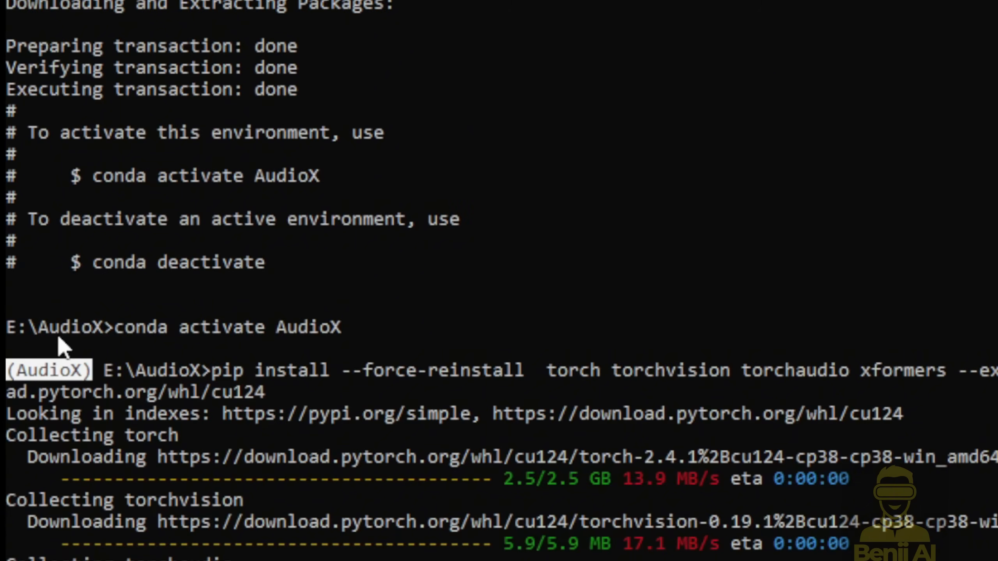
pyautogui.moveTo(85, 379)
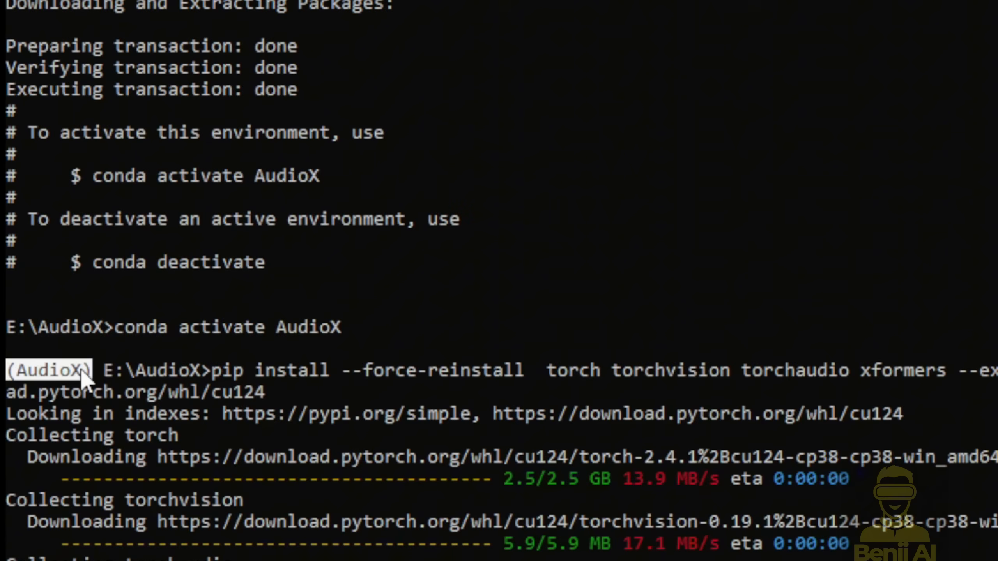
pyautogui.moveTo(215, 383)
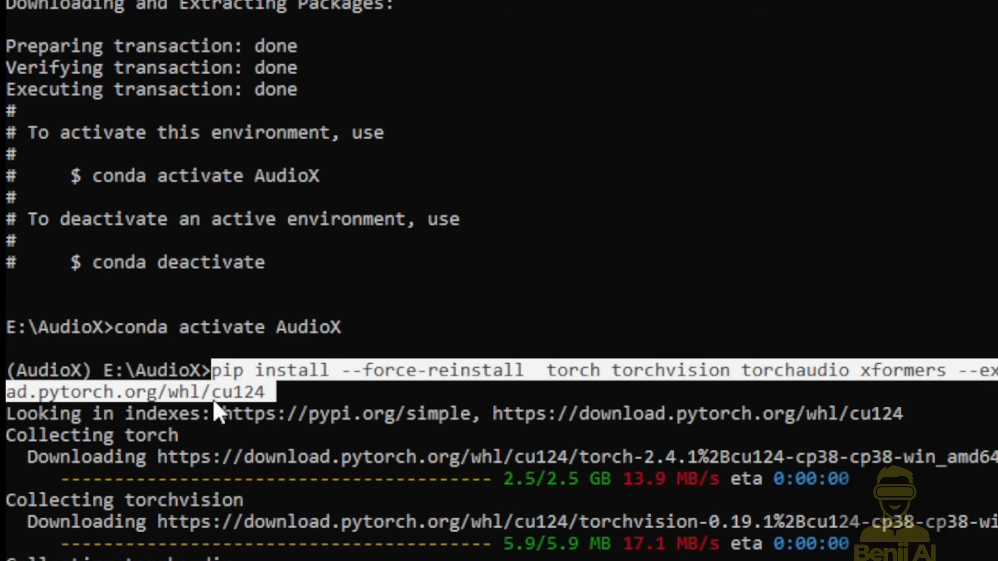
pyautogui.moveTo(391, 423)
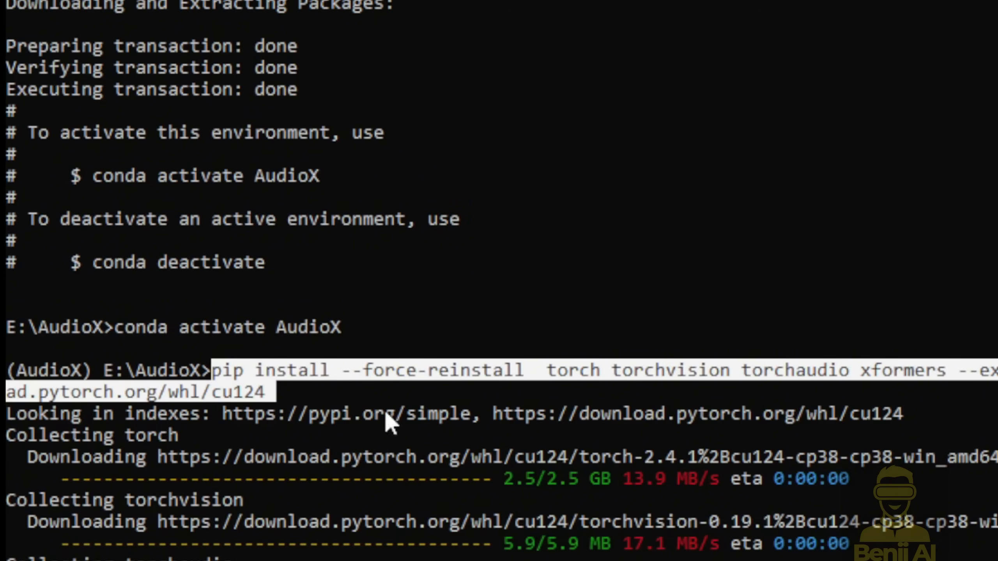
pyautogui.scroll(-3)
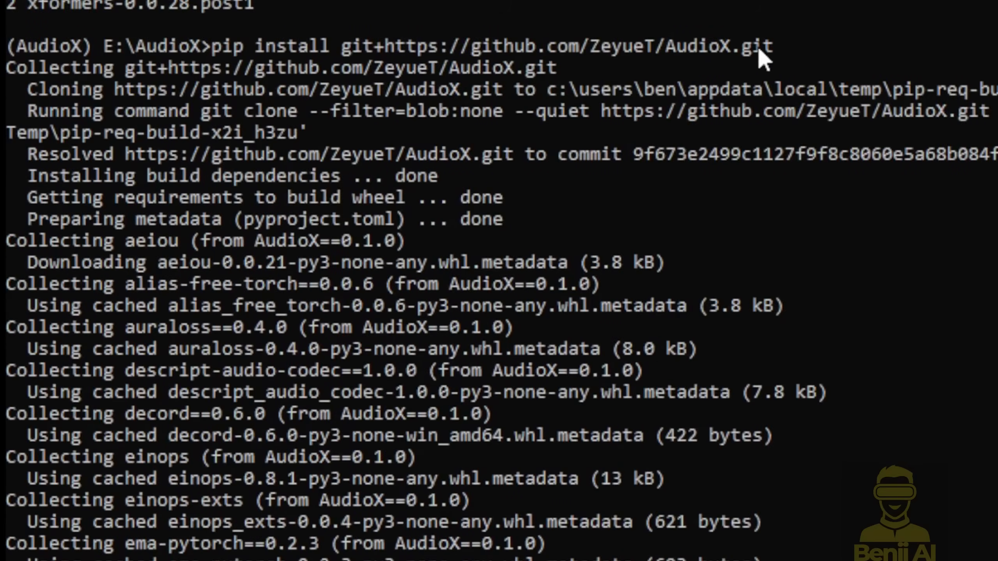
pyautogui.moveTo(200, 61)
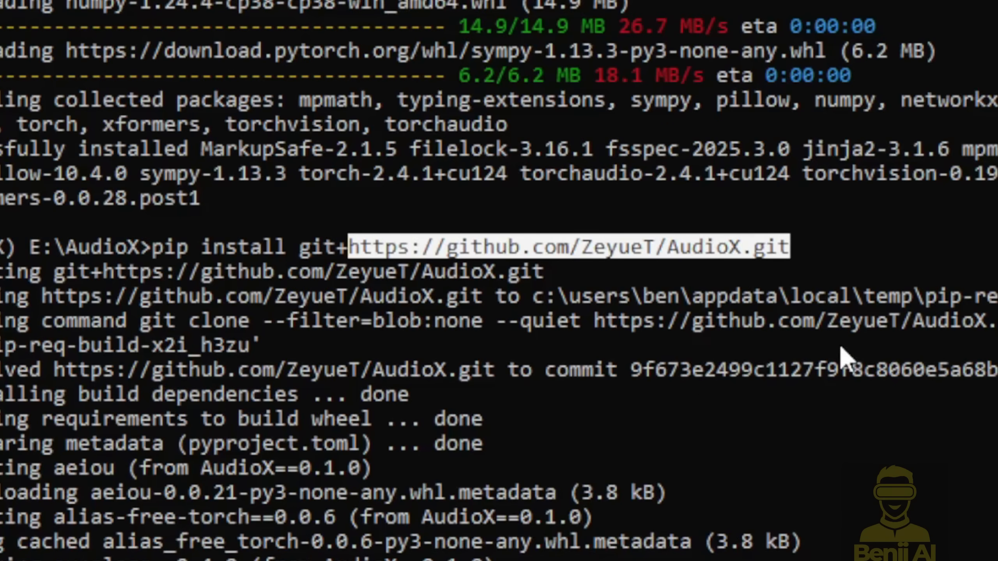
pyautogui.moveTo(442, 267)
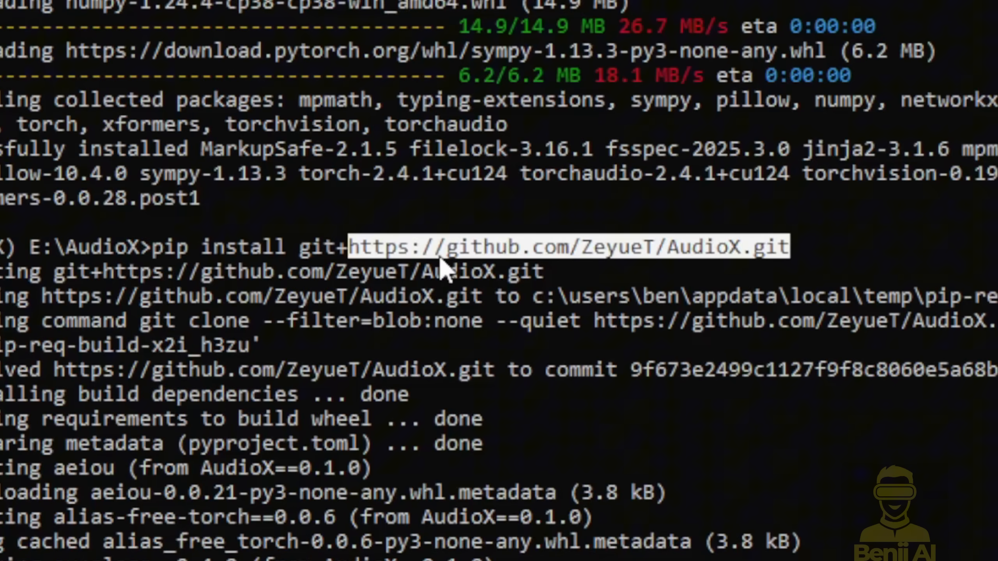
pyautogui.moveTo(496, 248)
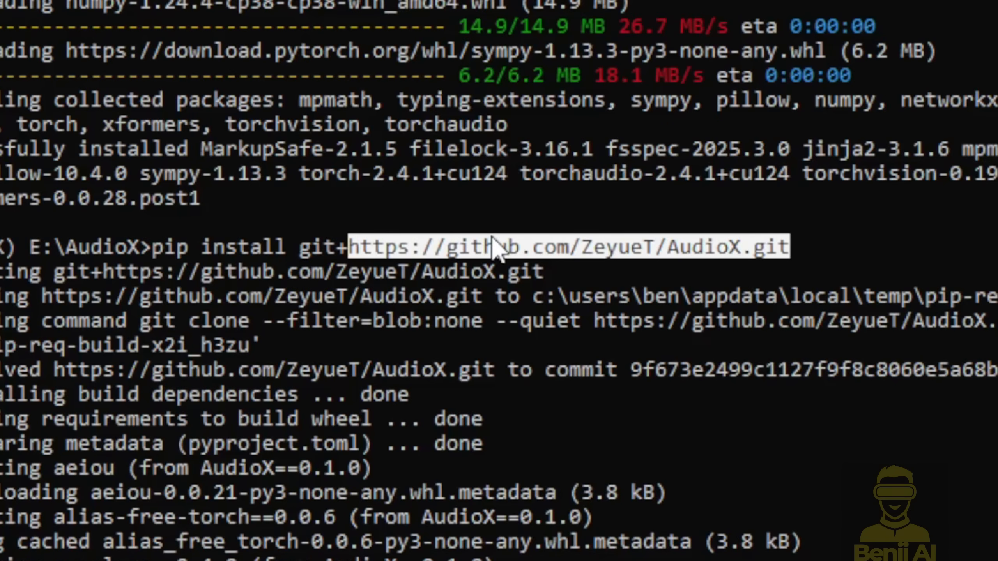
pyautogui.scroll(-3)
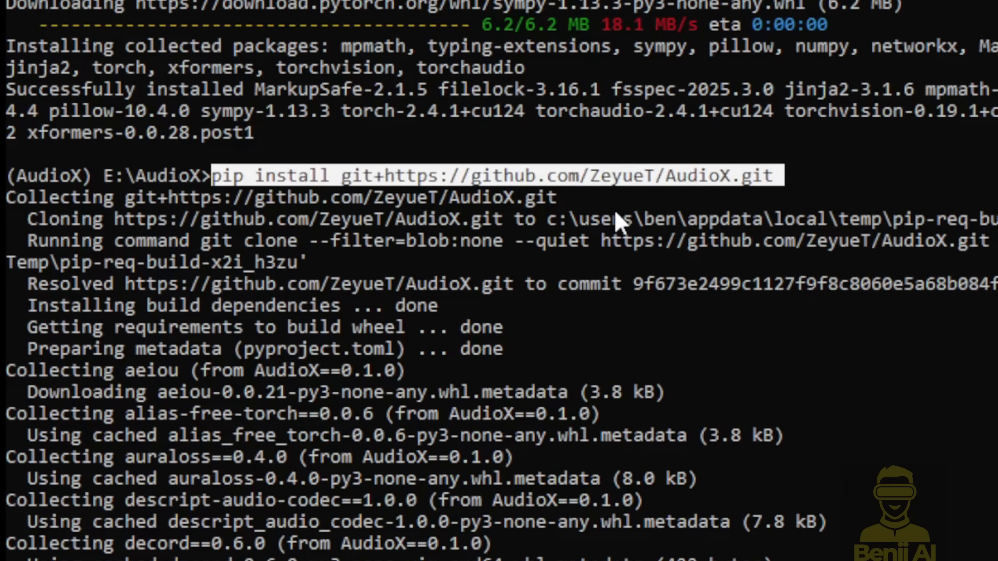
pyautogui.moveTo(738, 223)
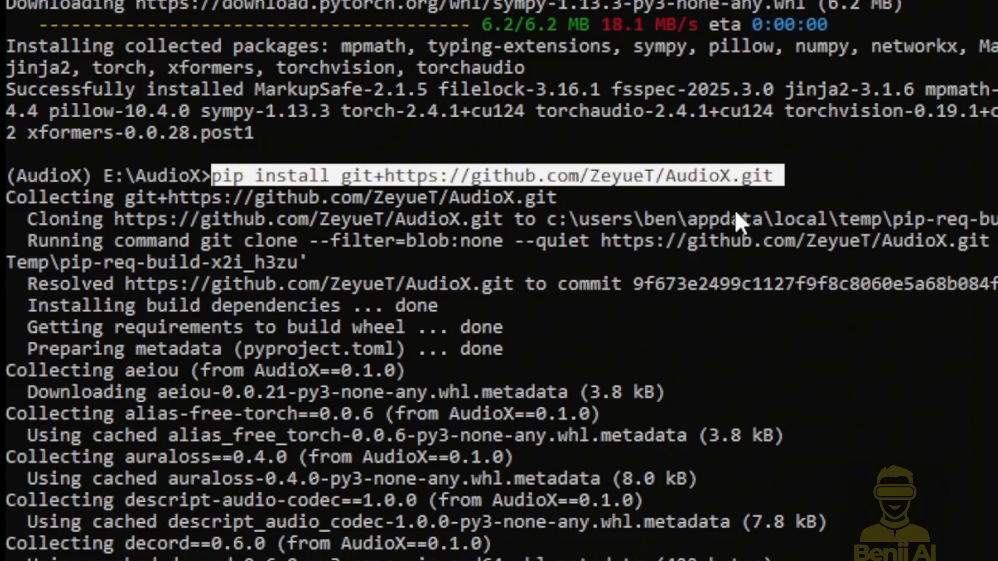
pyautogui.moveTo(576, 112)
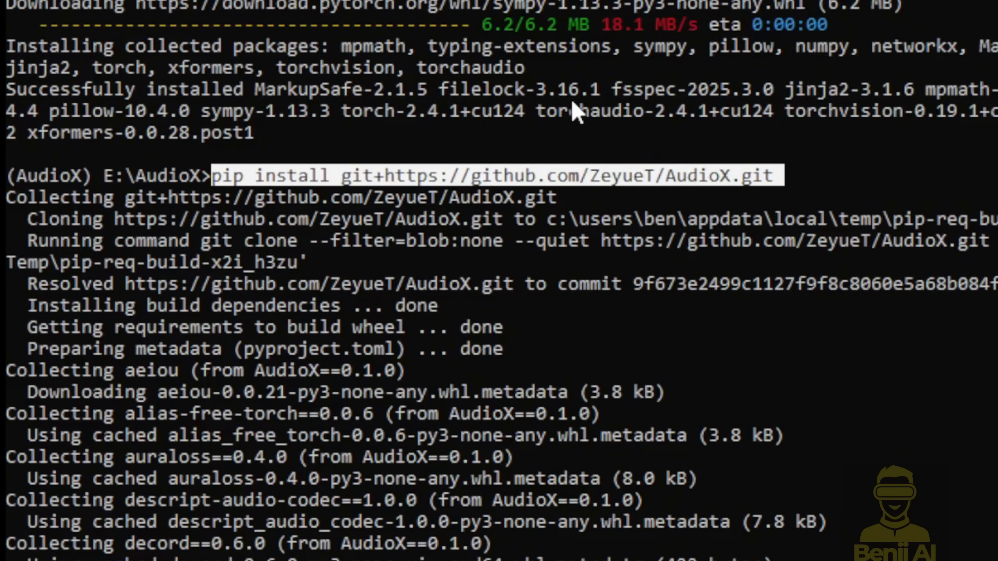
pyautogui.moveTo(57, 382)
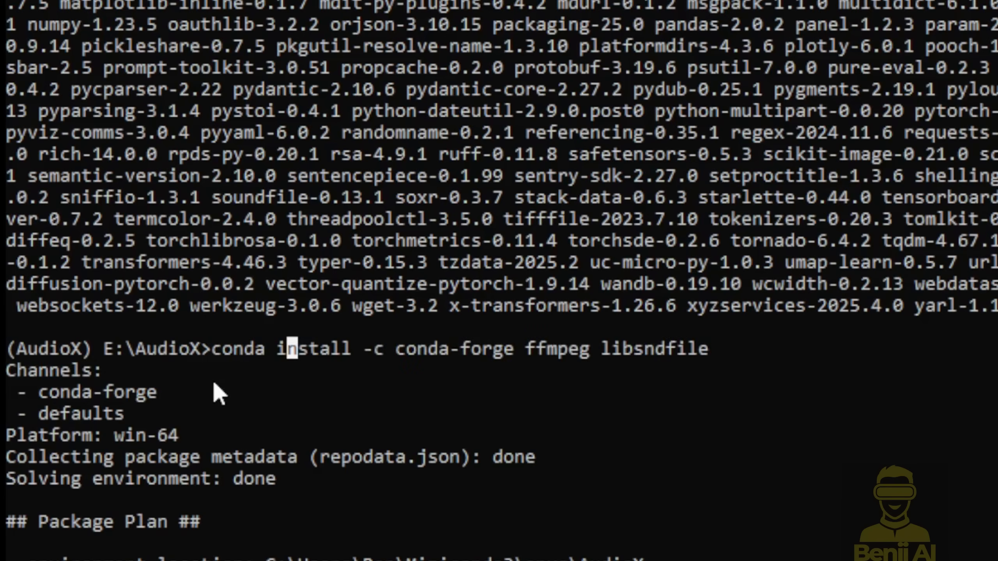
pyautogui.moveTo(261, 362)
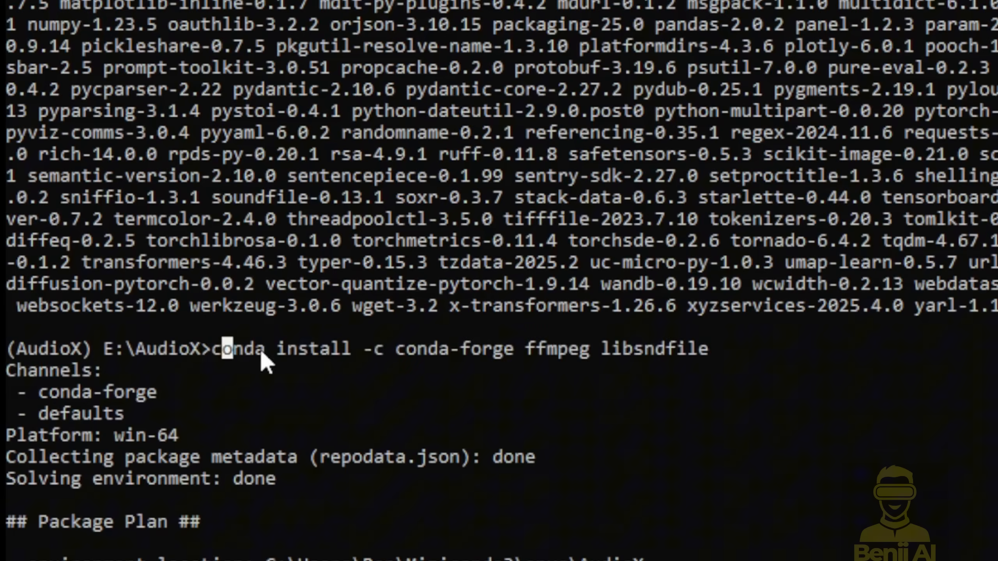
pyautogui.moveTo(670, 393)
pyautogui.write('y')
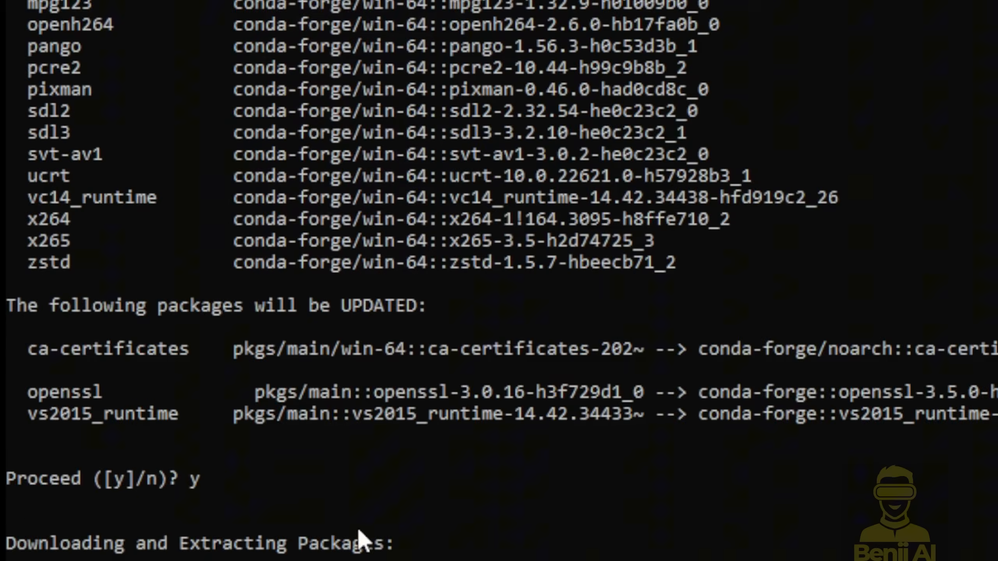
pyautogui.moveTo(226, 487)
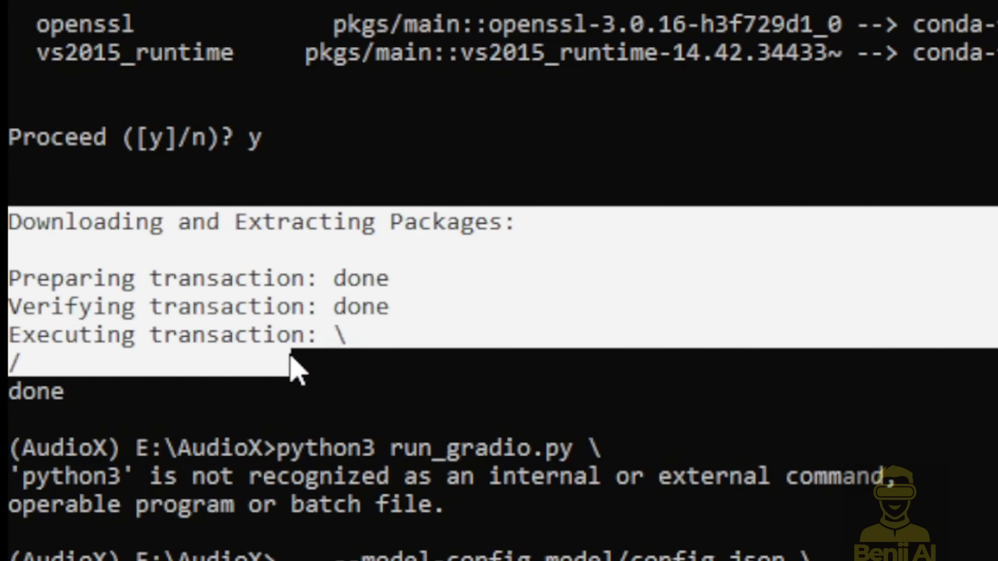
# Step: Run python run_gradio.py --model-config model/config.json --share and point out the share option in the command
pyautogui.scroll(-3)
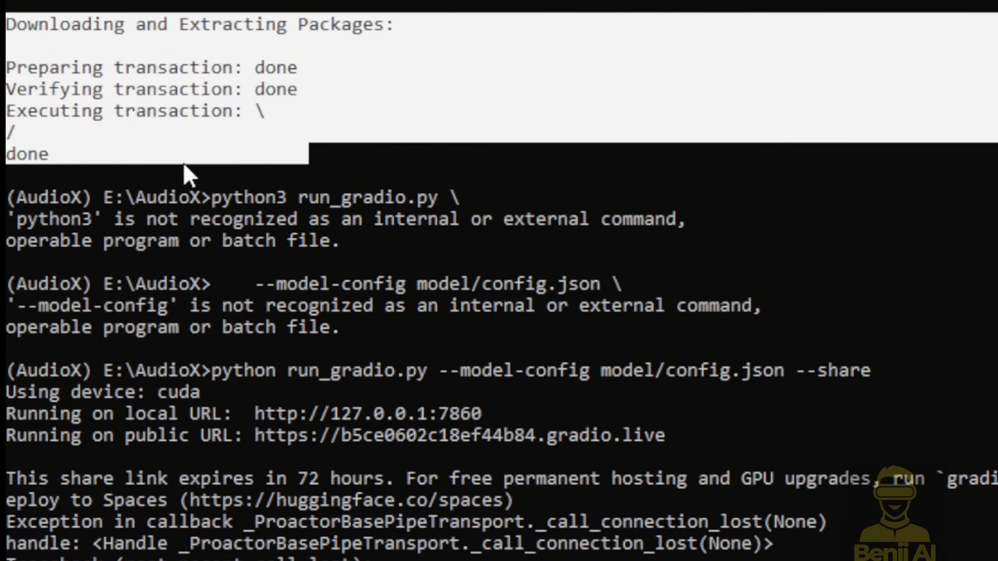
pyautogui.moveTo(216, 209)
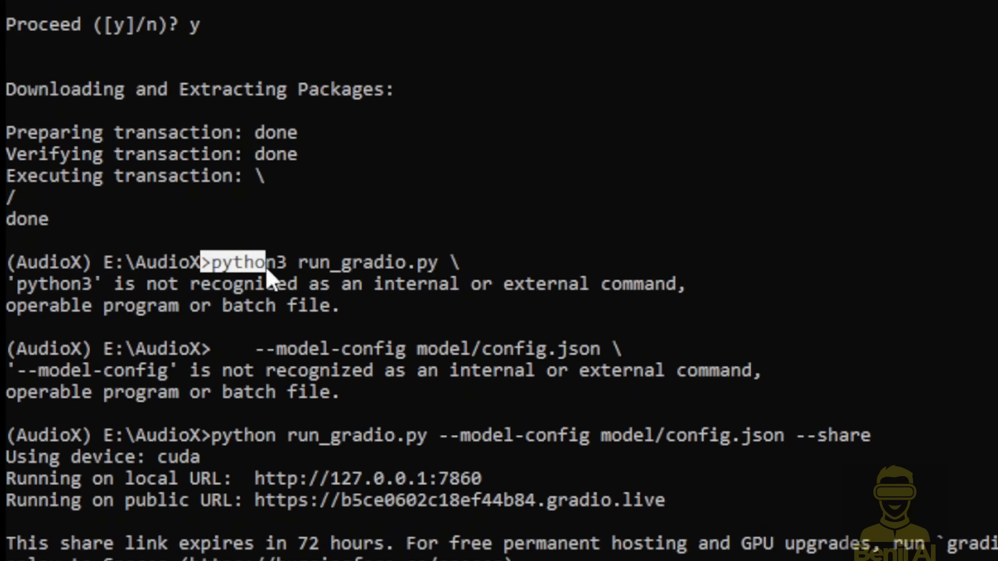
pyautogui.scroll(-3)
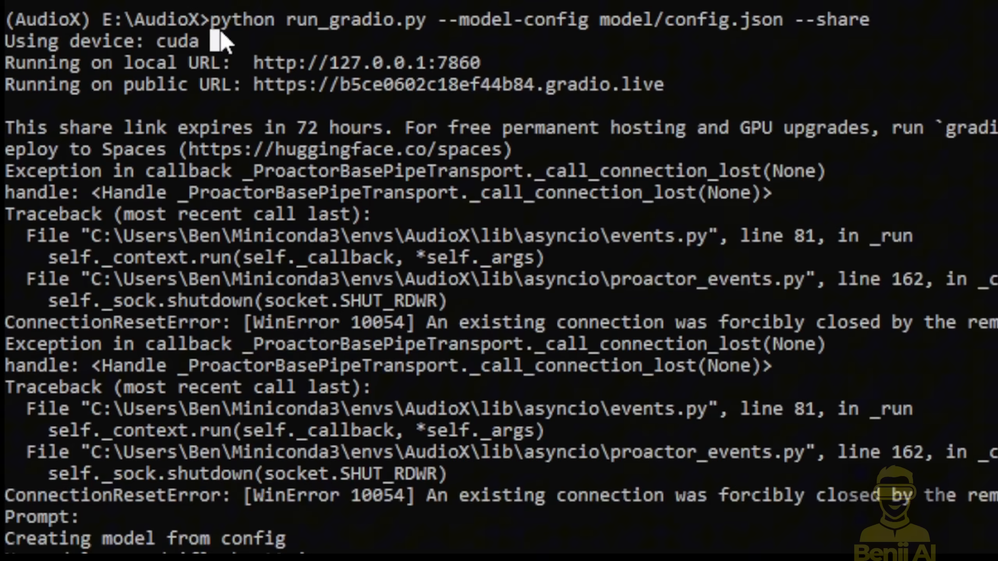
pyautogui.moveTo(356, 29)
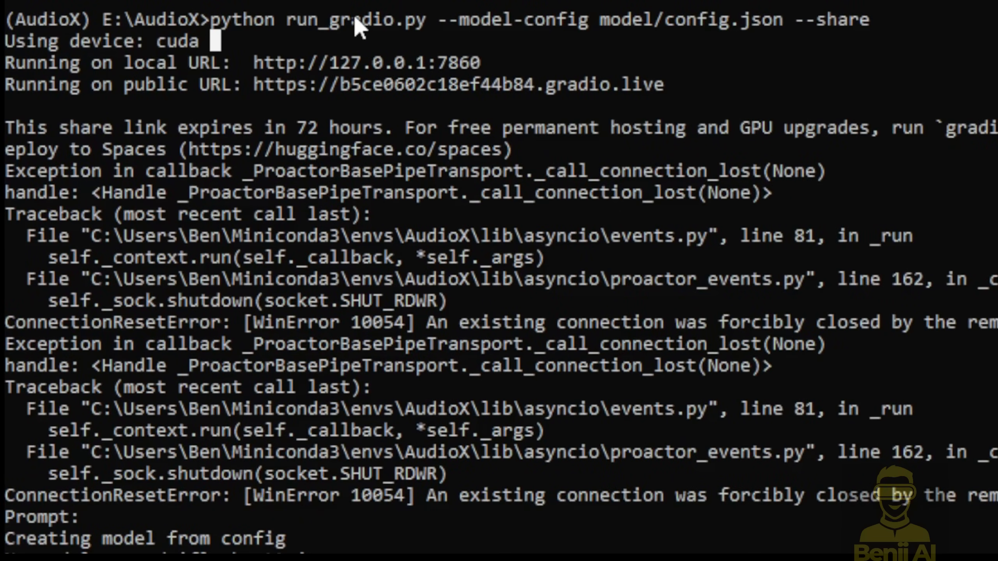
pyautogui.moveTo(453, 32)
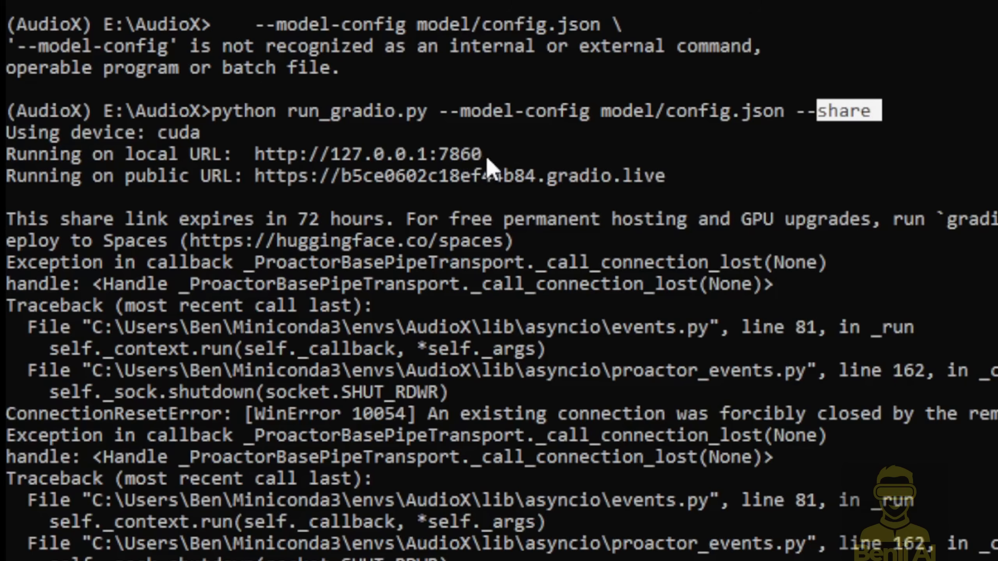
pyautogui.doubleClick(368, 154)
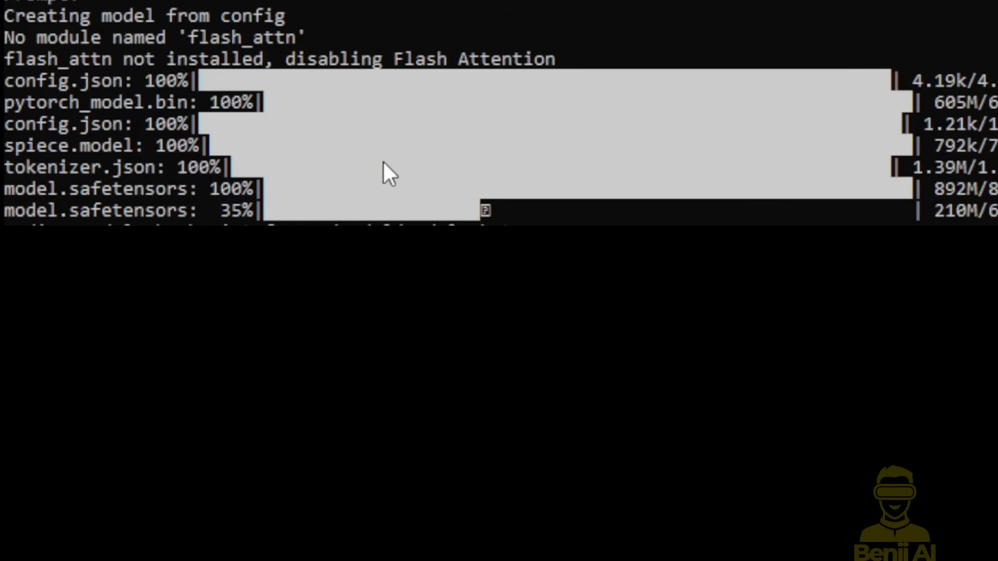
pyautogui.moveTo(897, 143)
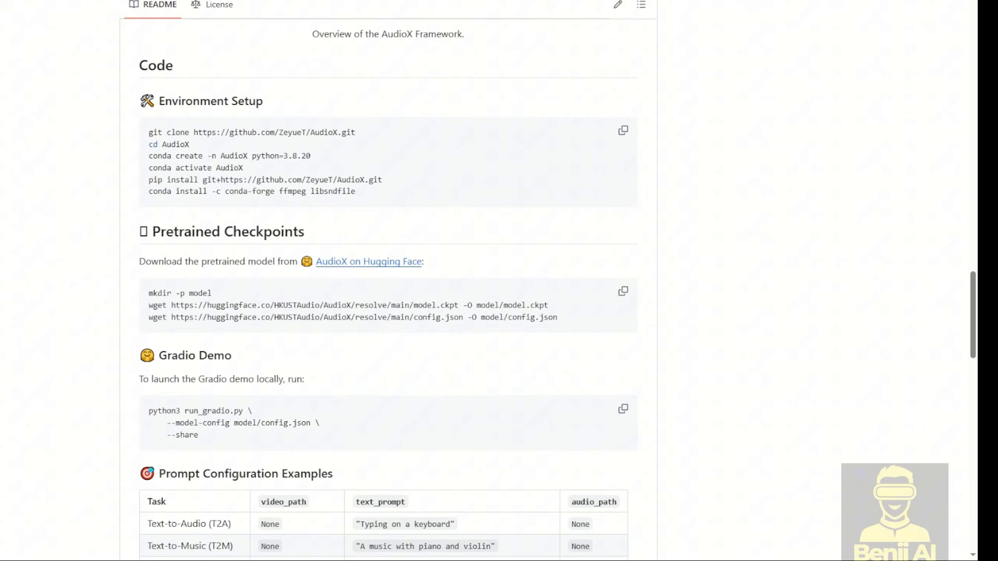
pyautogui.moveTo(348, 226)
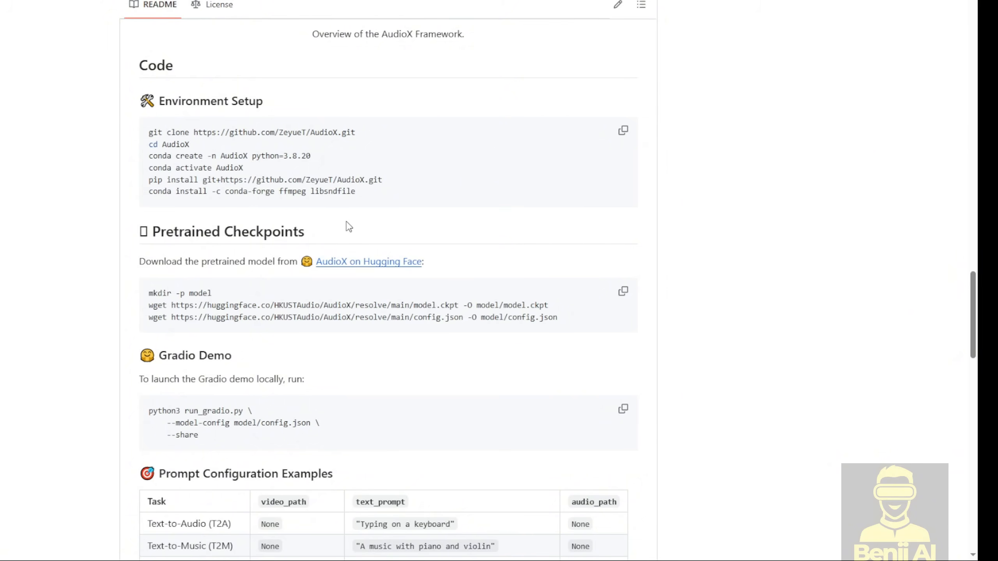
# Step: Scroll the AudioX GitHub README to the environment setup, checkpoints and Gradio Demo command sections
pyautogui.doubleClick(199, 293)
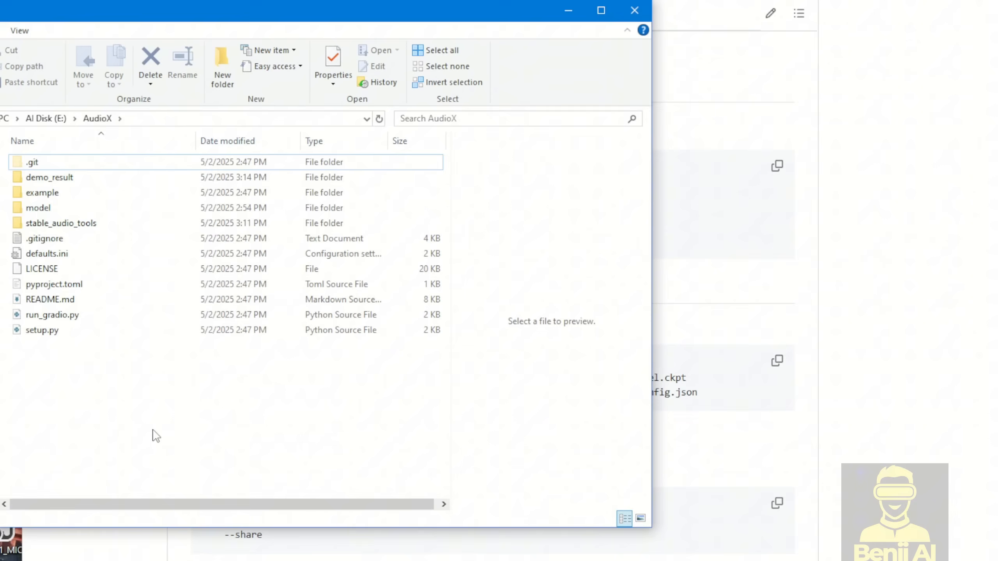
# Step: Check the model folder holds config.json and the 5.8 GB model.ckpt, then go back to the AudioX project folder
pyautogui.doubleClick(38, 207)
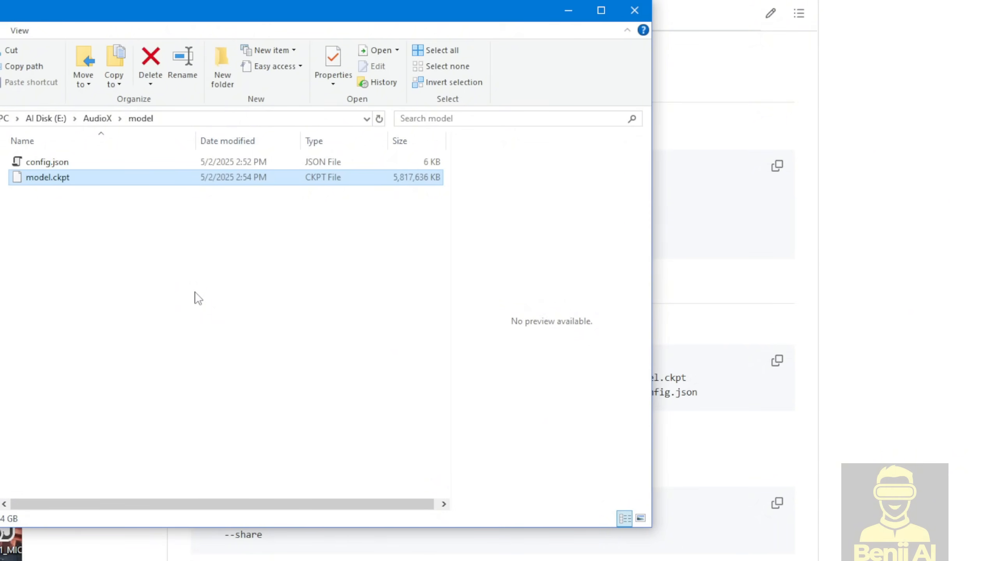
pyautogui.moveTo(105, 246)
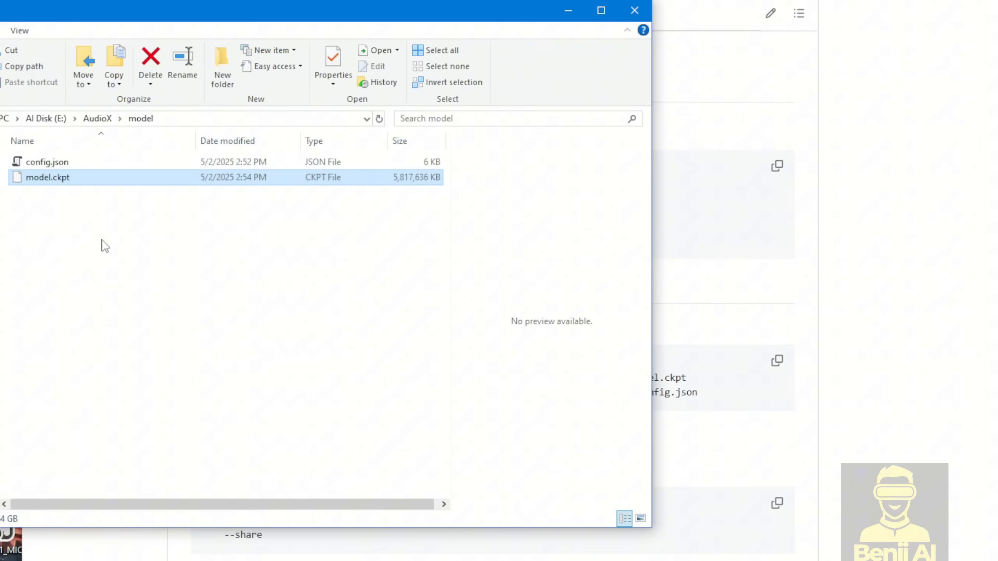
pyautogui.moveTo(75, 176)
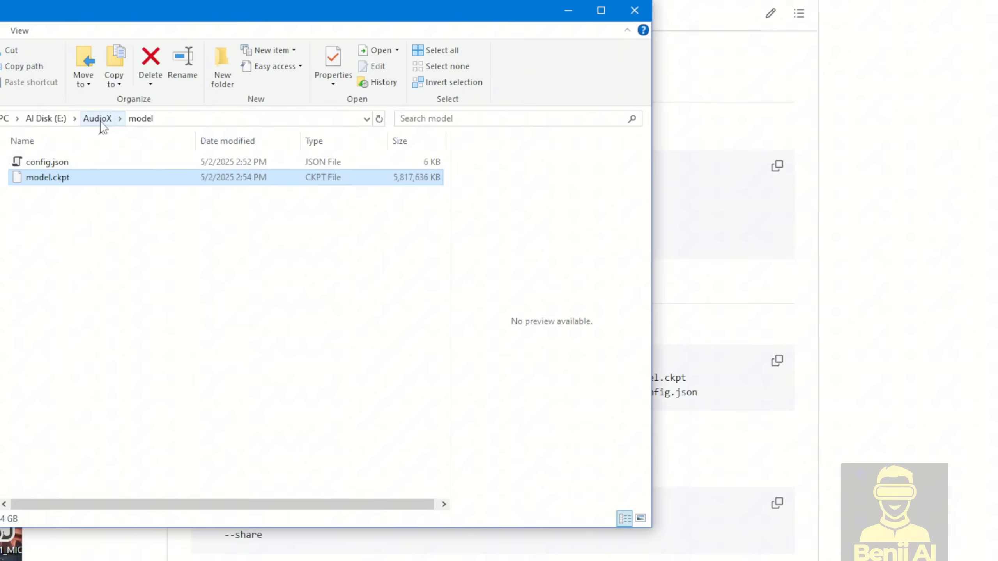
pyautogui.click(97, 119)
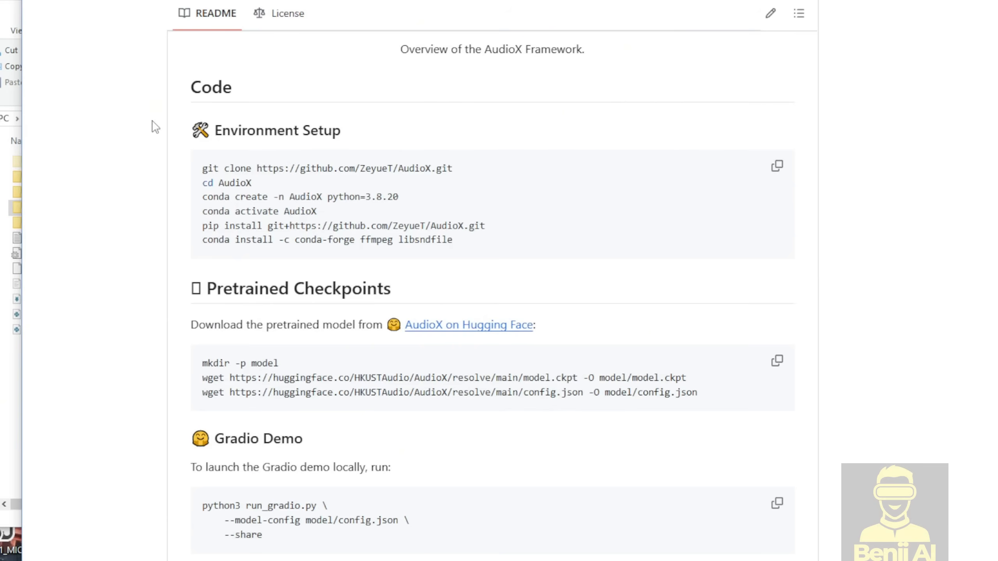
# Step: Show the local Gradio AudioX page with its prompt and upload fields and focus the Video Path box
pyautogui.scroll(-3)
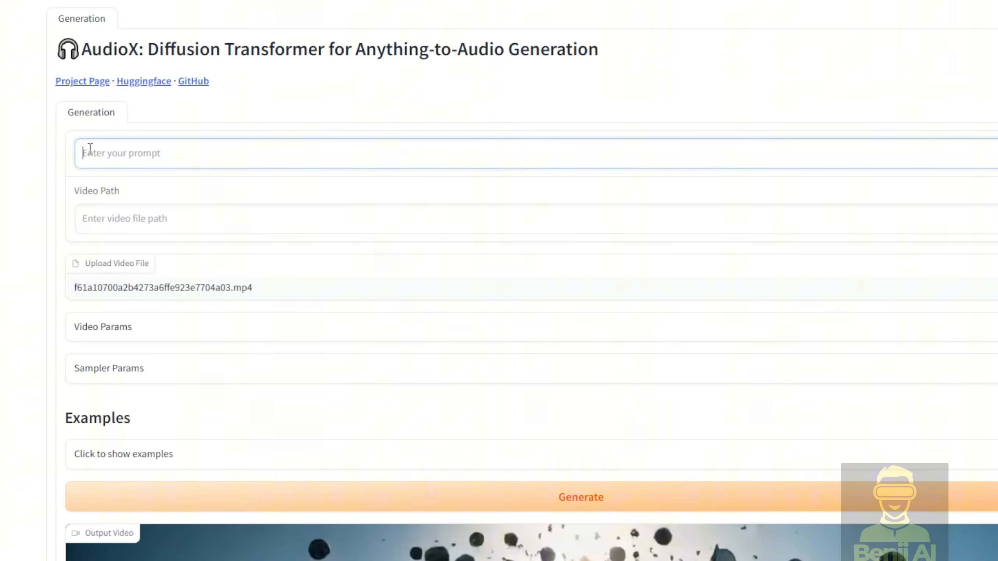
pyautogui.moveTo(200, 157)
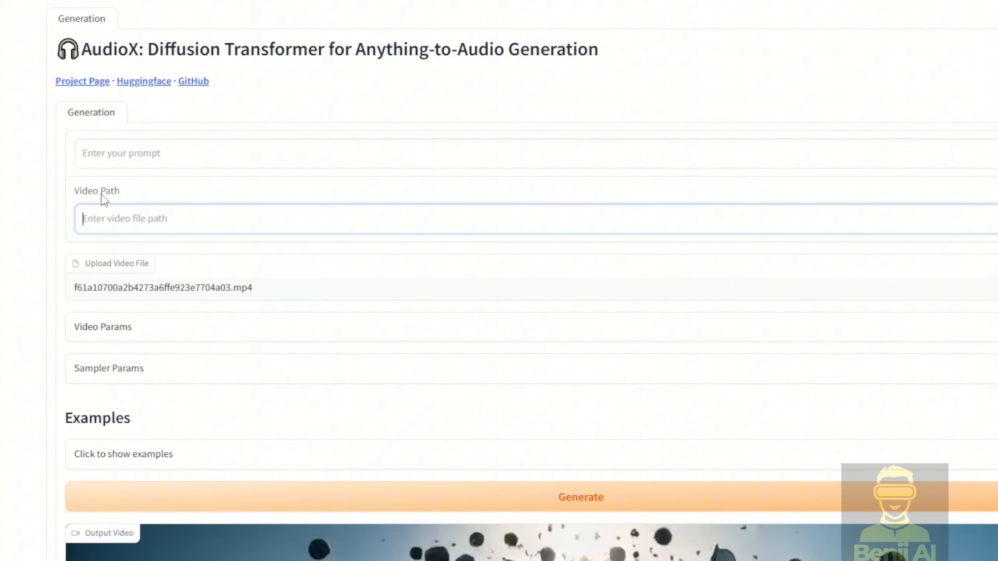
pyautogui.moveTo(108, 275)
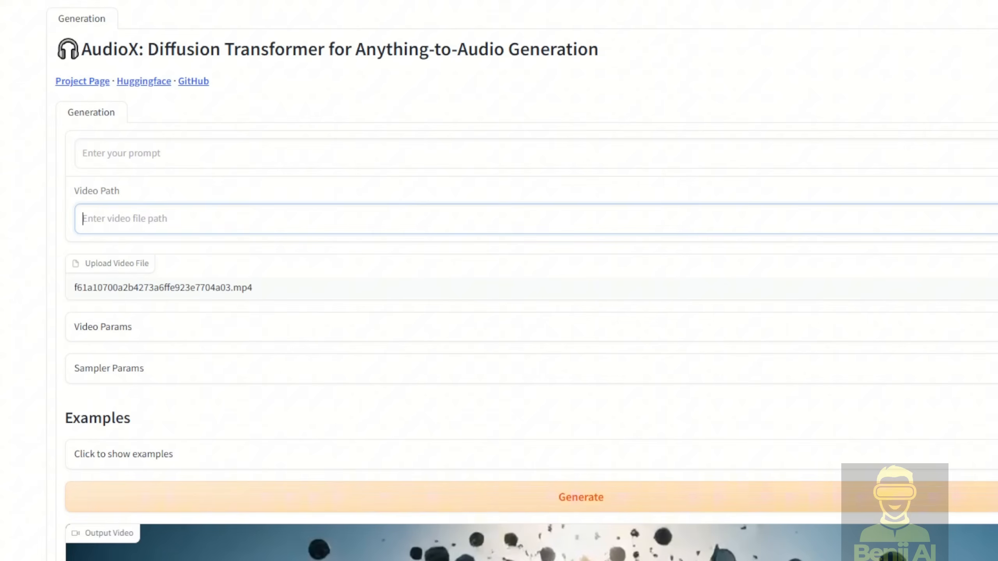
pyautogui.click(110, 263)
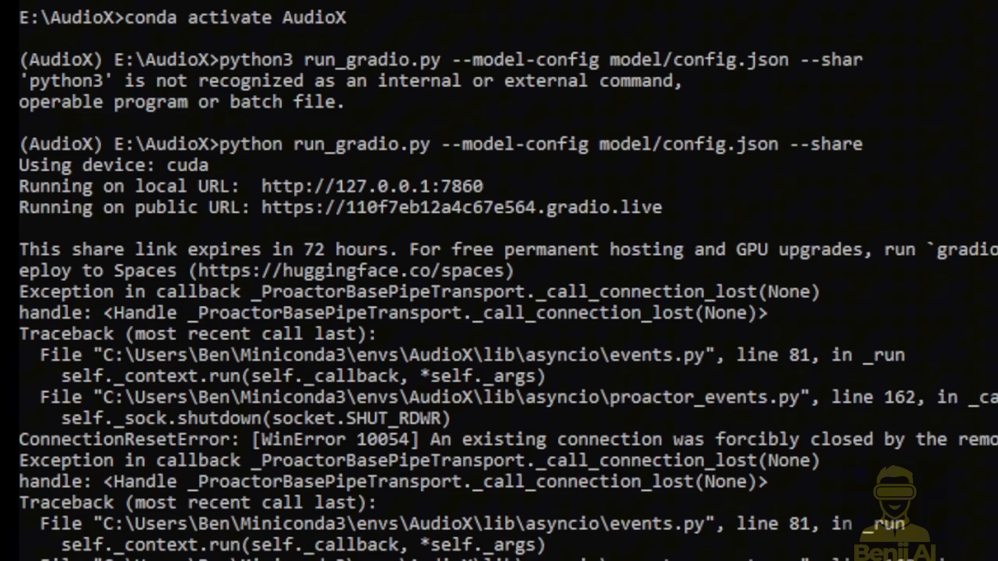
pyautogui.moveTo(127, 29)
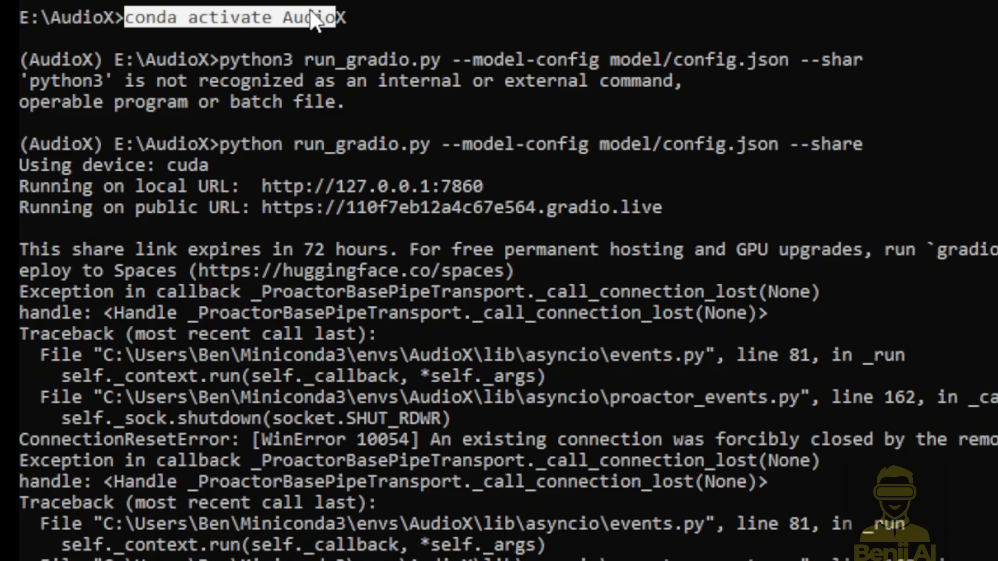
pyautogui.moveTo(226, 144)
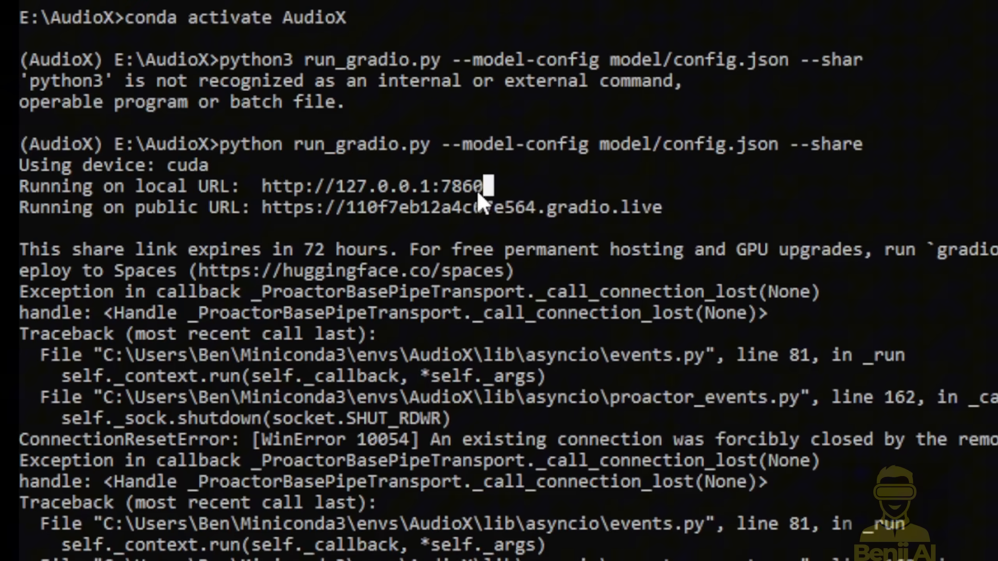
pyautogui.doubleClick(369, 186)
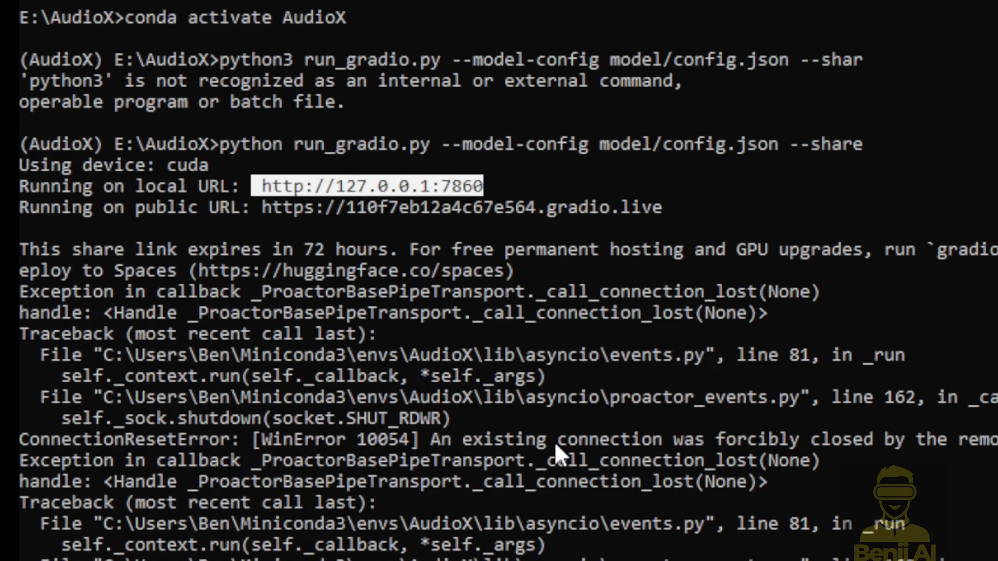
pyautogui.moveTo(523, 442)
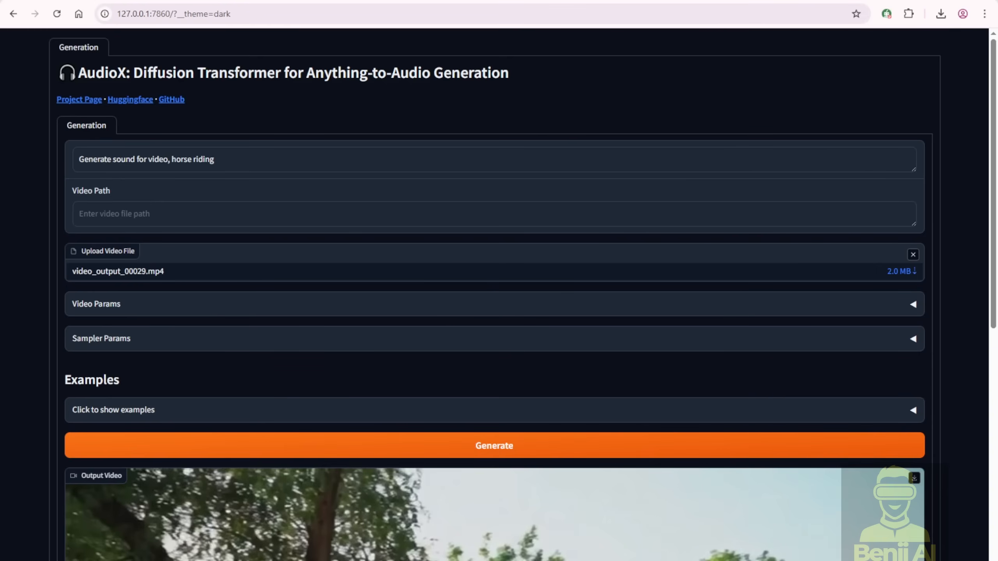
# Step: Play the generated horse-riding output video with its new sound, then pause it
pyautogui.scroll(-3)
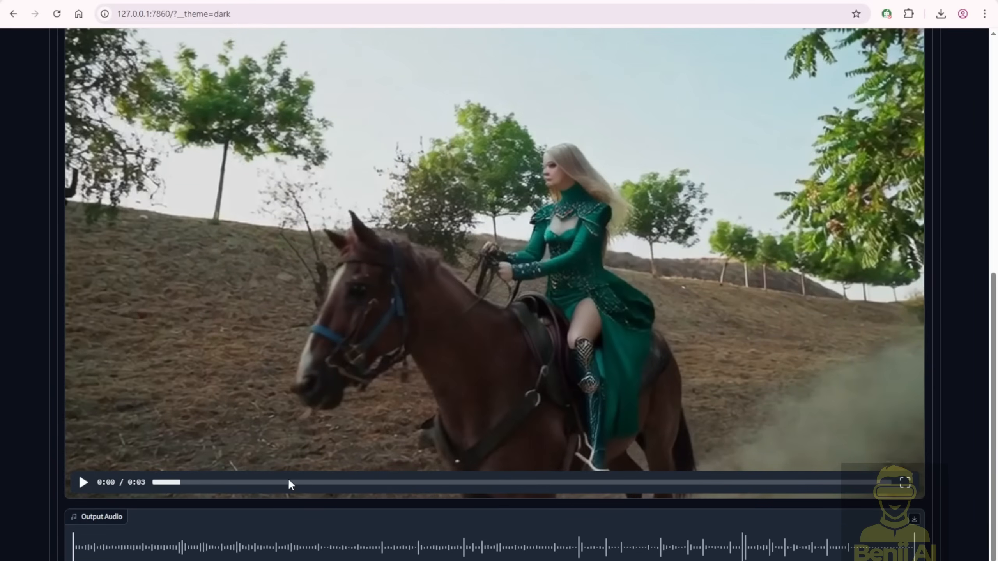
pyautogui.click(84, 481)
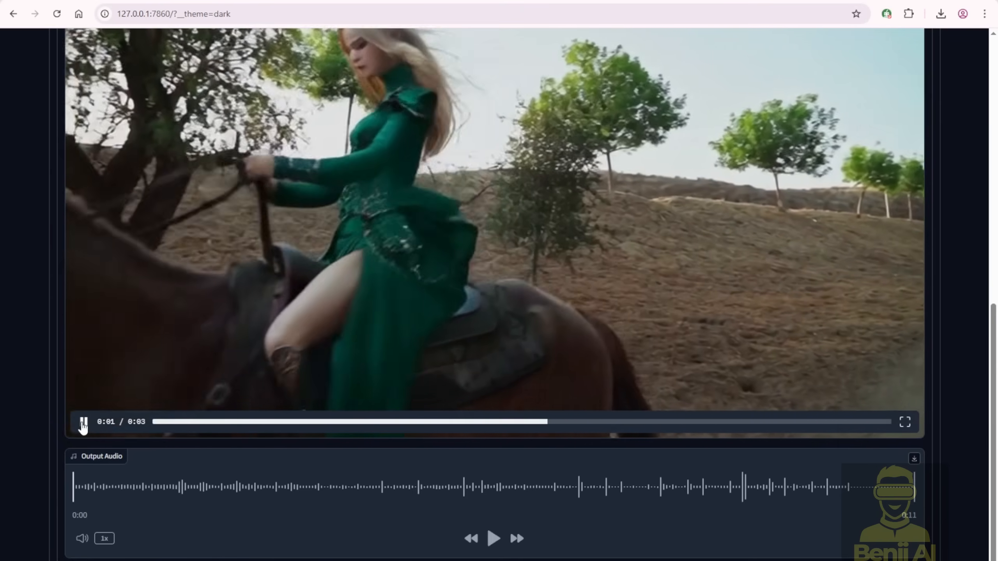
pyautogui.click(84, 421)
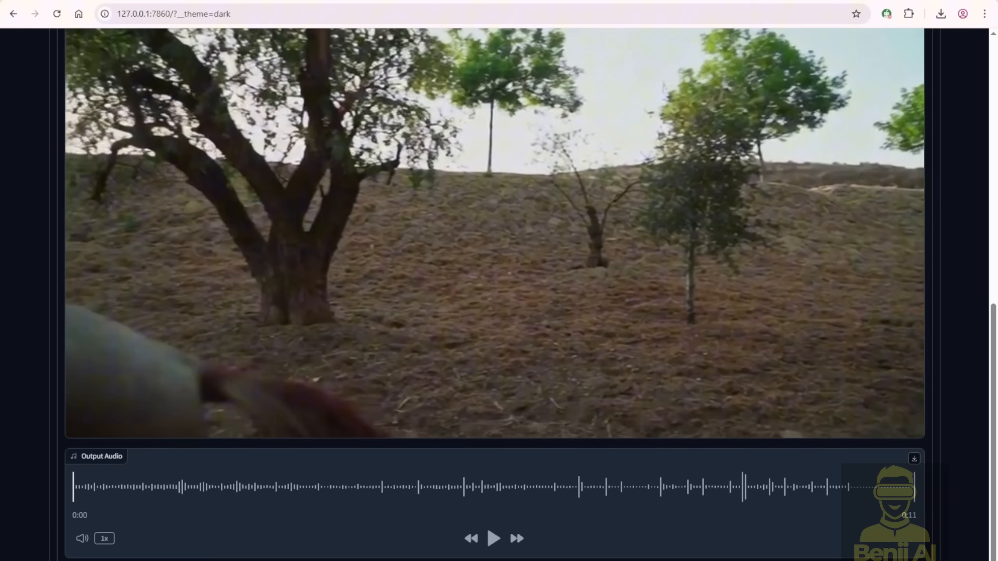
# Step: Clear video_output_00029.mp4 from the Upload Video File field, keeping prompt and outputs
pyautogui.scroll(3)
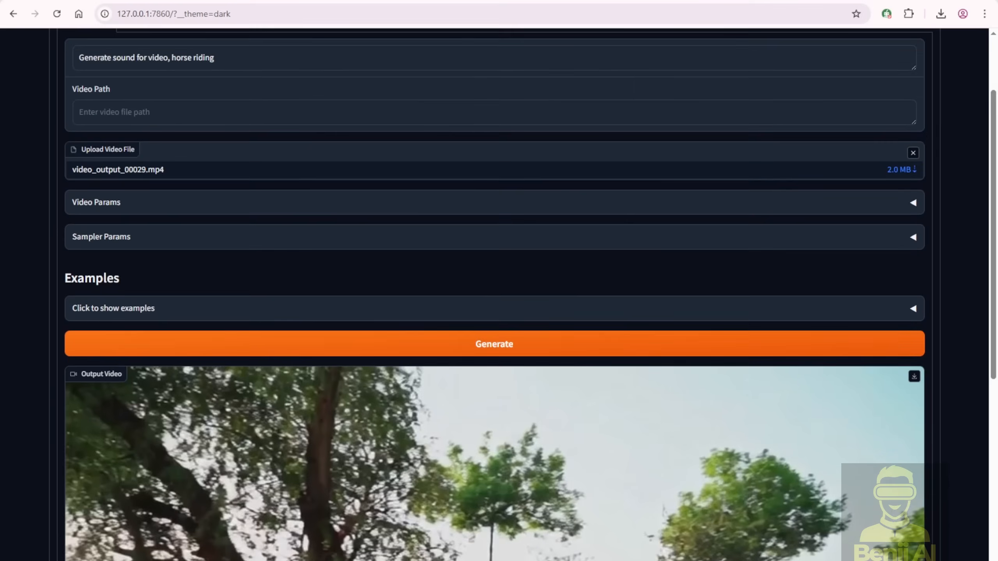
pyautogui.scroll(3)
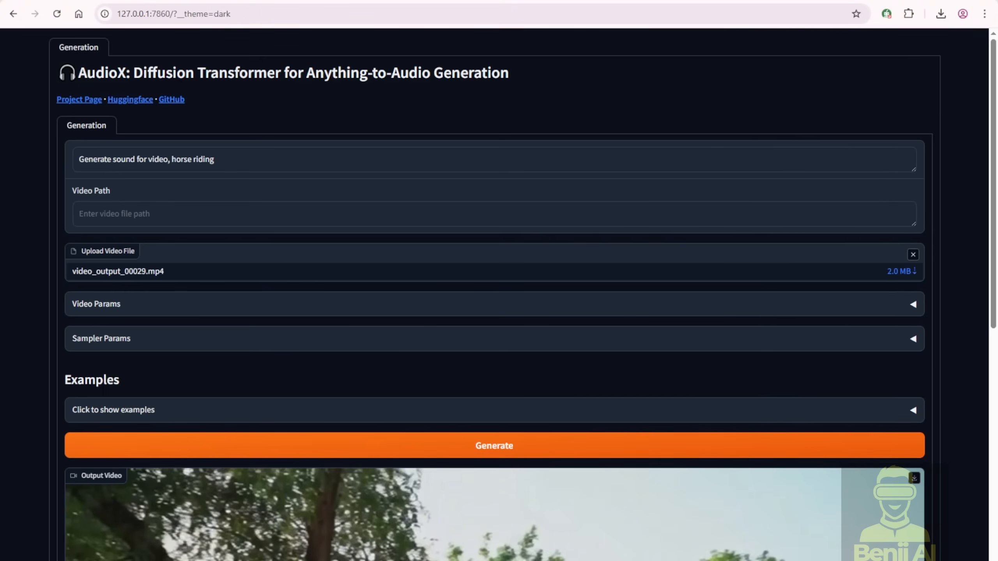
pyautogui.click(913, 255)
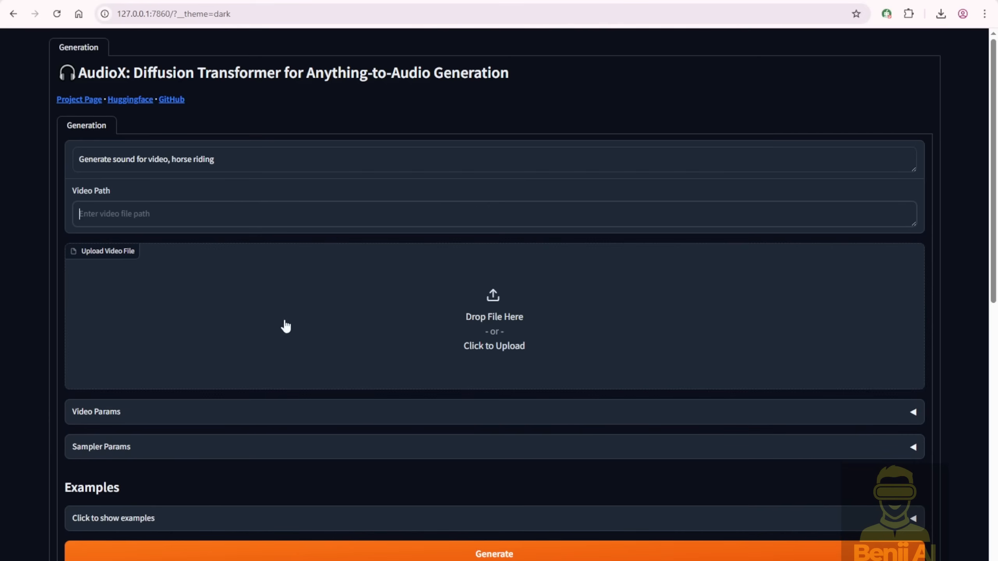
pyautogui.moveTo(204, 399)
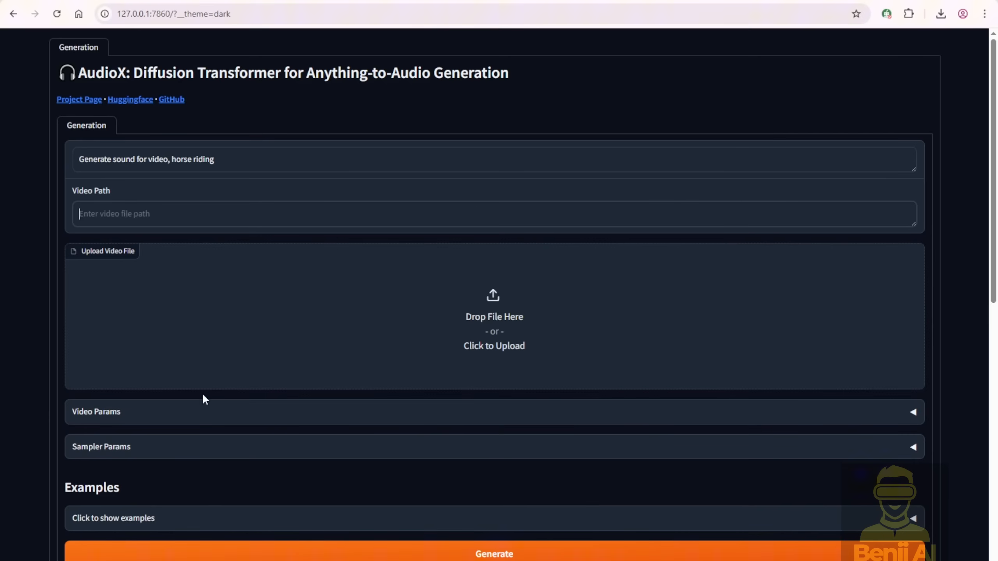
pyautogui.scroll(-3)
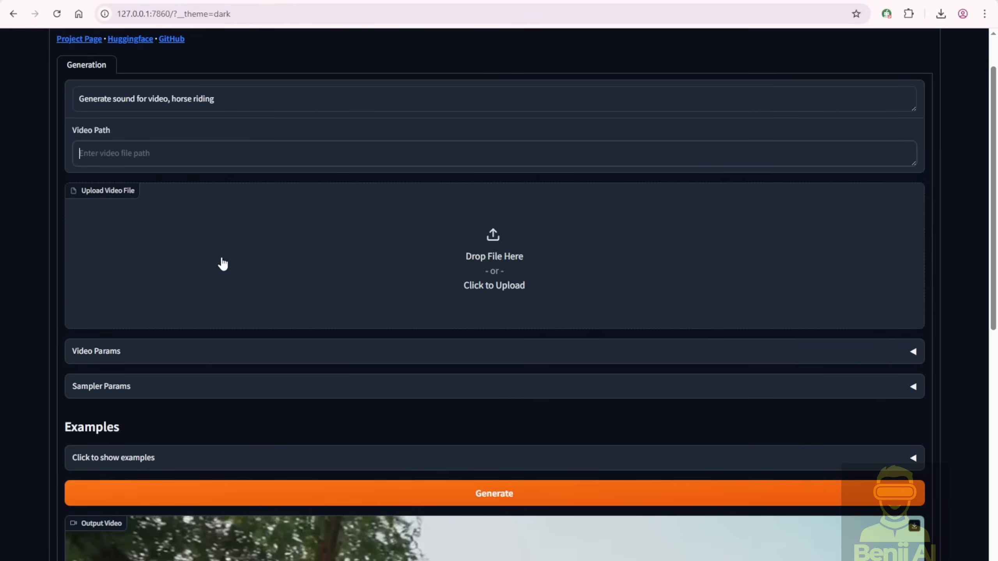
pyautogui.scroll(-3)
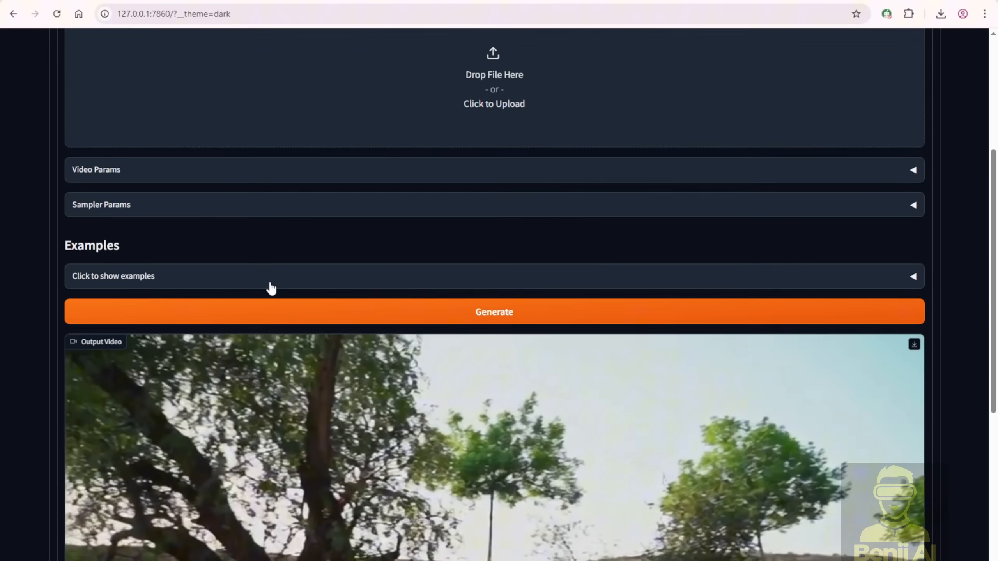
pyautogui.scroll(-3)
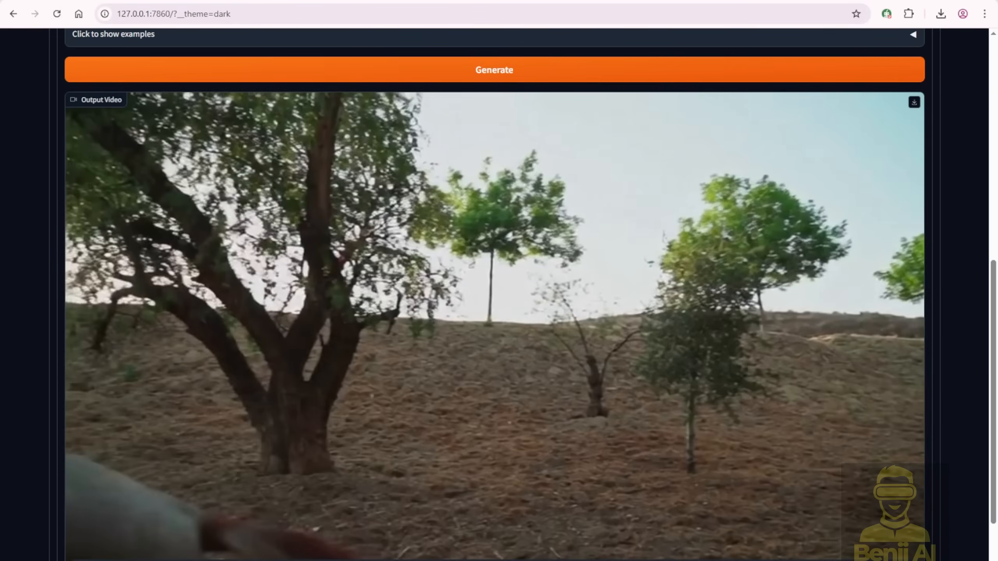